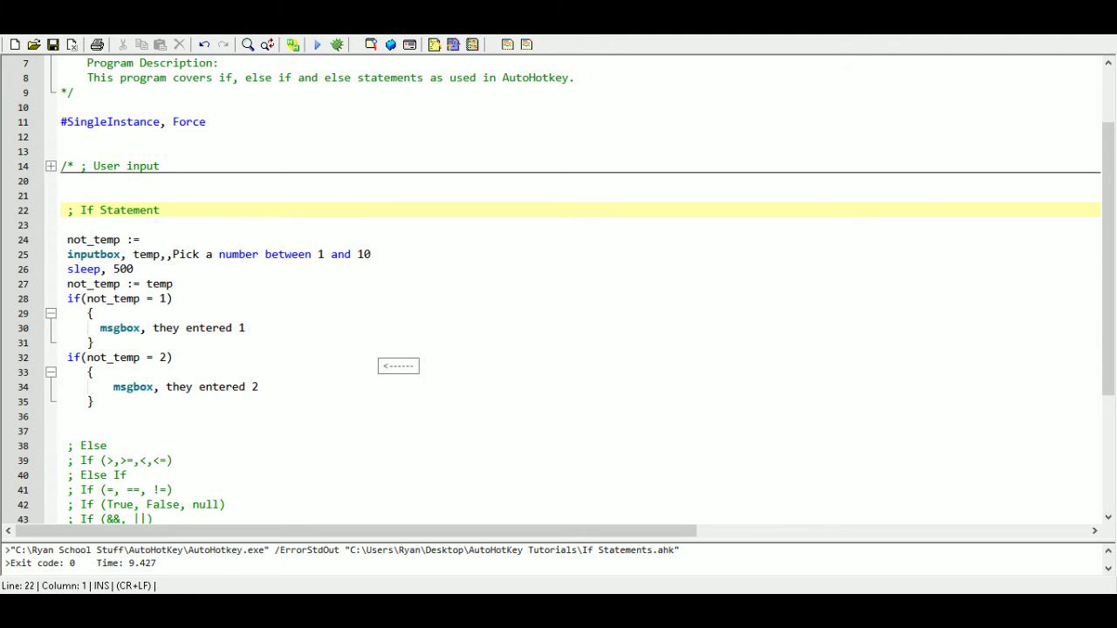
- Comment out the If Statement example with /* and fold it away below a '; Else' heading
{"action": "type", "text": "/*"}
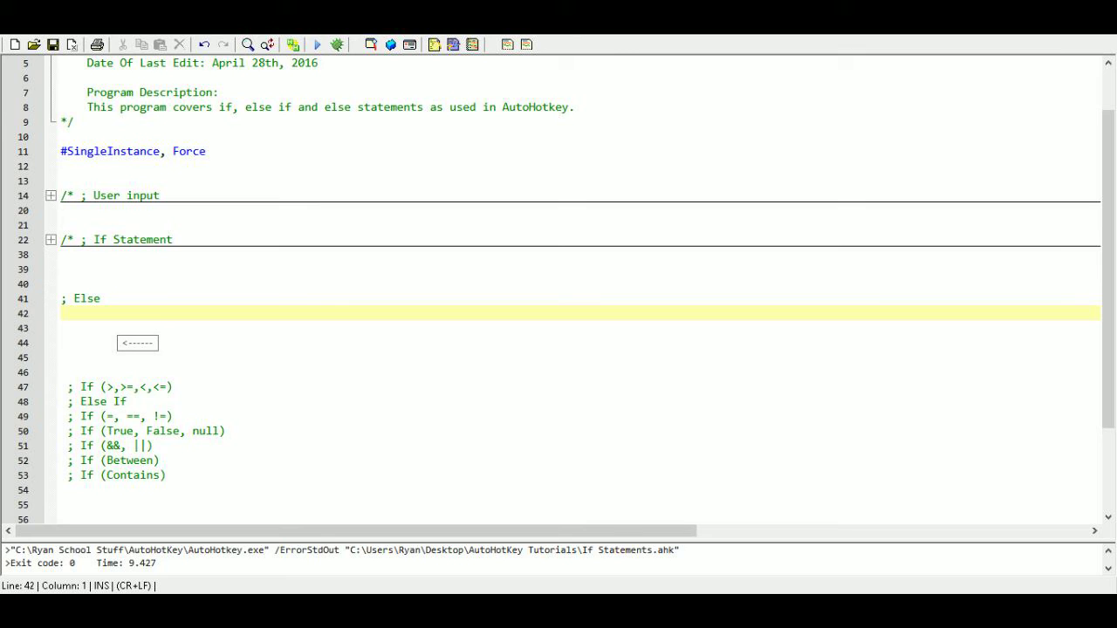
{"action": "left_click", "coordinate": [64, 314]}
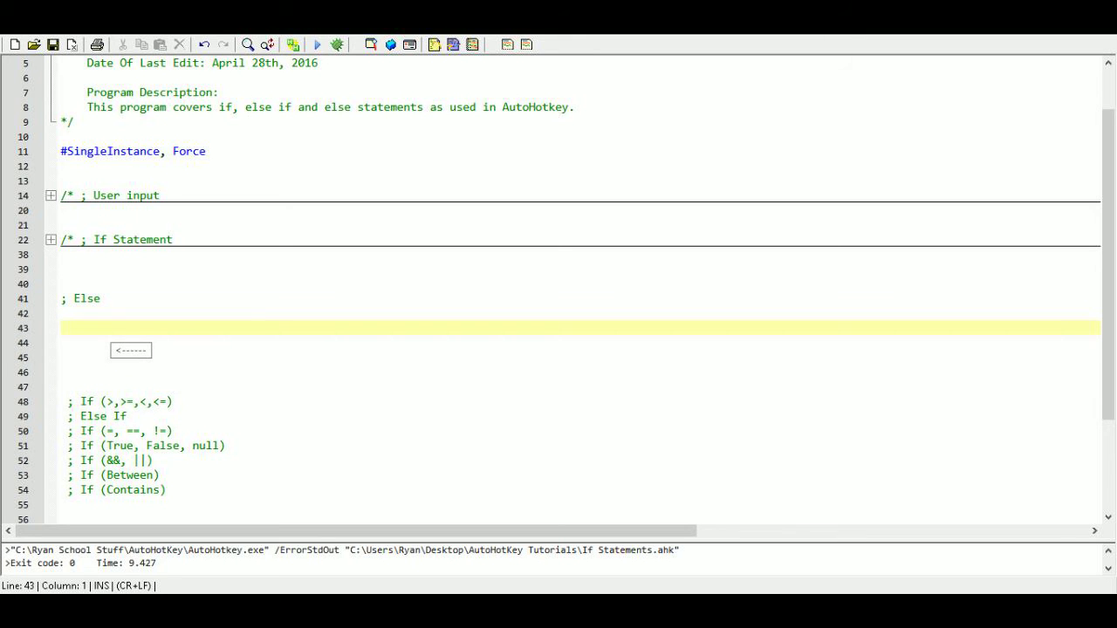
- Begin an InputBox command storing into variable temp with a `t title
{"action": "type", "text": "input"}
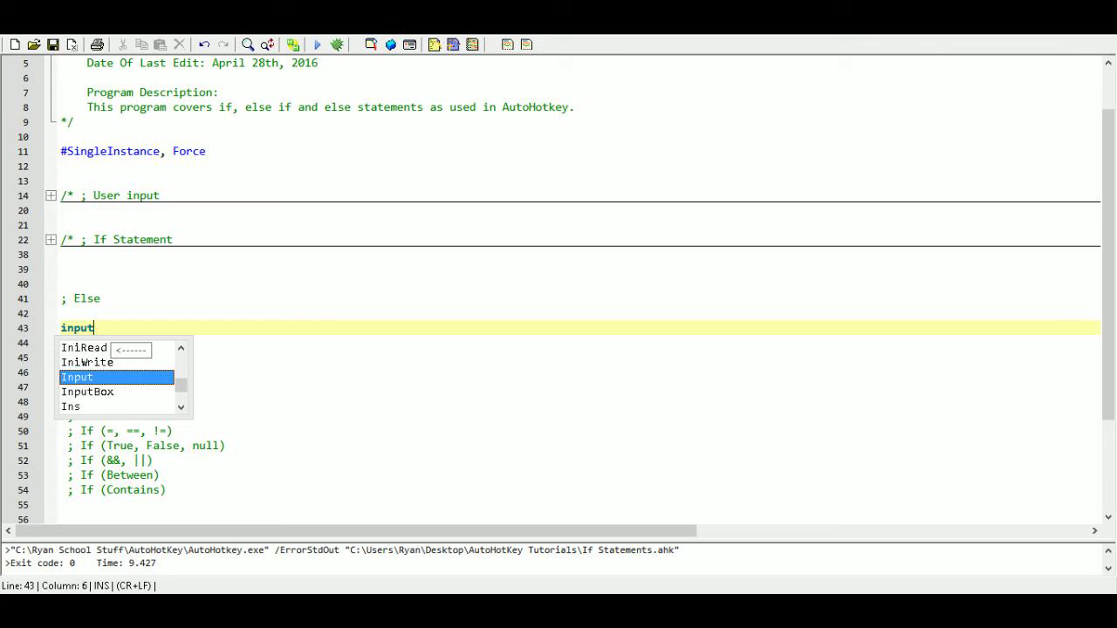
{"action": "type", "text": "box"}
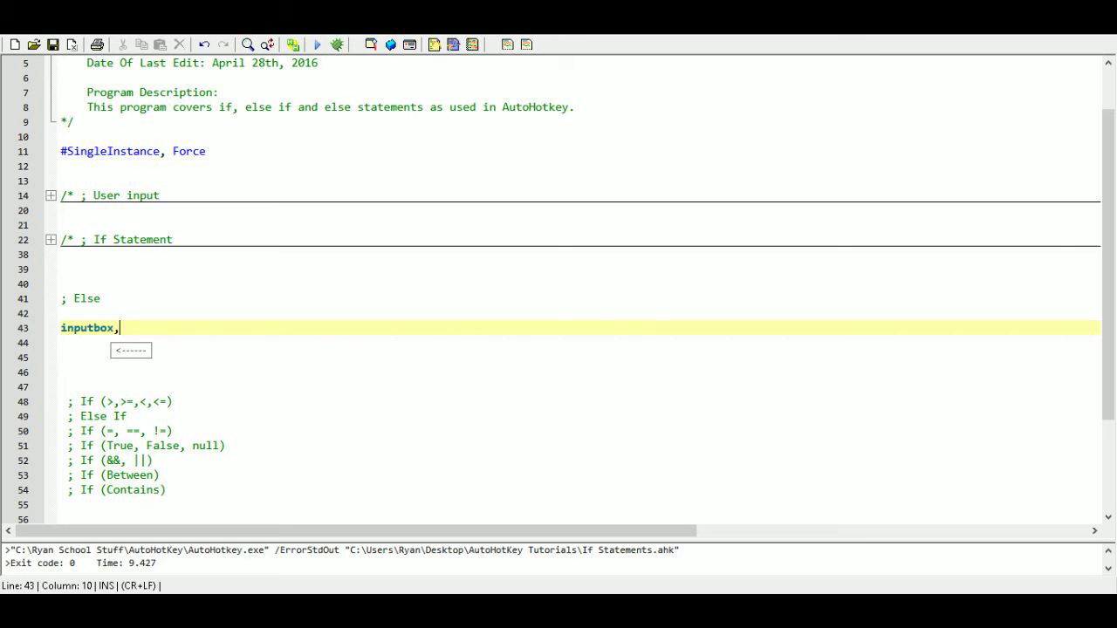
{"action": "type", "text": ","}
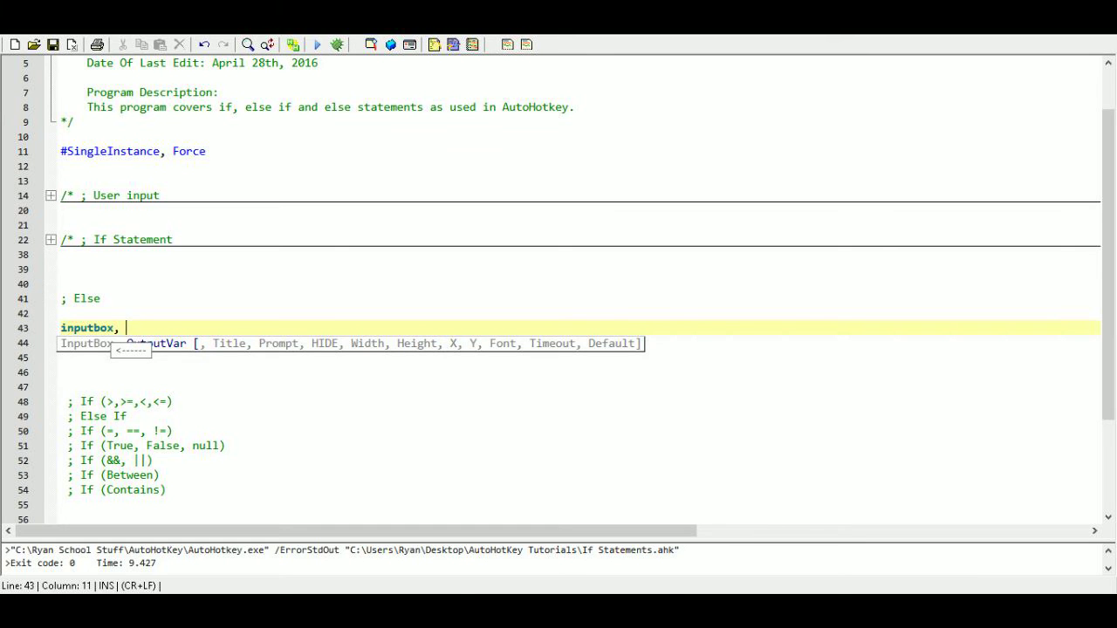
{"action": "type", "text": "tem"}
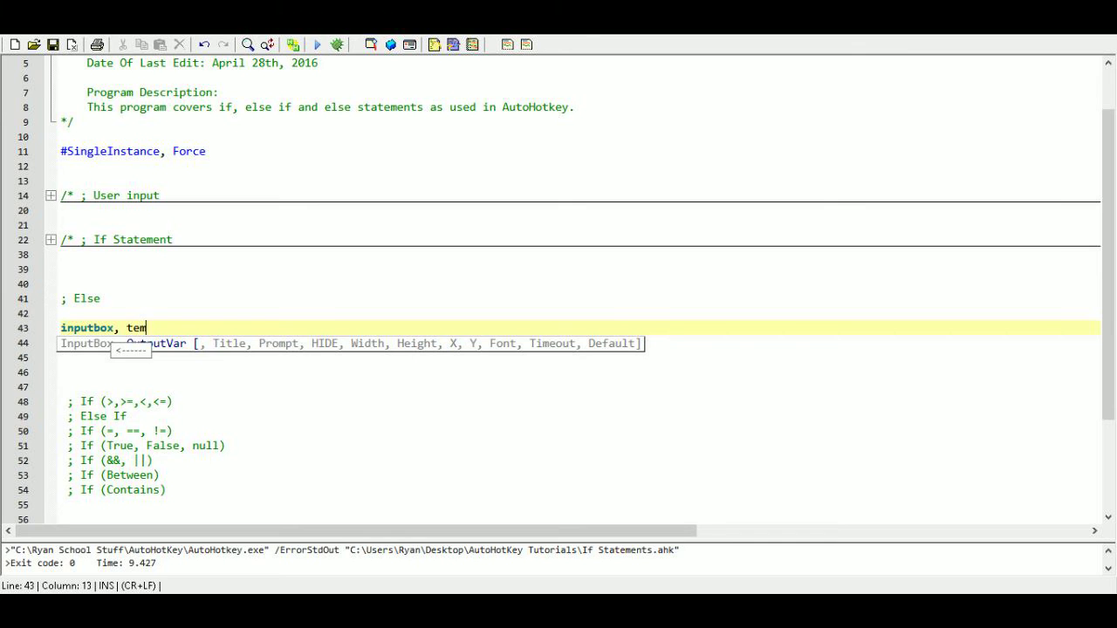
{"action": "type", "text": "p,"}
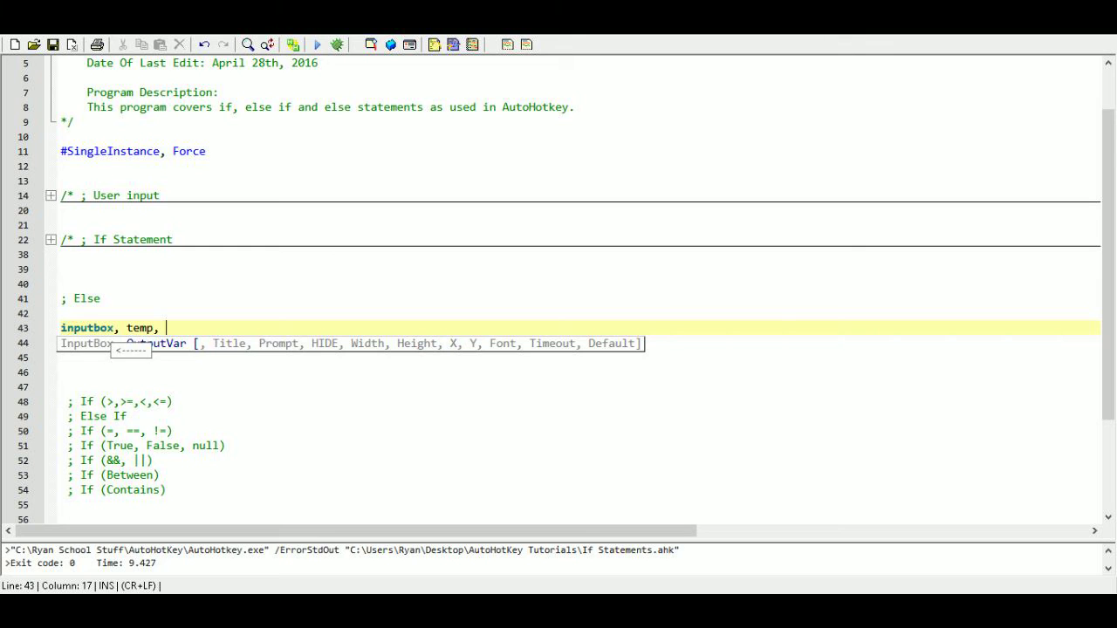
{"action": "type", "text": "`t"}
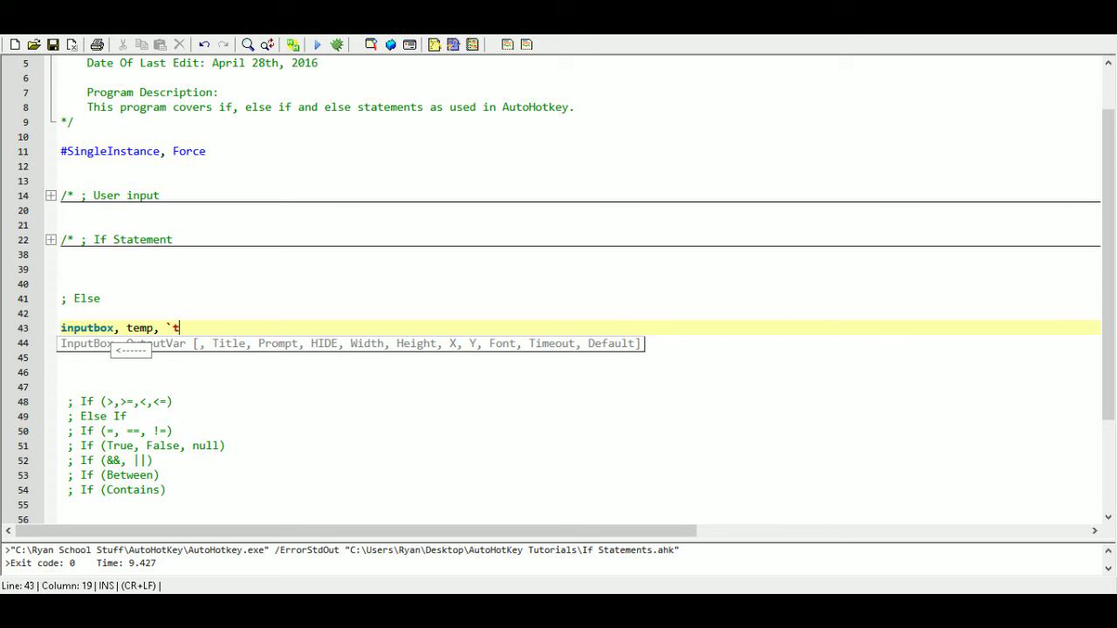
{"action": "type", "text": ","}
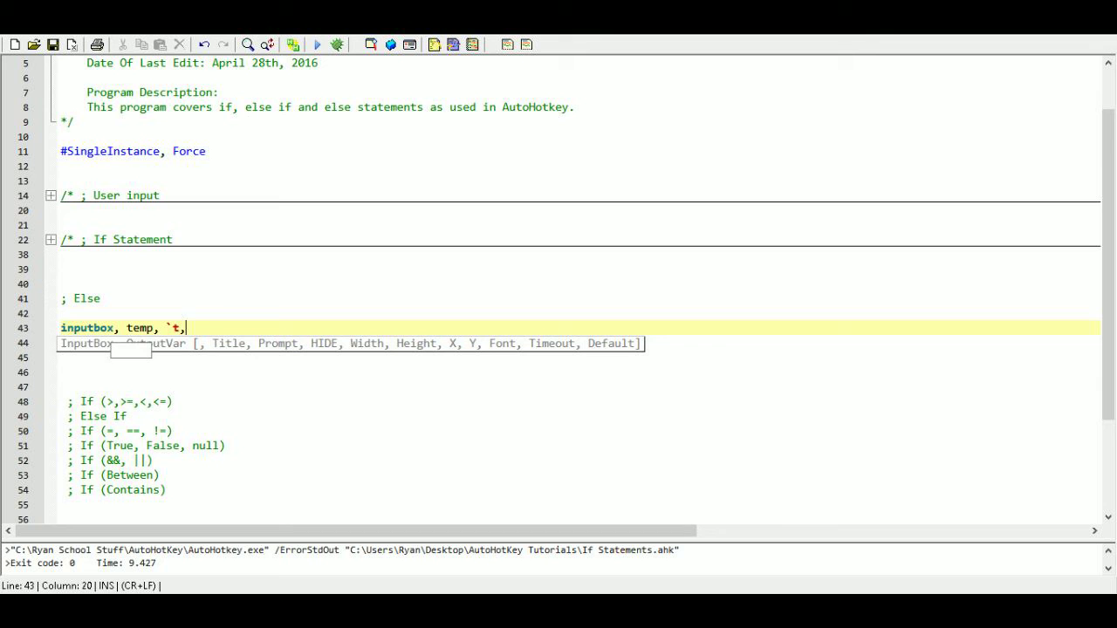
- Enter the prompt 'Do you want to exit?' with options 1 = Yes and 2 = No
{"action": "type", "text": "\" \""}
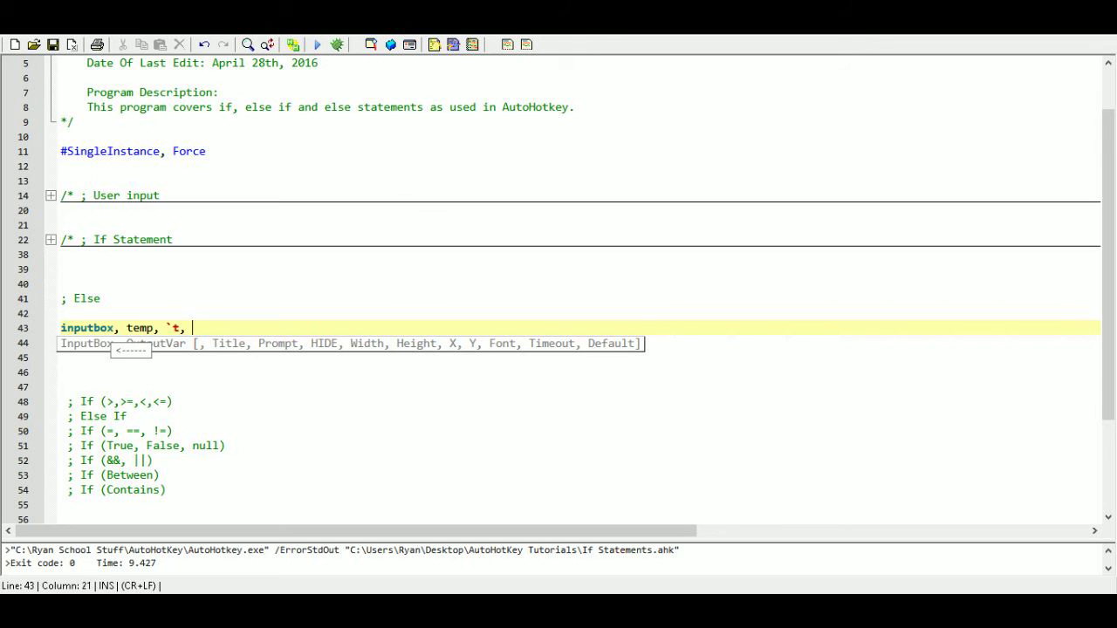
{"action": "type", "text": "Do"}
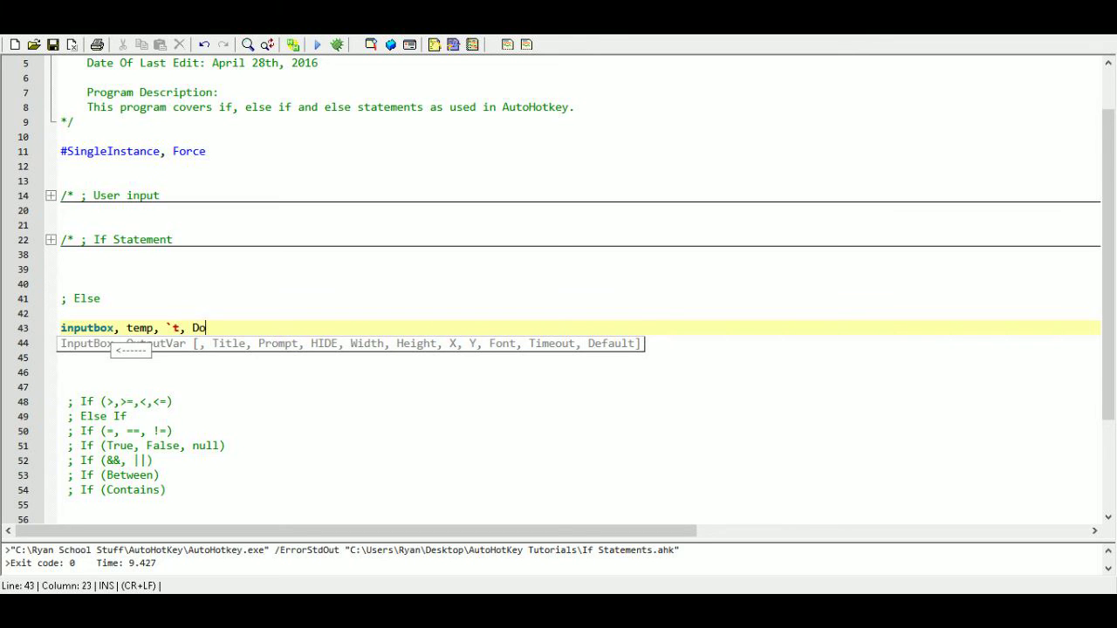
{"action": "type", "text": "you wa"}
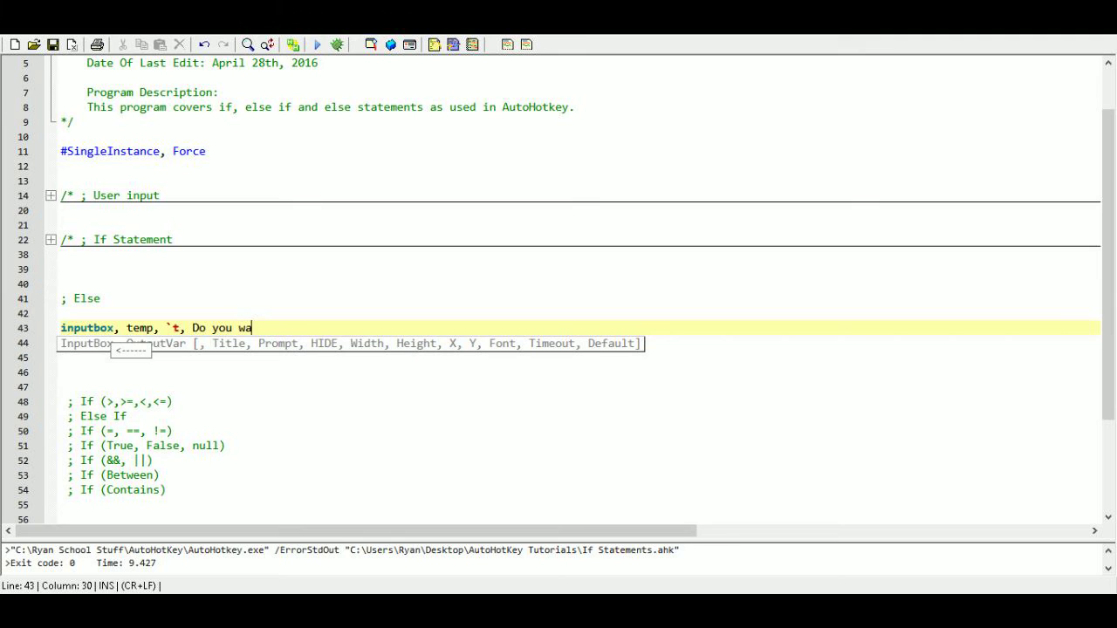
{"action": "type", "text": "nt to exi"}
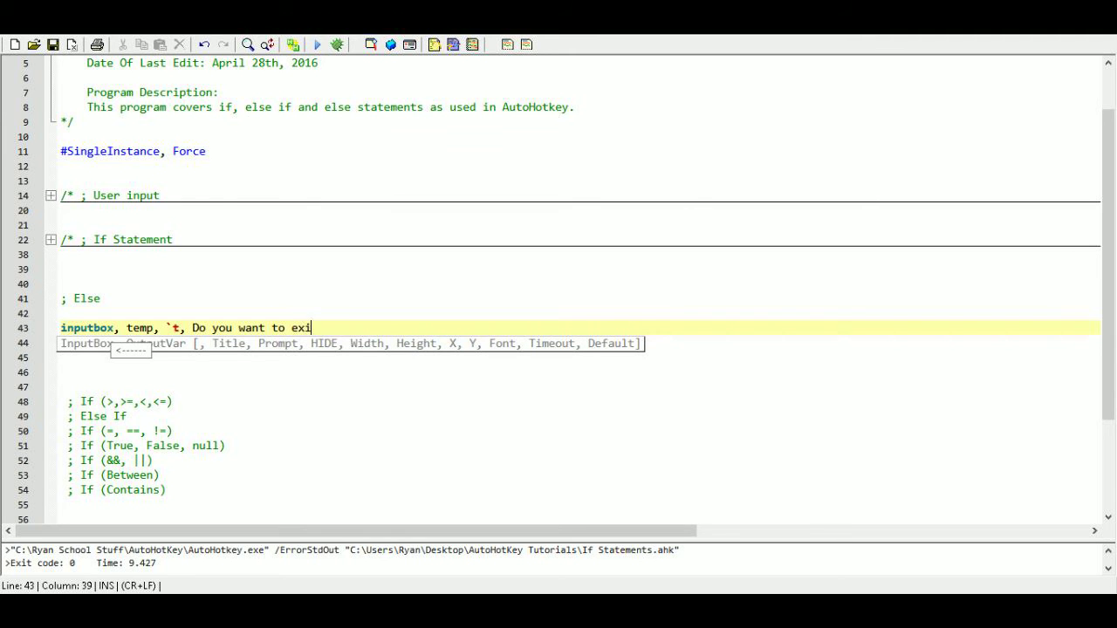
{"action": "type", "text": "t"}
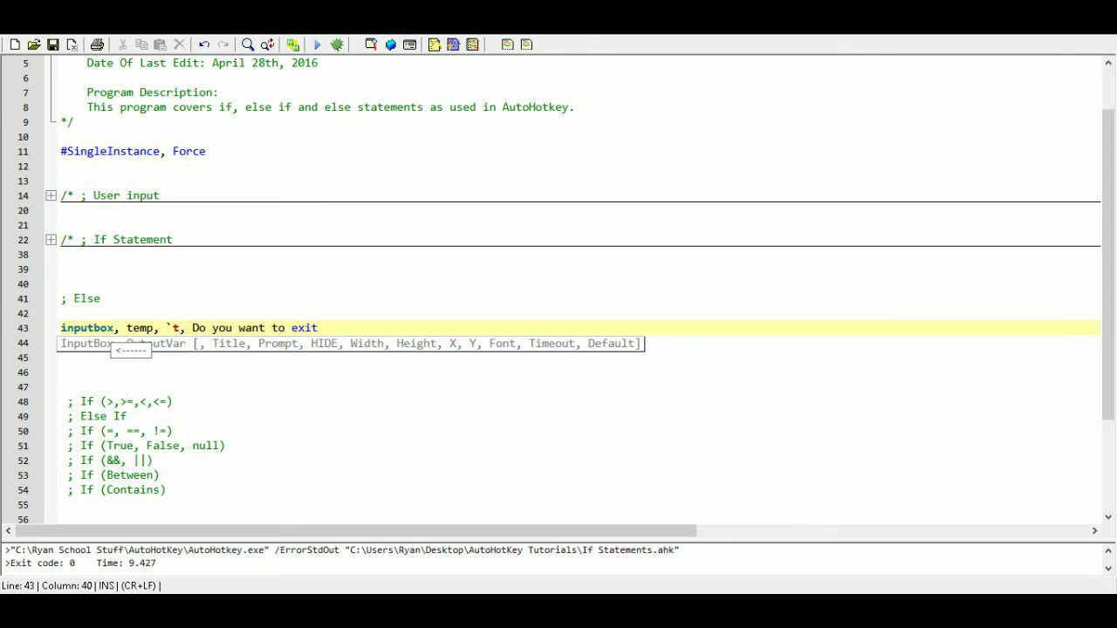
{"action": "type", "text": "?"}
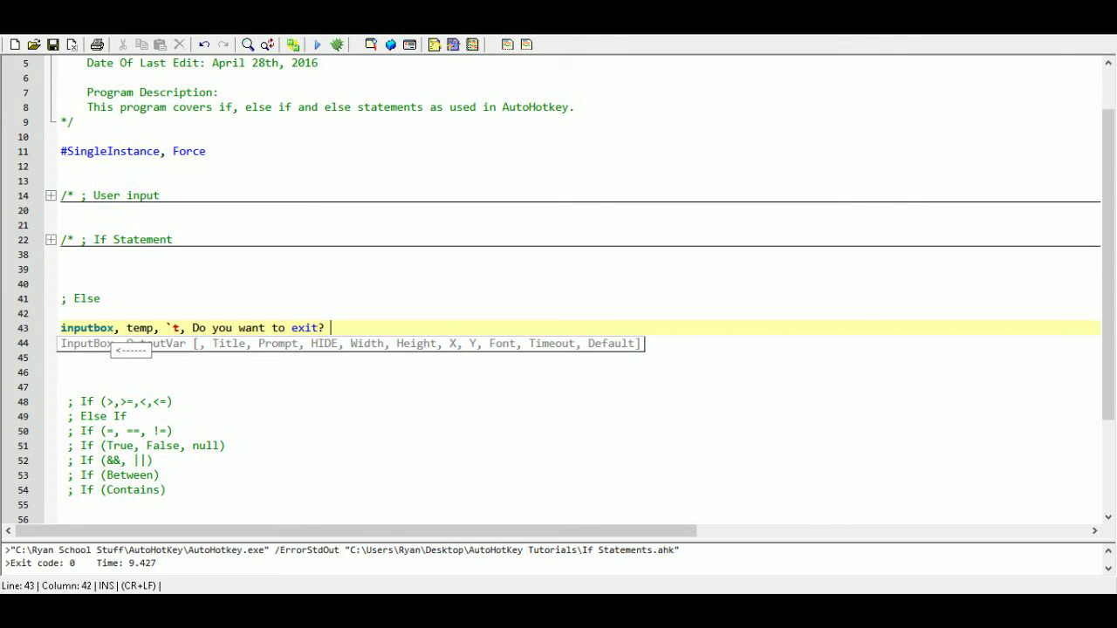
{"action": "type", "text": "`n"}
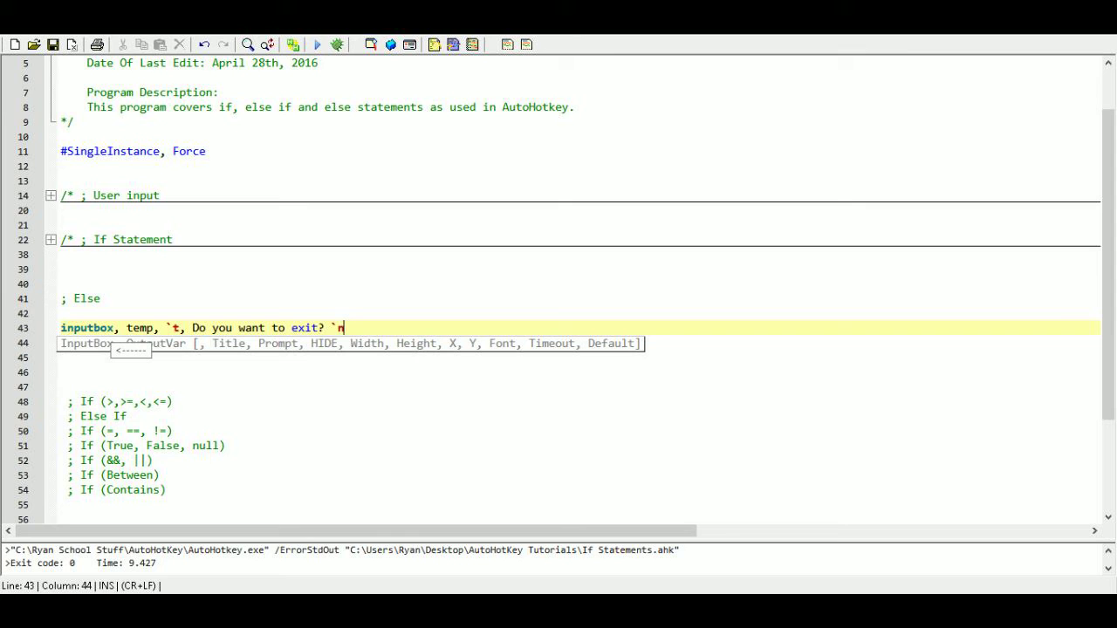
{"action": "type", "text": "`n"}
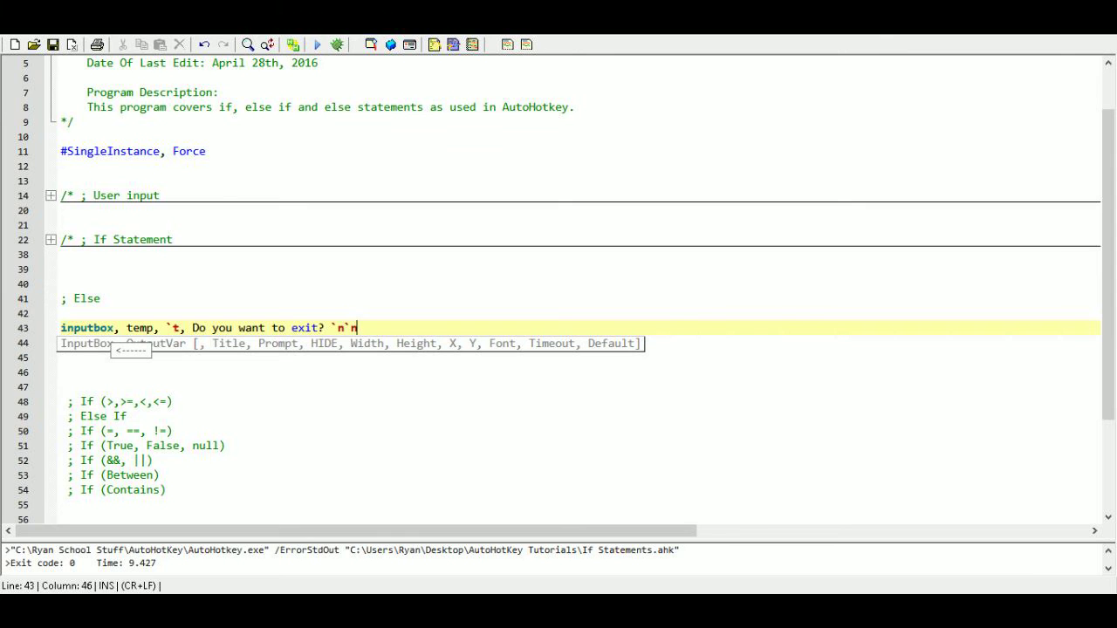
{"action": "type", "text": "1"}
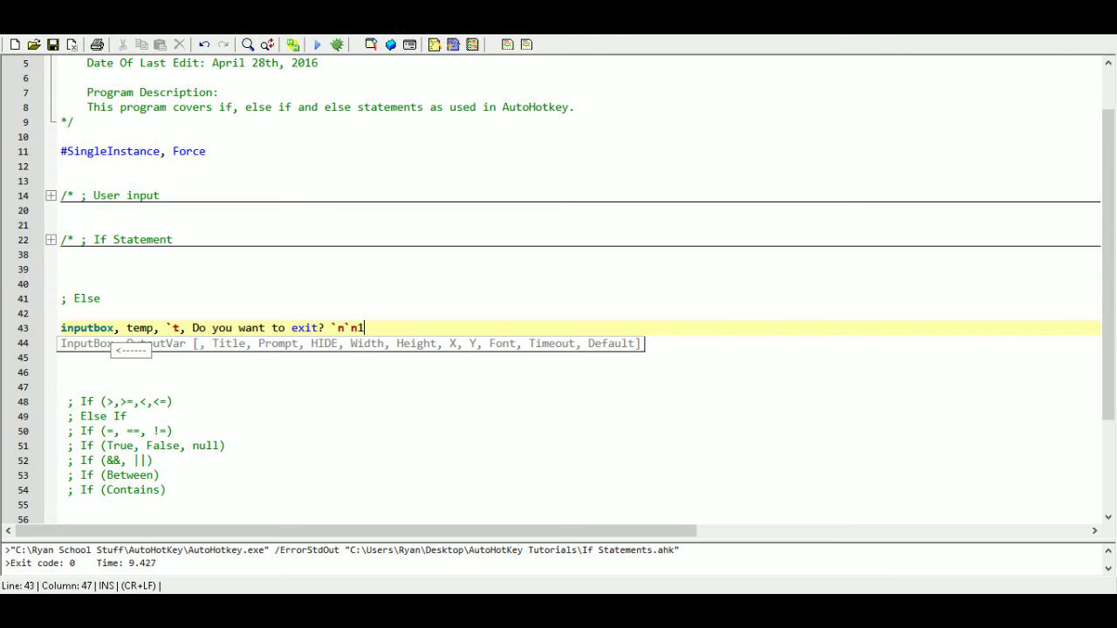
{"action": "type", "text": "="}
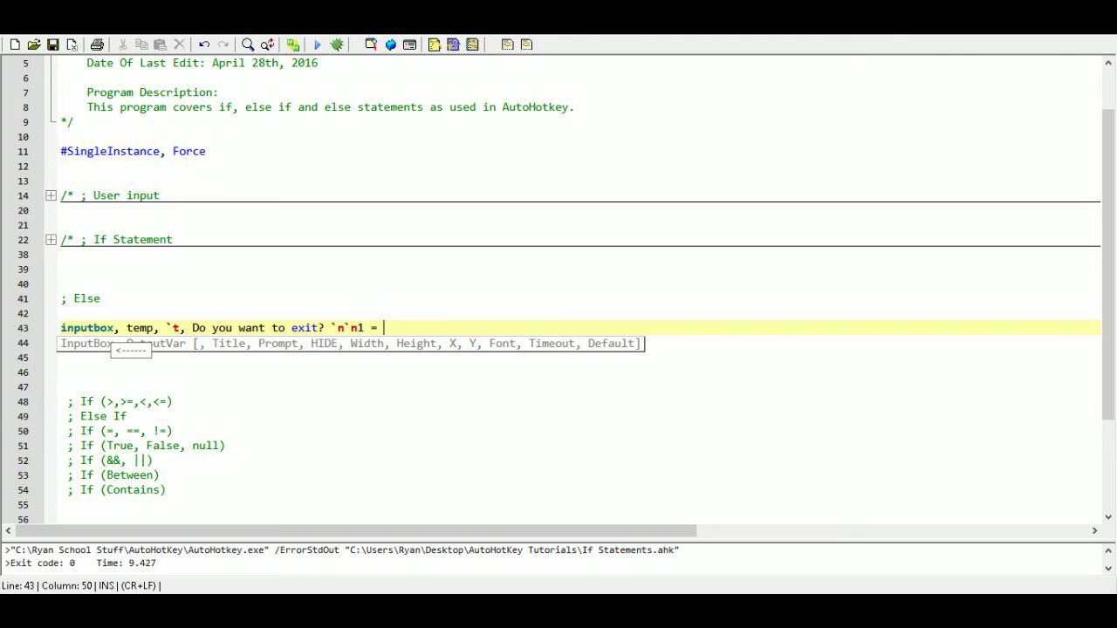
{"action": "type", "text": "Yes"}
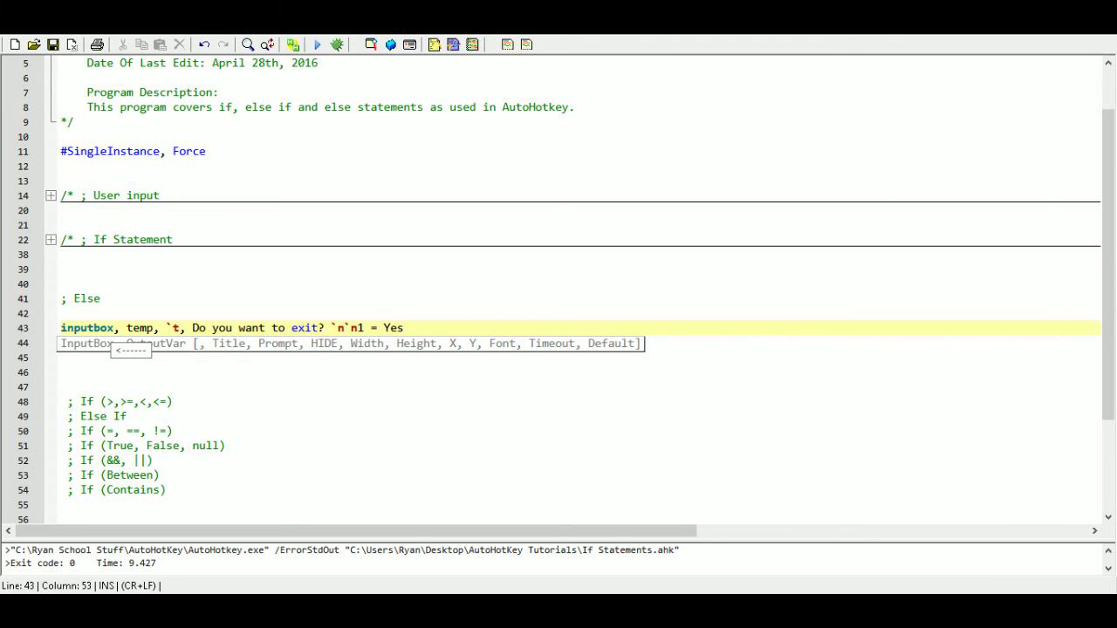
{"action": "type", "text": "`n2"}
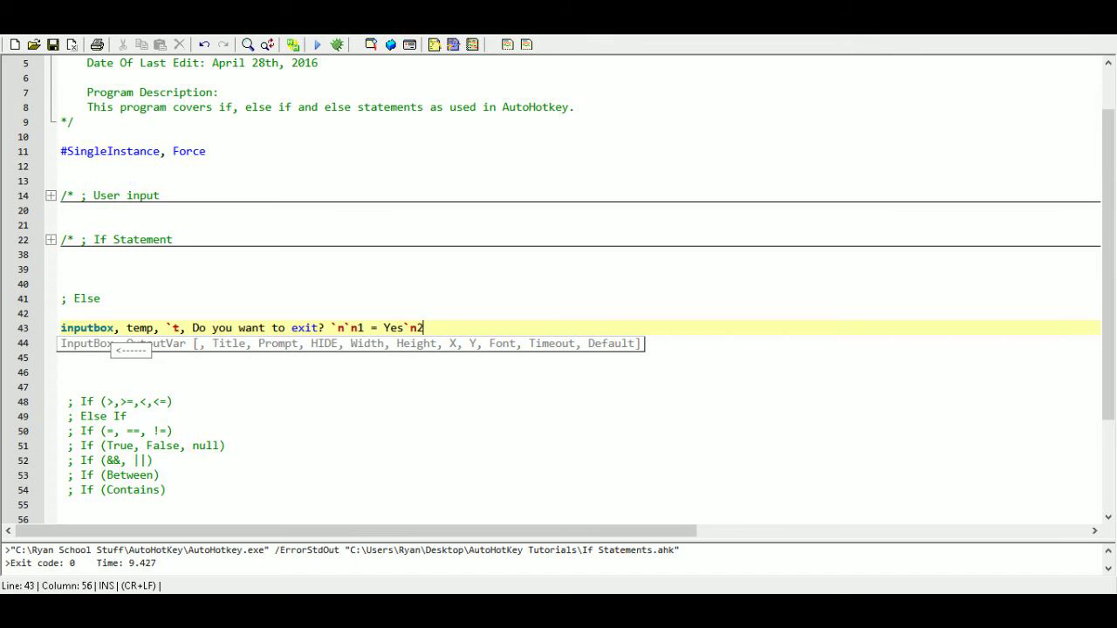
{"action": "type", "text": "="}
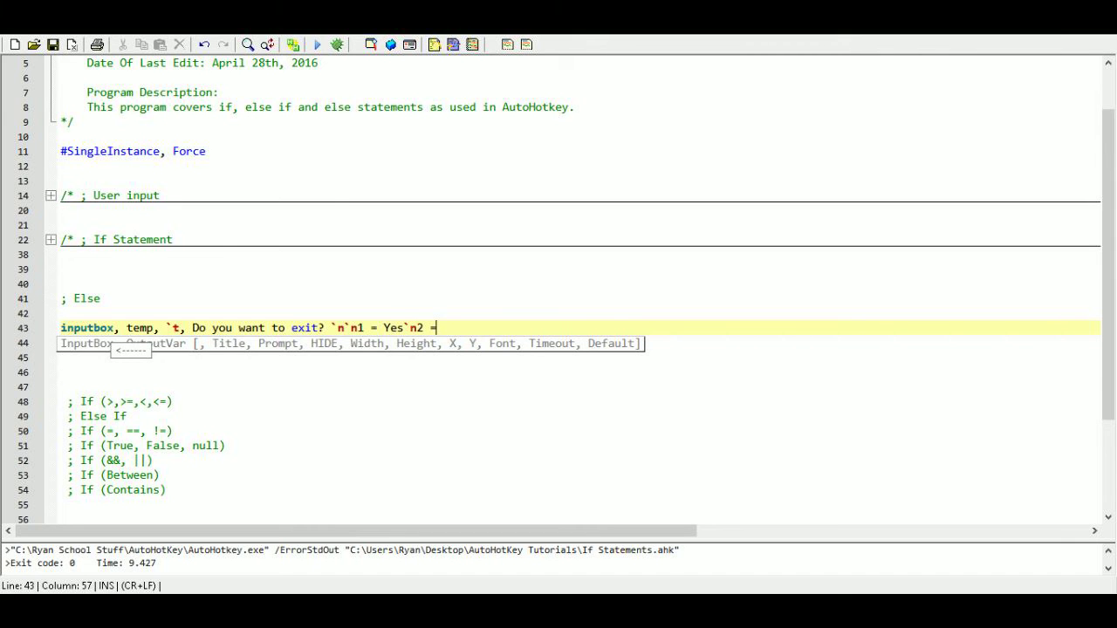
{"action": "type", "text": "No"}
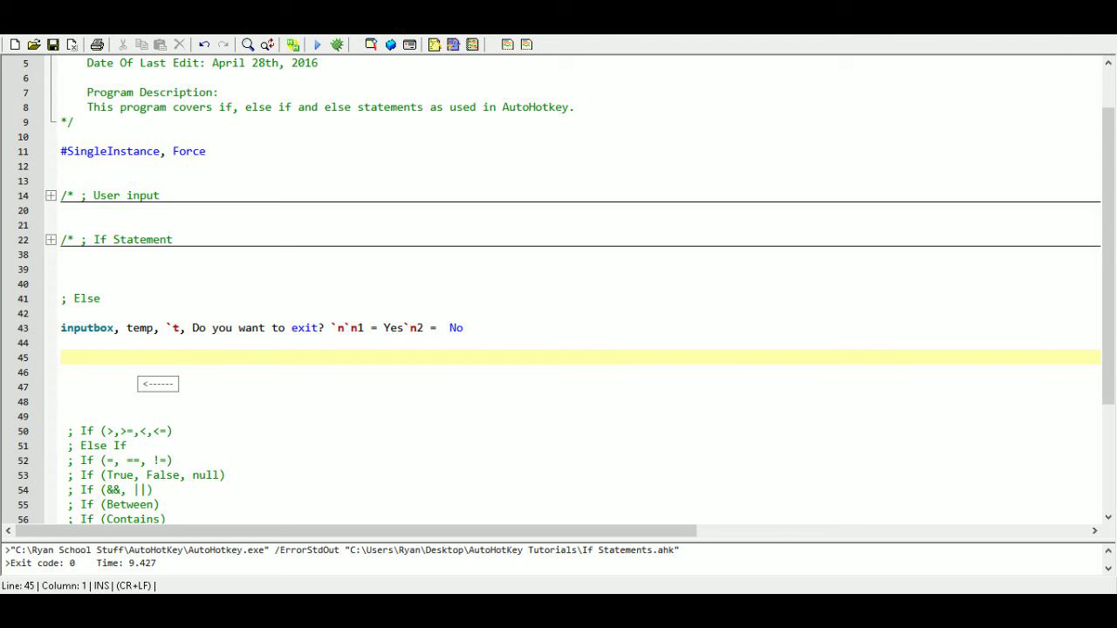
- Add a sleep line and the if(temp = 1) condition
{"action": "type", "text": "sle"}
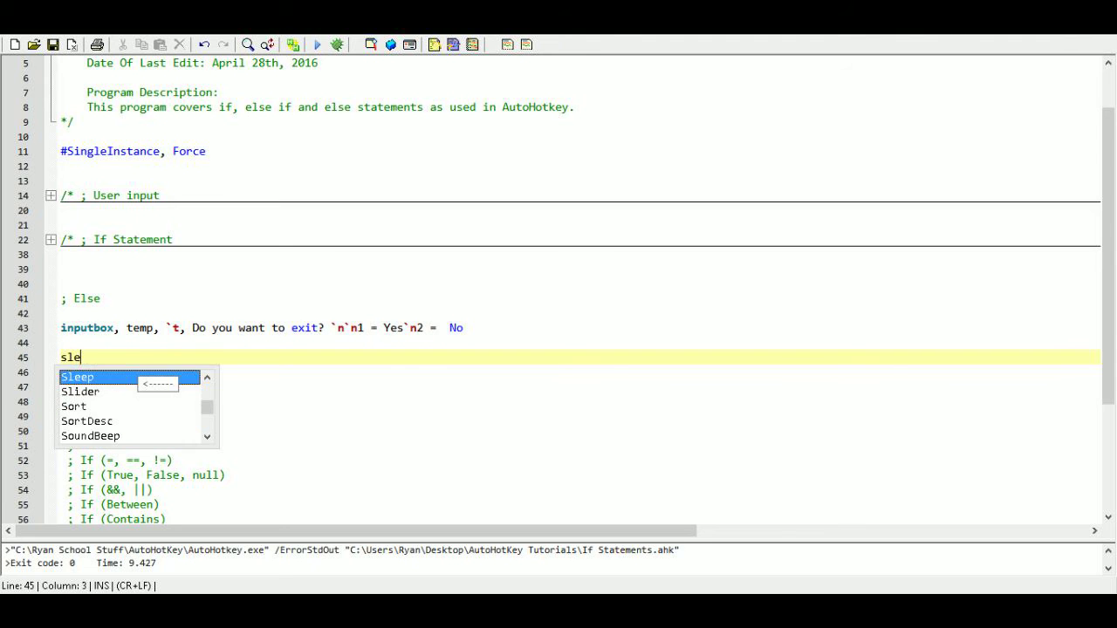
{"action": "type", "text": "ep, 500"}
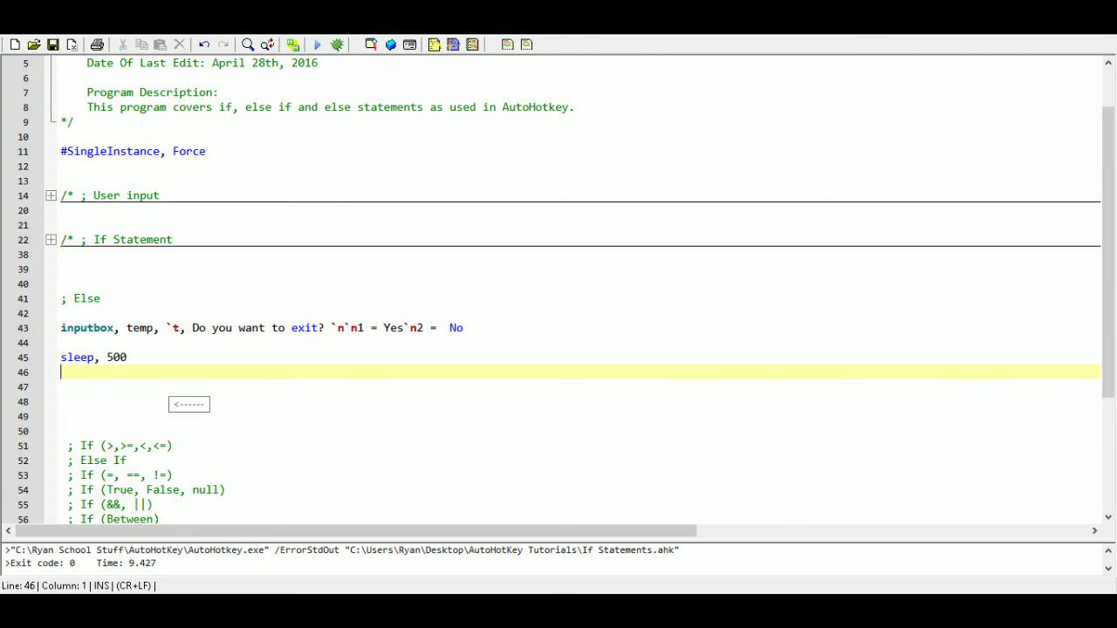
{"action": "type", "text": "if"}
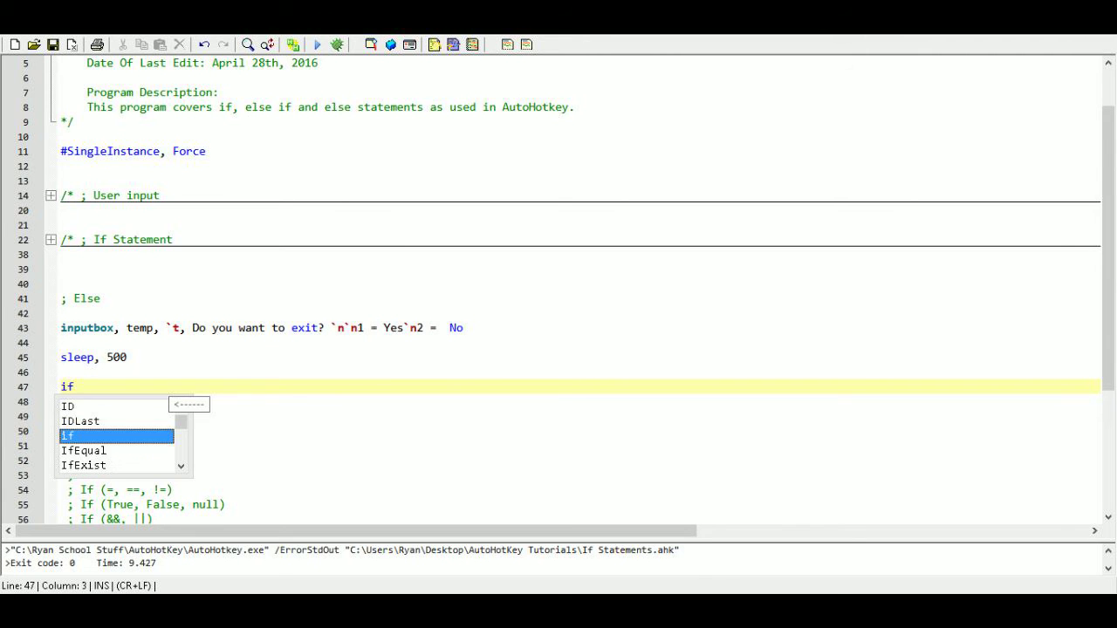
{"action": "type", "text": "("}
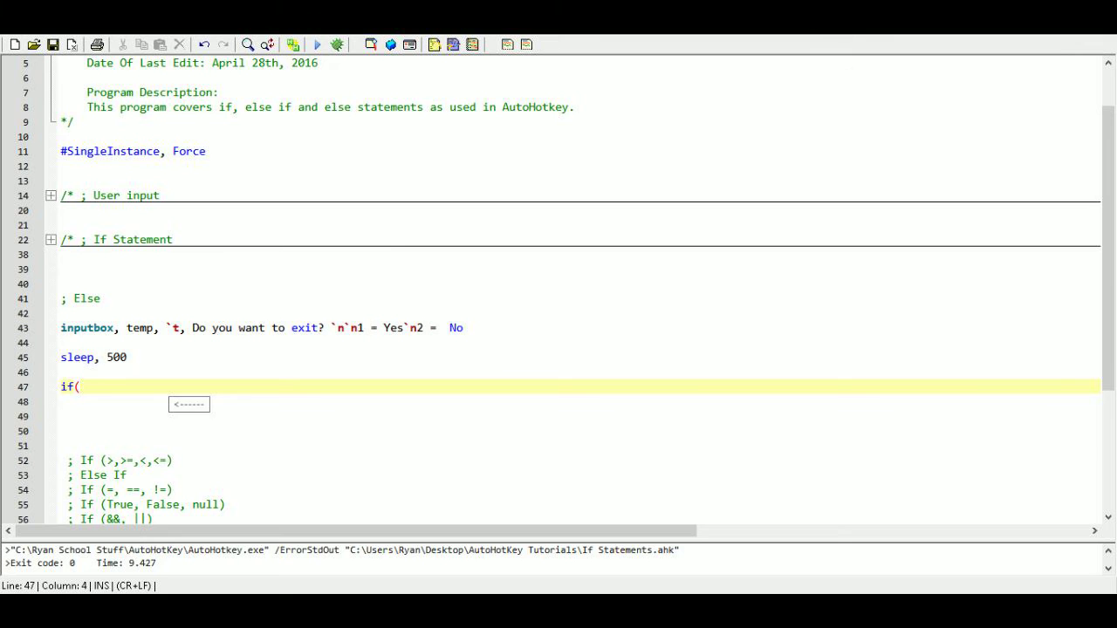
{"action": "type", "text": "te"}
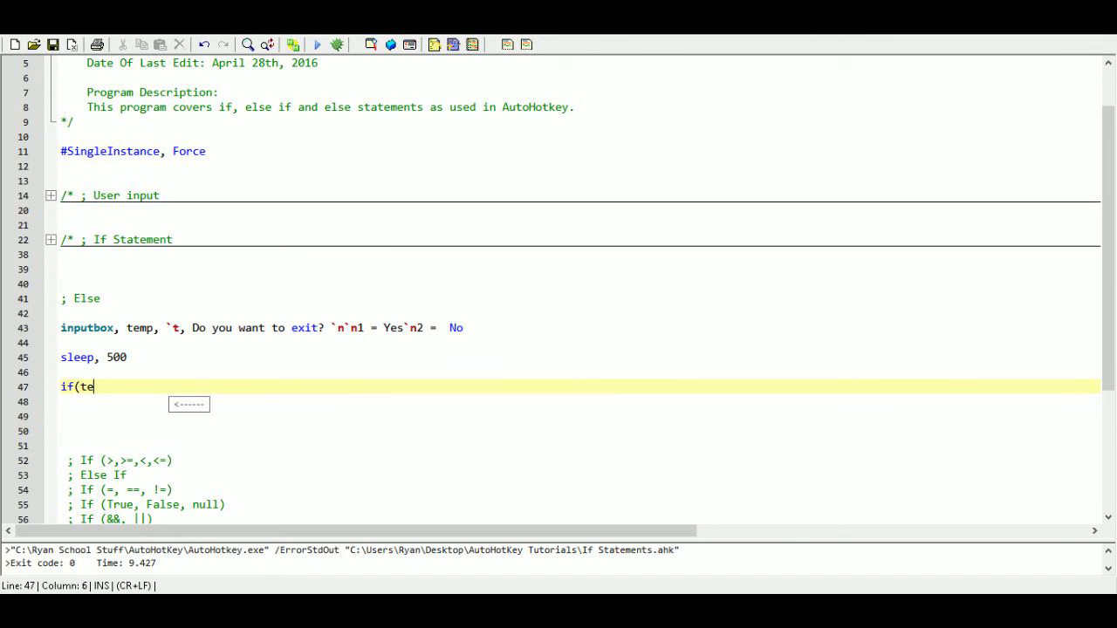
{"action": "type", "text": "mp"}
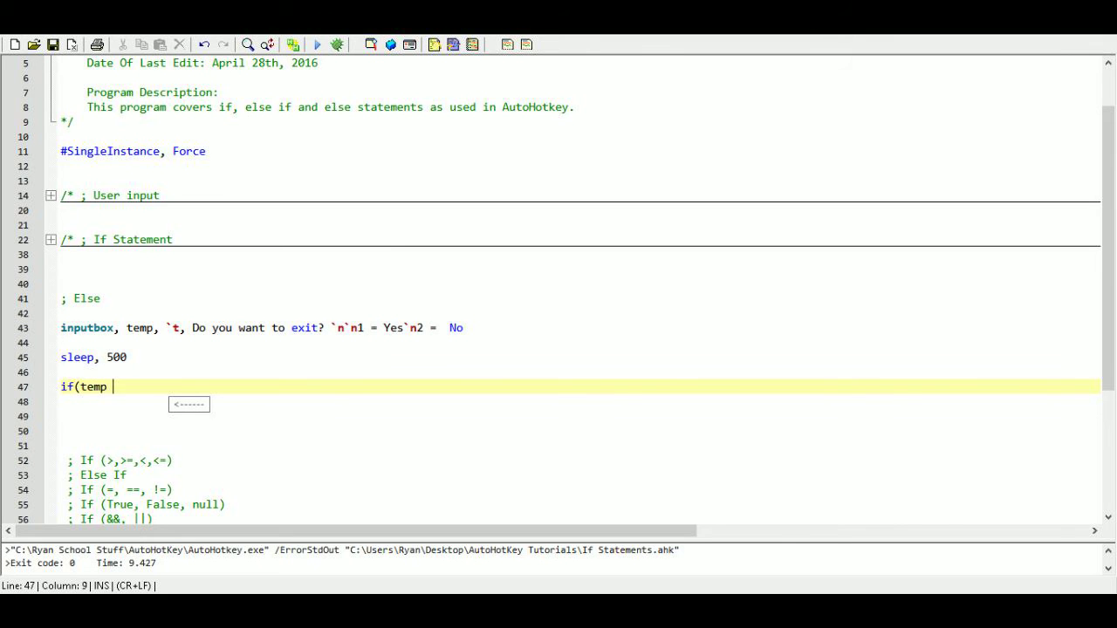
{"action": "type", "text": "= 1"}
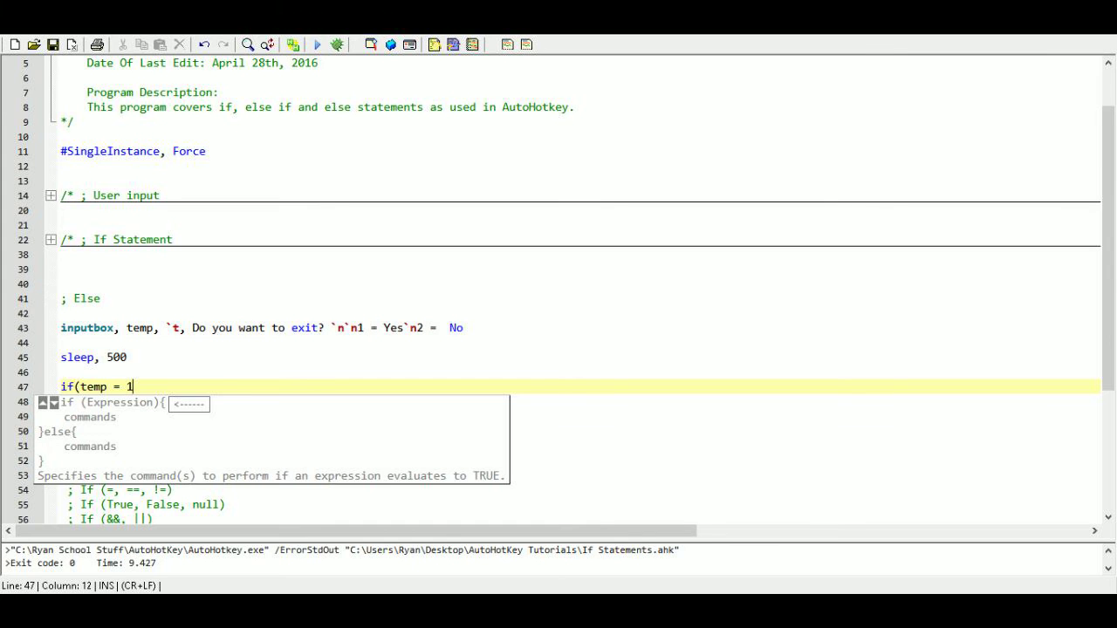
{"action": "type", "text": ")"}
{"action": "left_click", "coordinate": [567, 401]}
{"action": "type", "text": "{"}
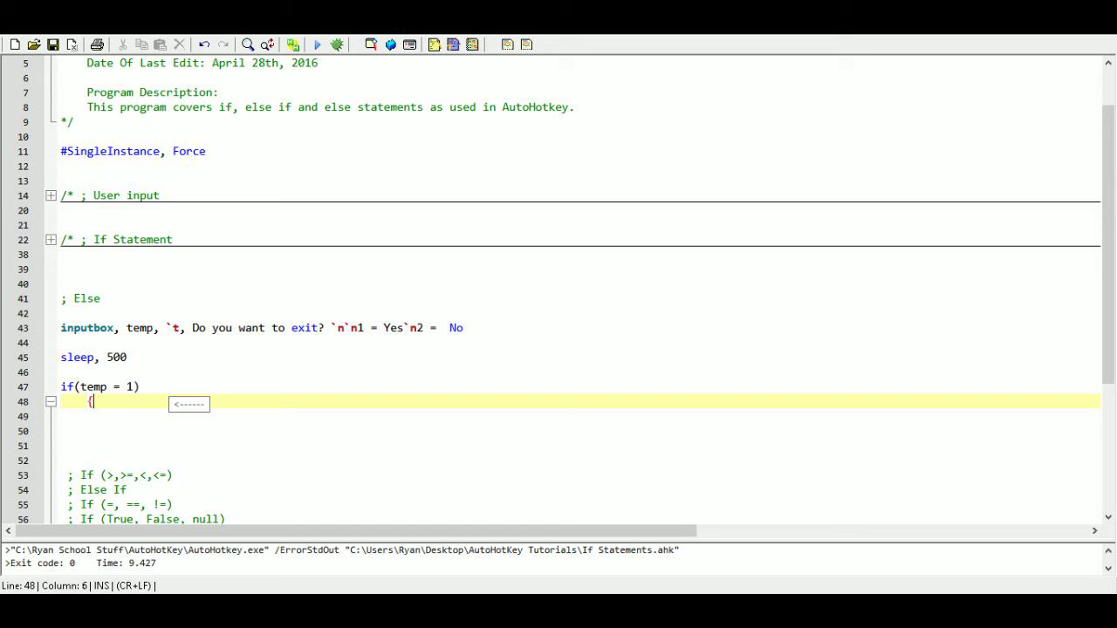
- Inside the braces, show 'The Script will now exit' and call exitapp
{"action": "type", "text": "}"}
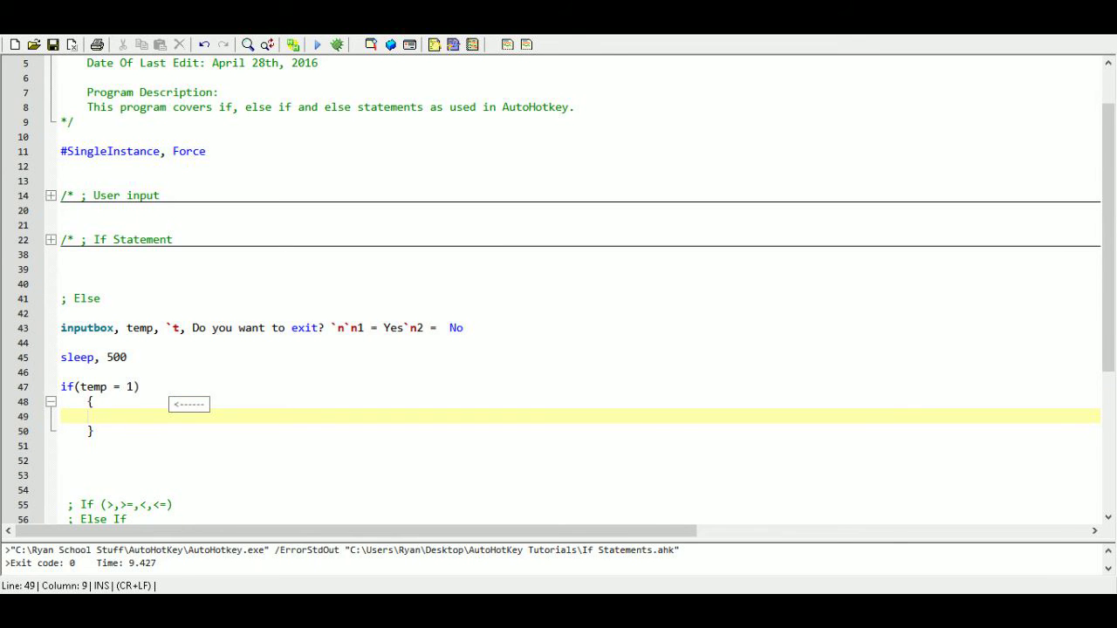
{"action": "type", "text": "msgbox, The Script will now"}
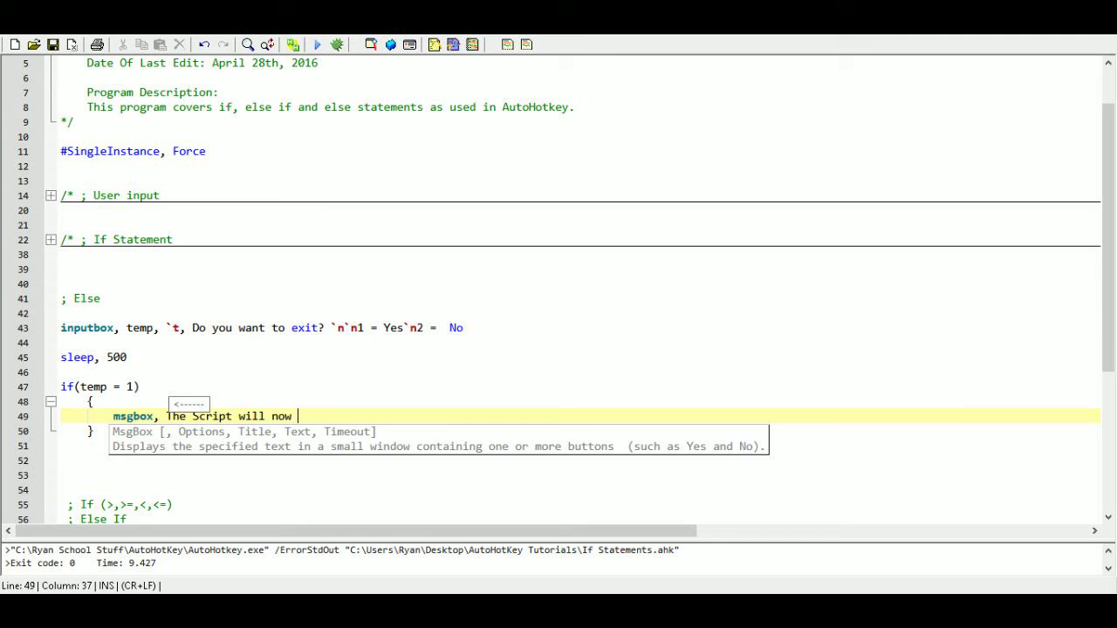
{"action": "type", "text": "exit"}
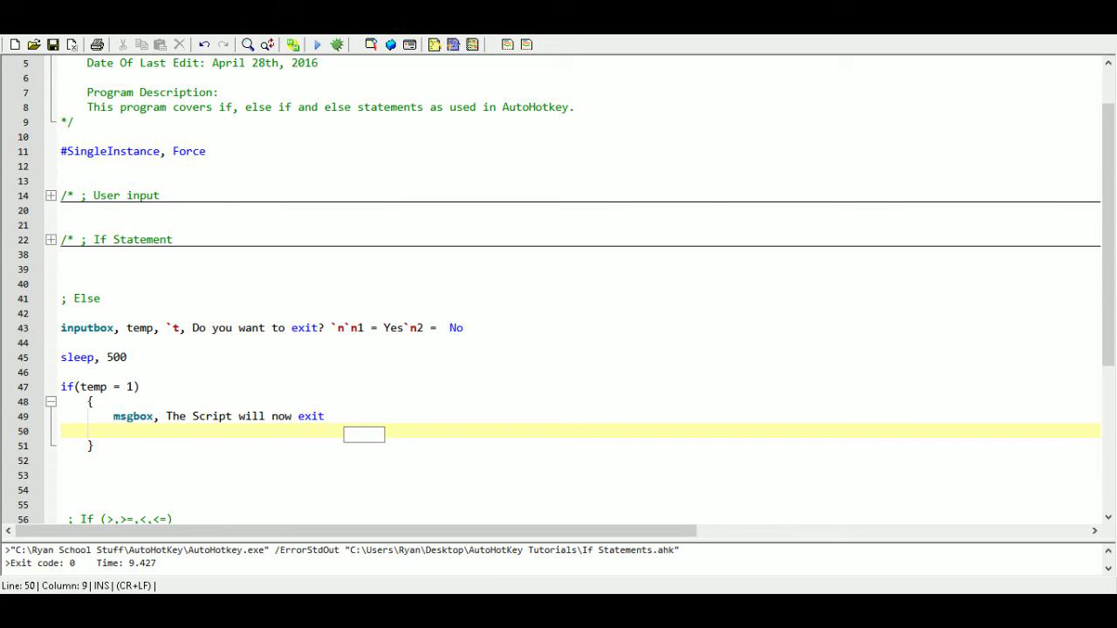
{"action": "type", "text": "ex"}
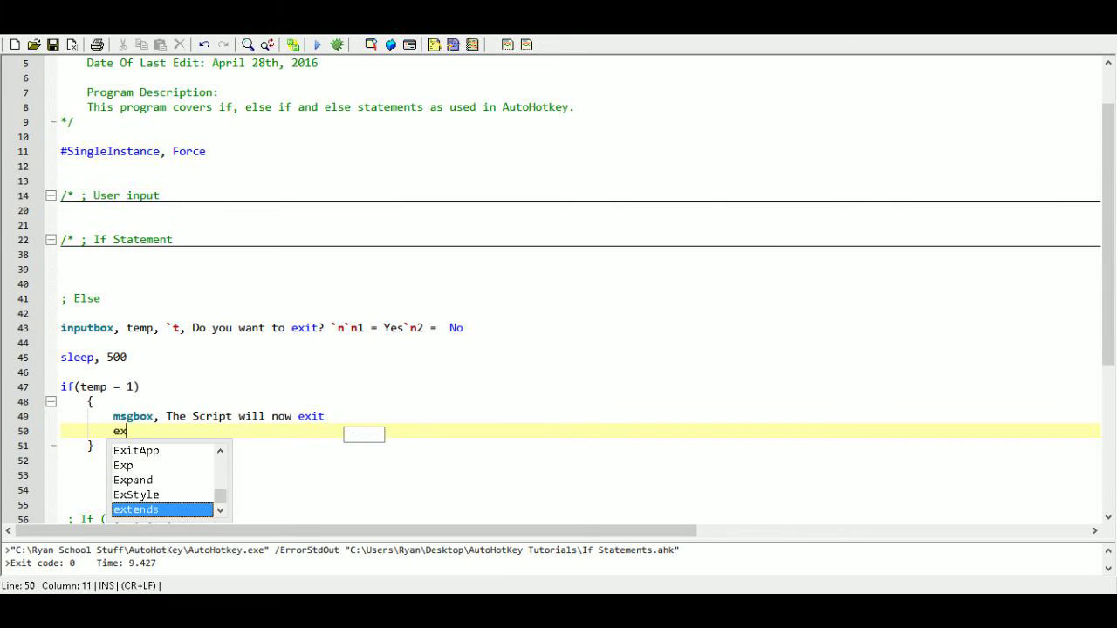
{"action": "type", "text": "itapp"}
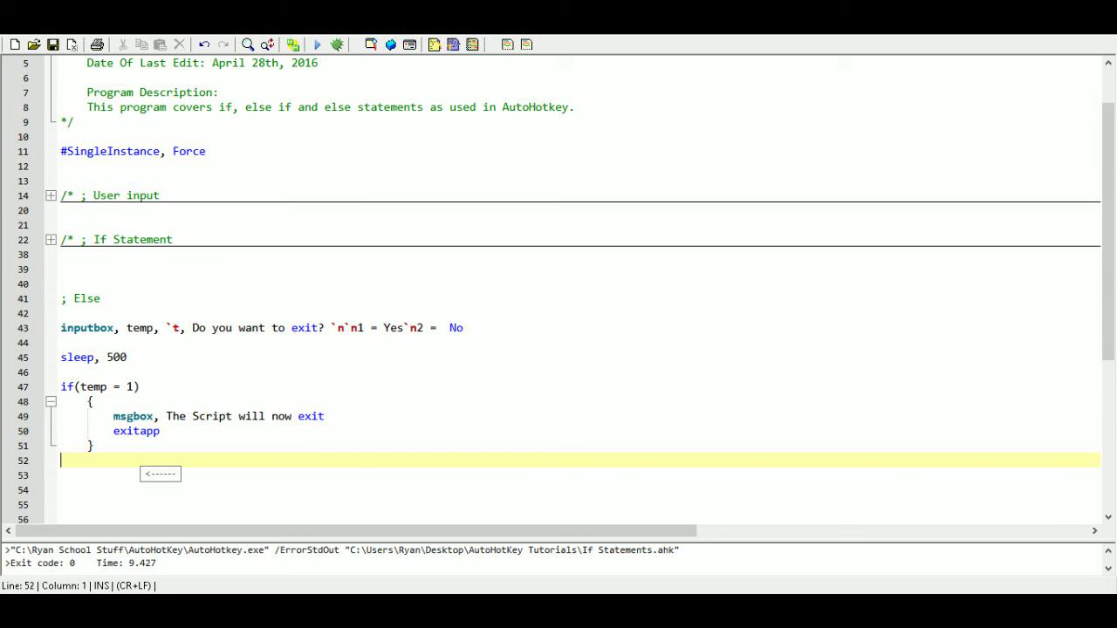
- Add an else block containing msgbox, The script will continue
{"action": "type", "text": "e"}
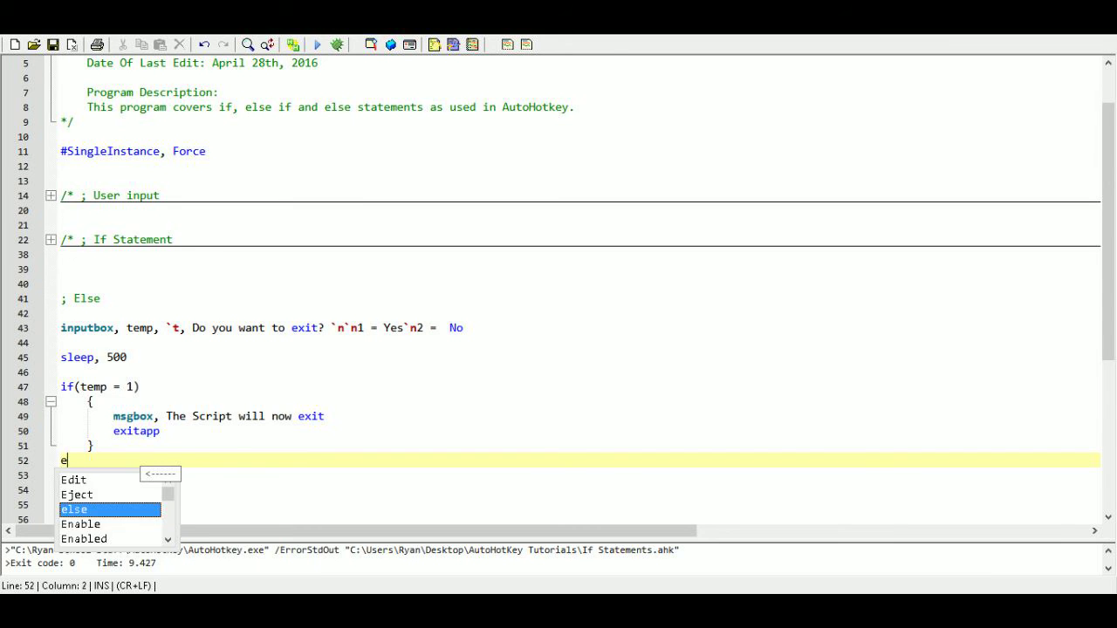
{"action": "type", "text": "lse"}
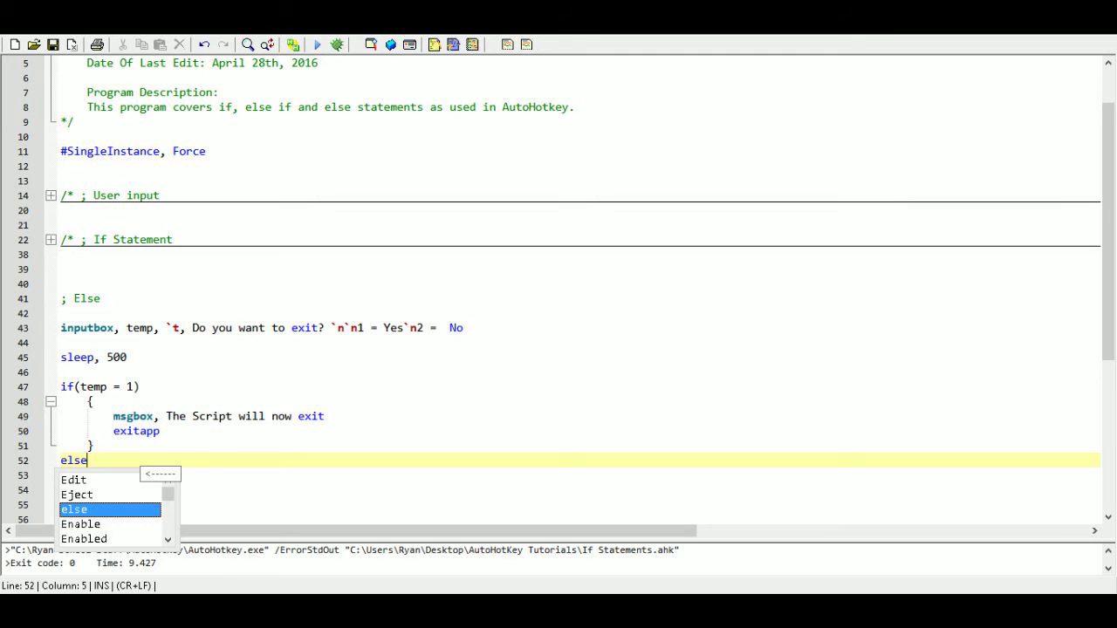
{"action": "key", "text": "Enter"}
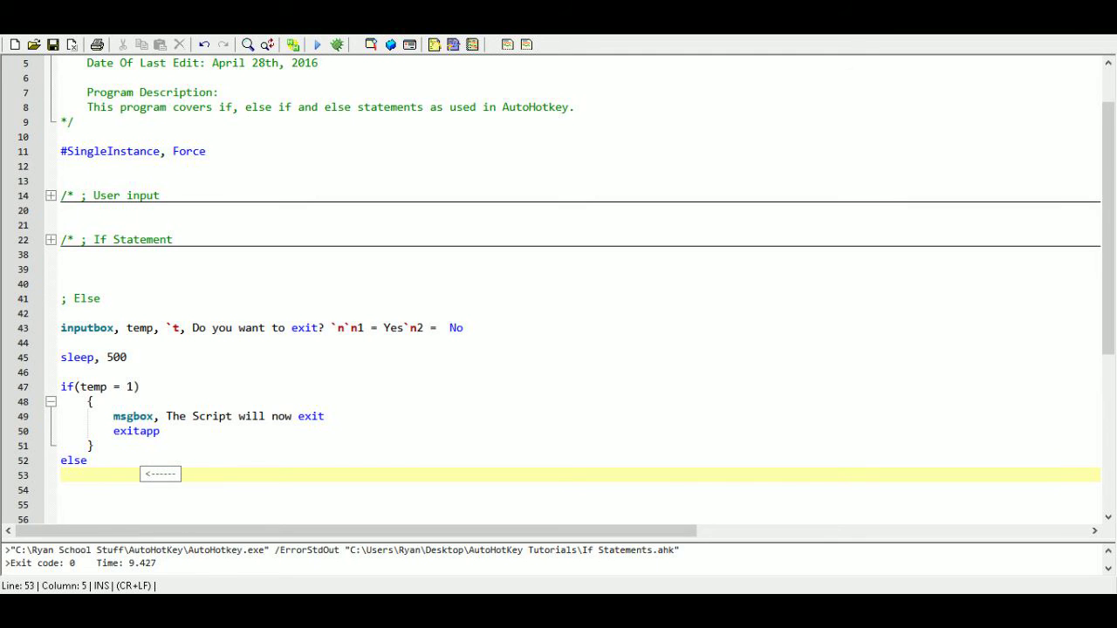
{"action": "type", "text": "{"}
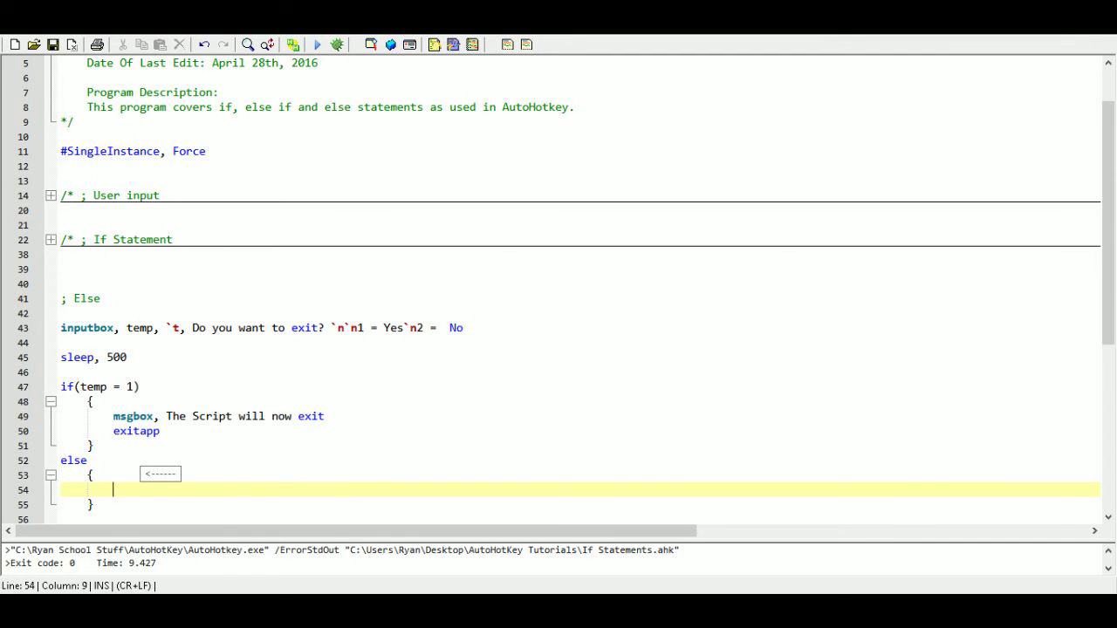
{"action": "type", "text": "msbox"}
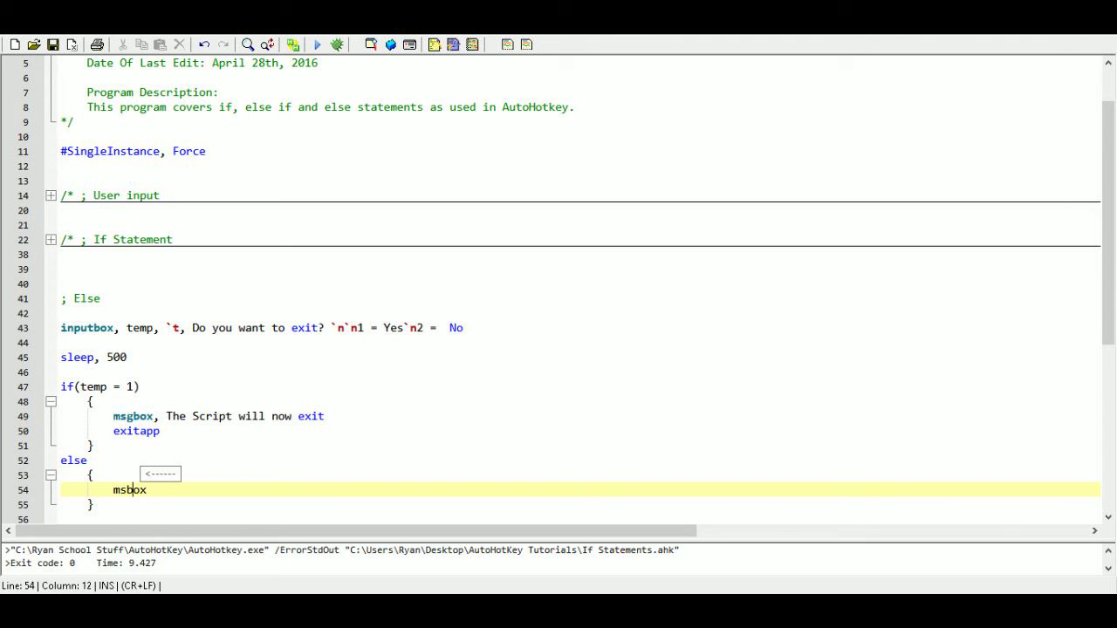
{"action": "type", "text": "g"}
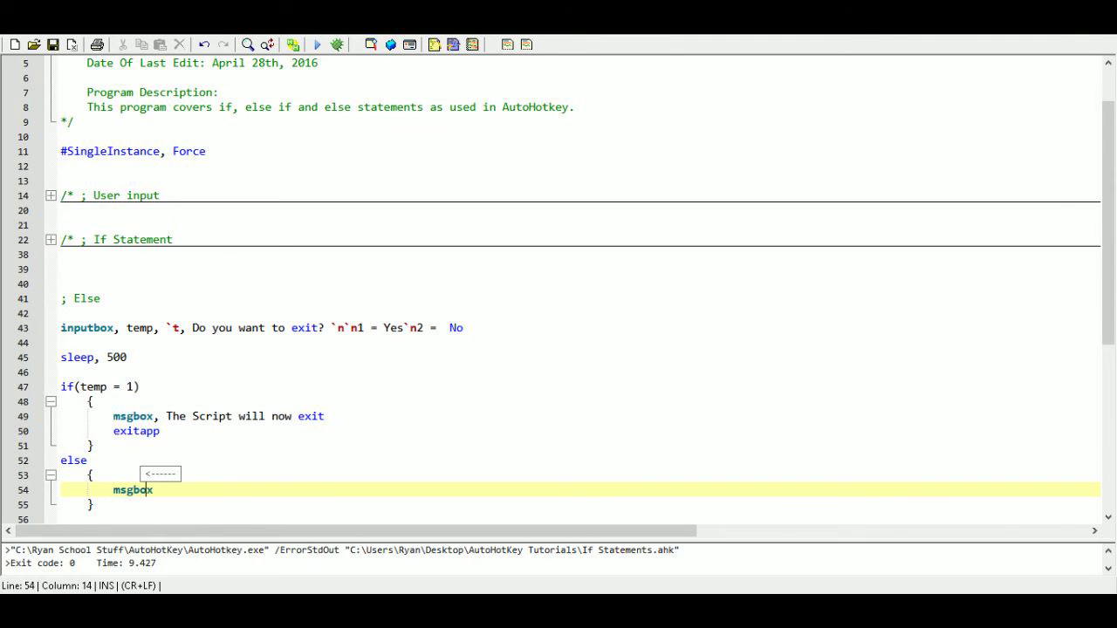
{"action": "type", "text": ","}
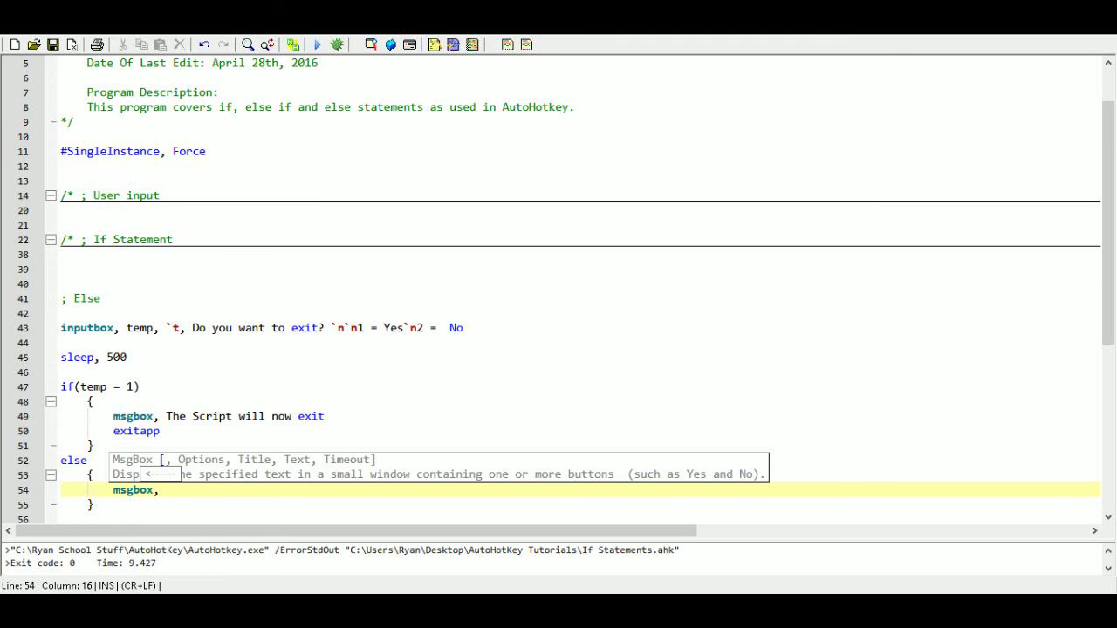
{"action": "type", "text": "The sc"}
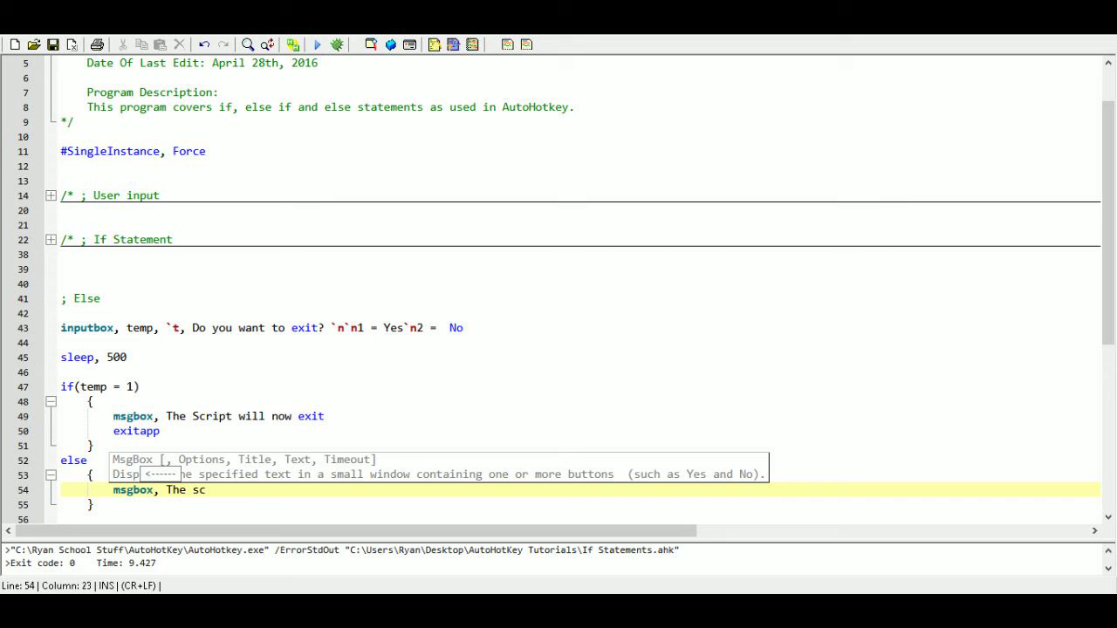
{"action": "type", "text": "ript"}
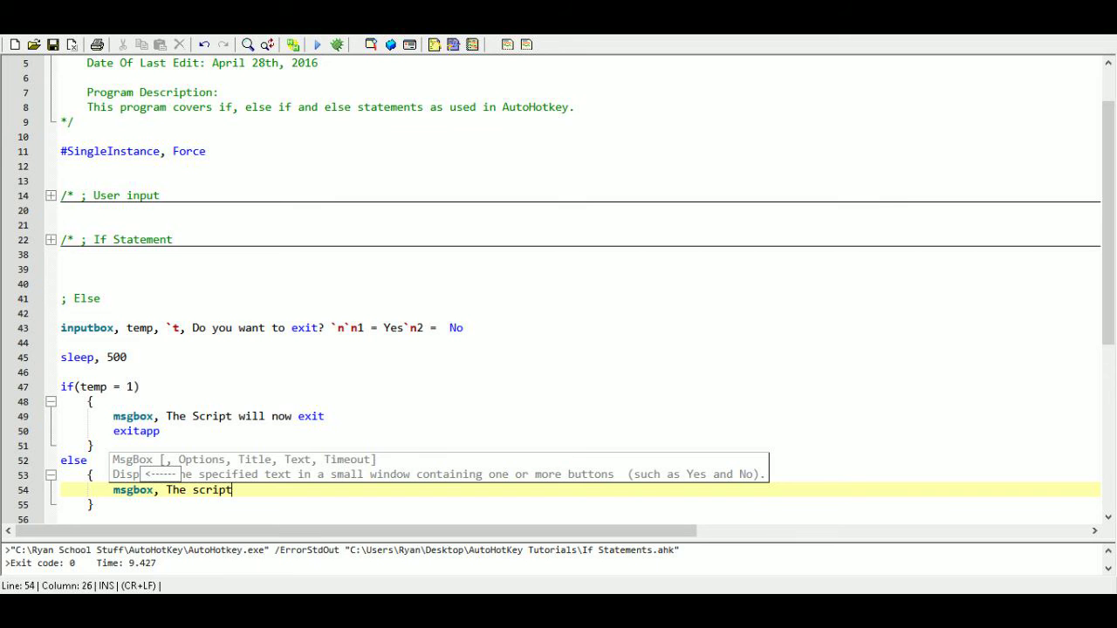
{"action": "type", "text": "wi"}
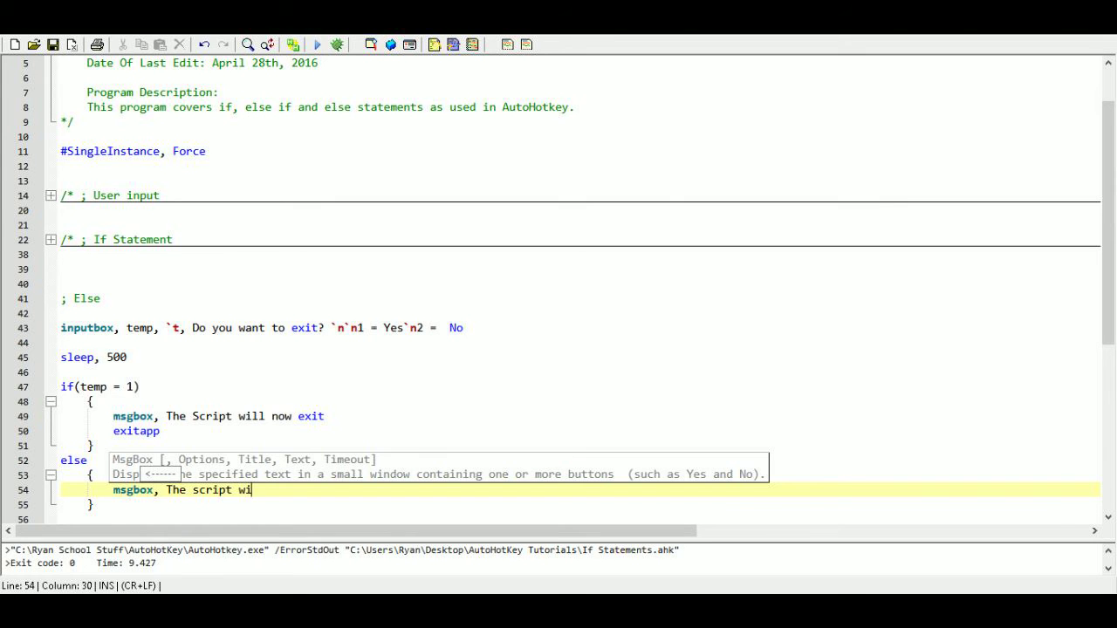
{"action": "type", "text": "ll conti"}
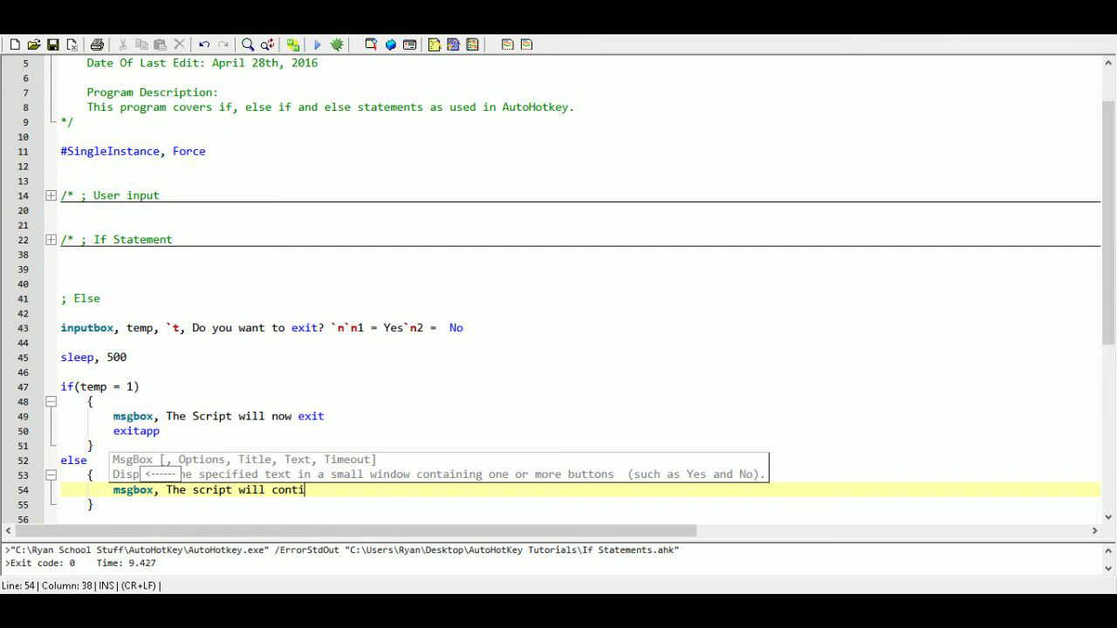
{"action": "type", "text": "nue"}
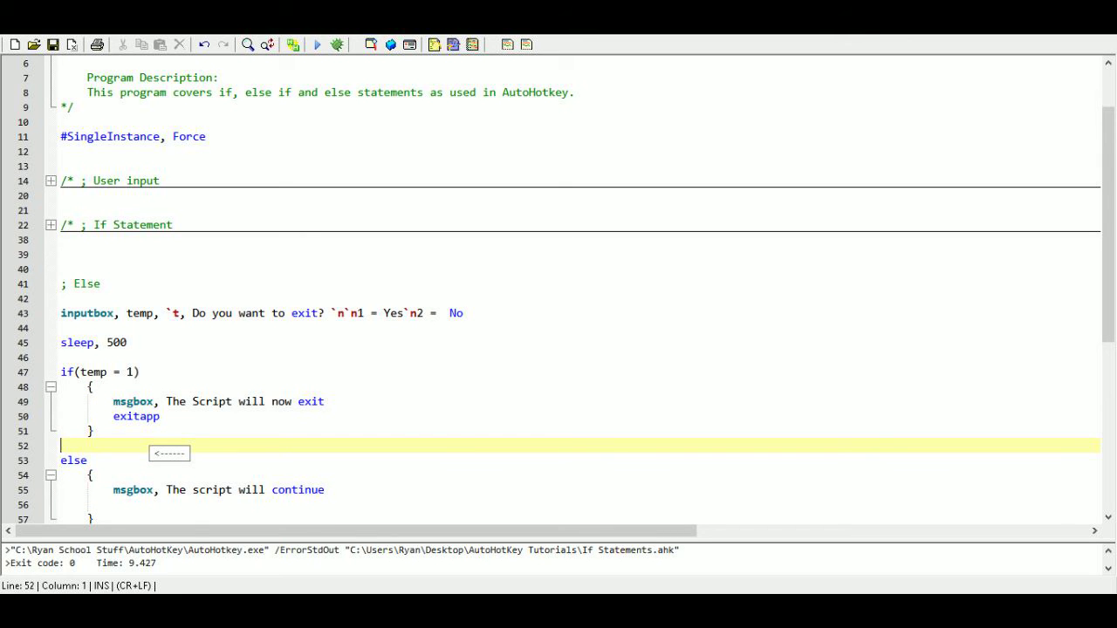
- Above else, write if(temp = 2) with a MsgBox saying 'The script will continue'
{"action": "type", "text": "if"}
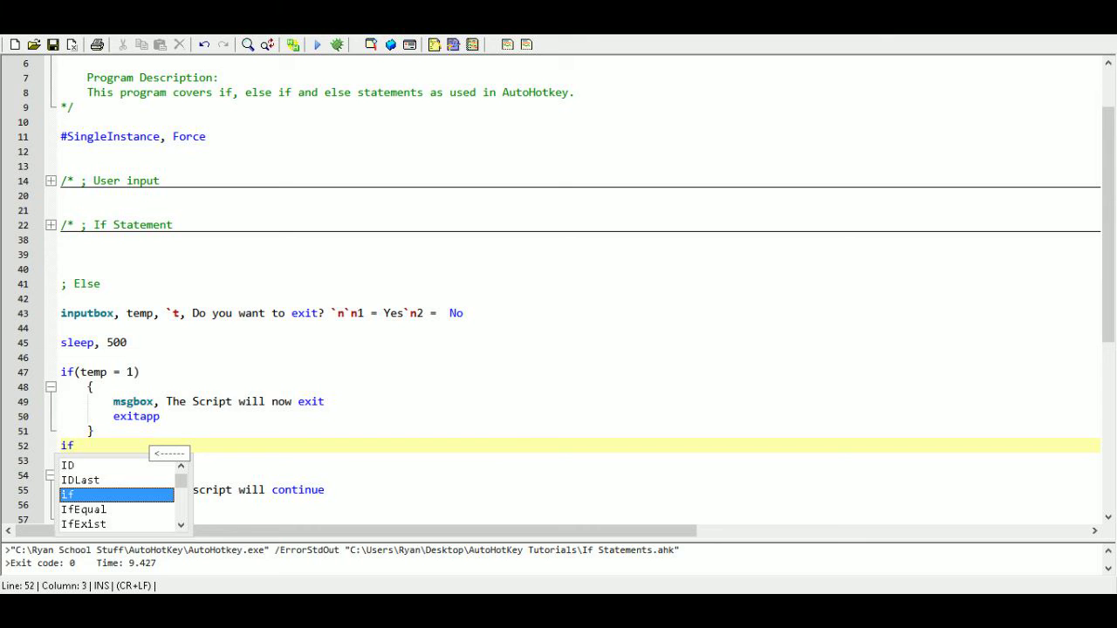
{"action": "type", "text": "(te"}
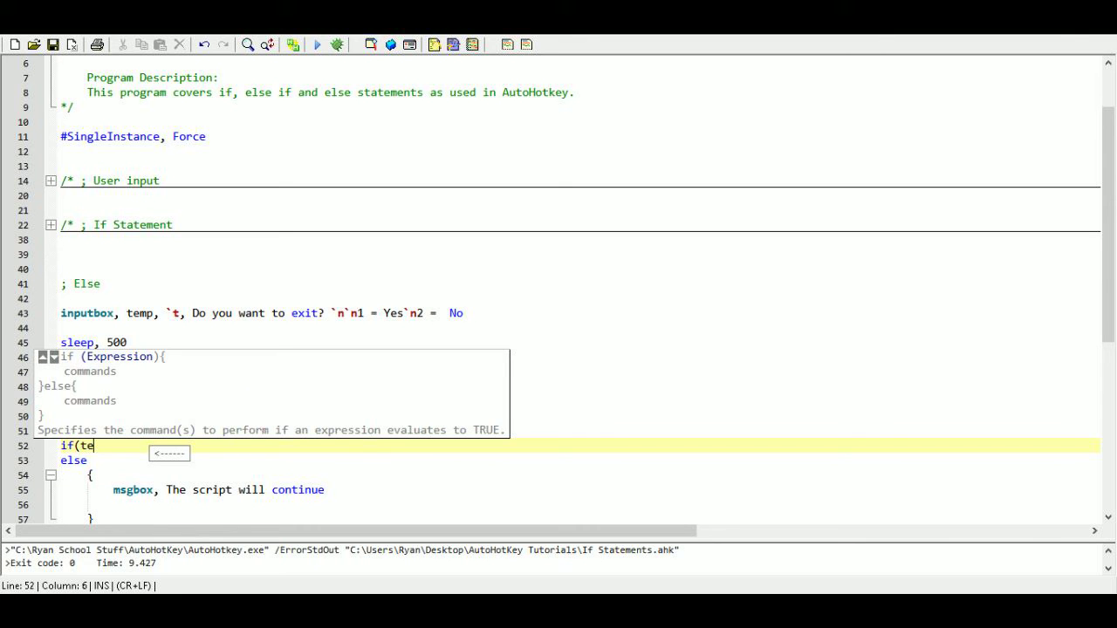
{"action": "type", "text": "mp ="}
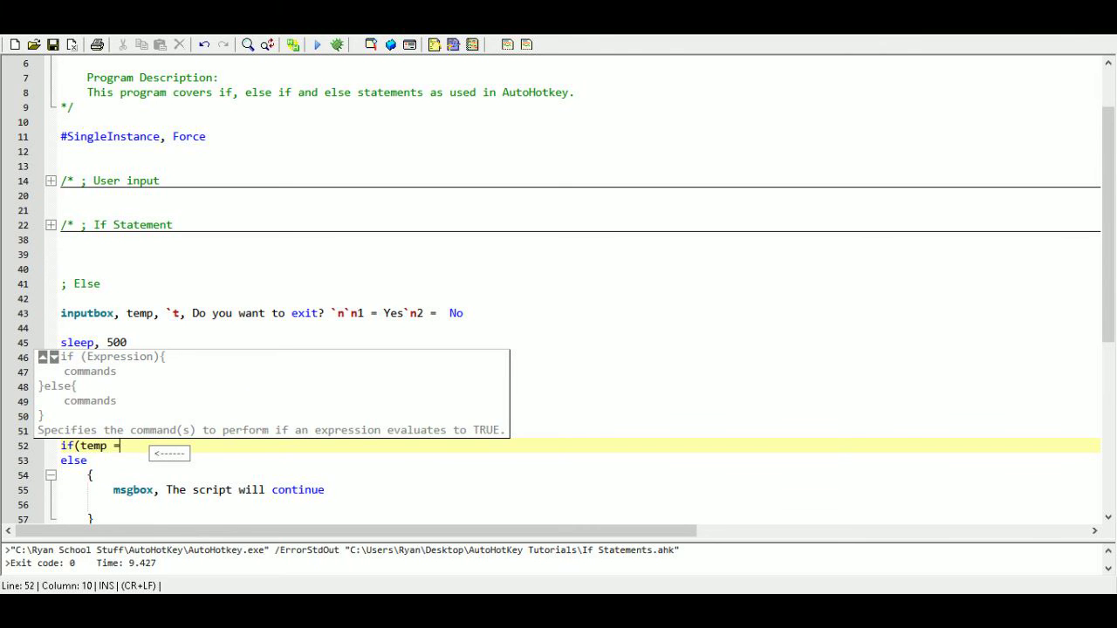
{"action": "type", "text": "2)"}
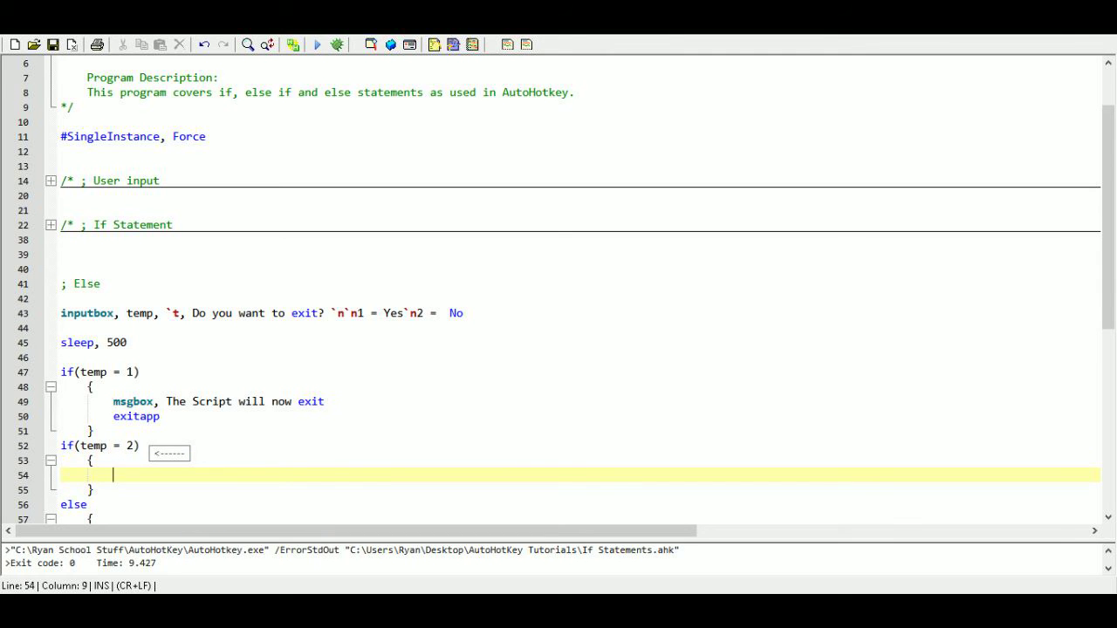
{"action": "type", "text": "msg"}
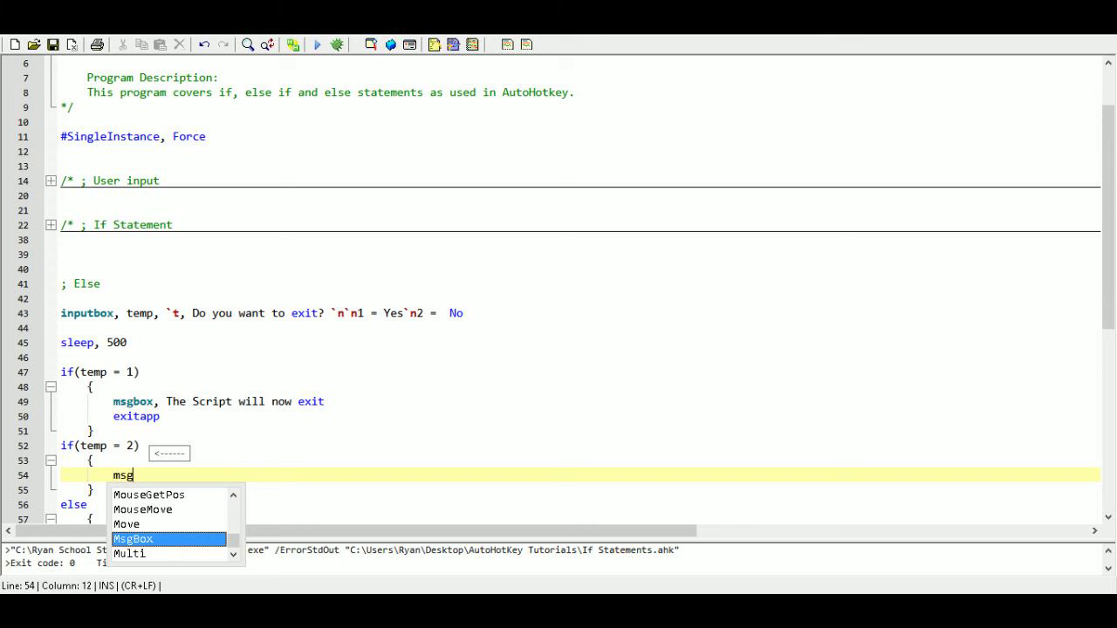
{"action": "key", "text": "Tab"}
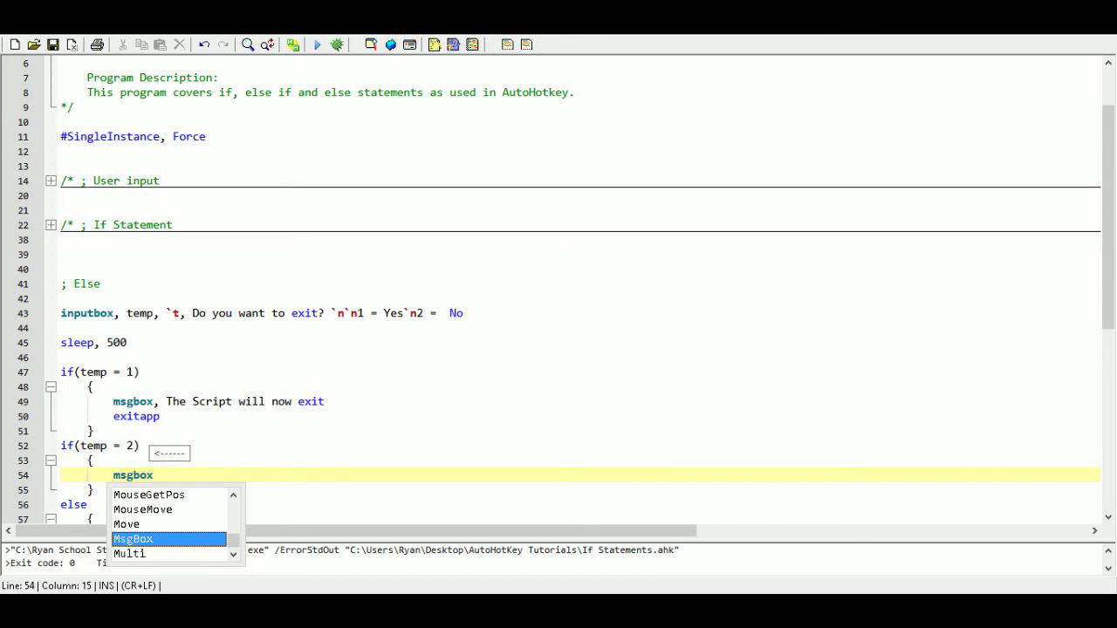
{"action": "type", "text": ","}
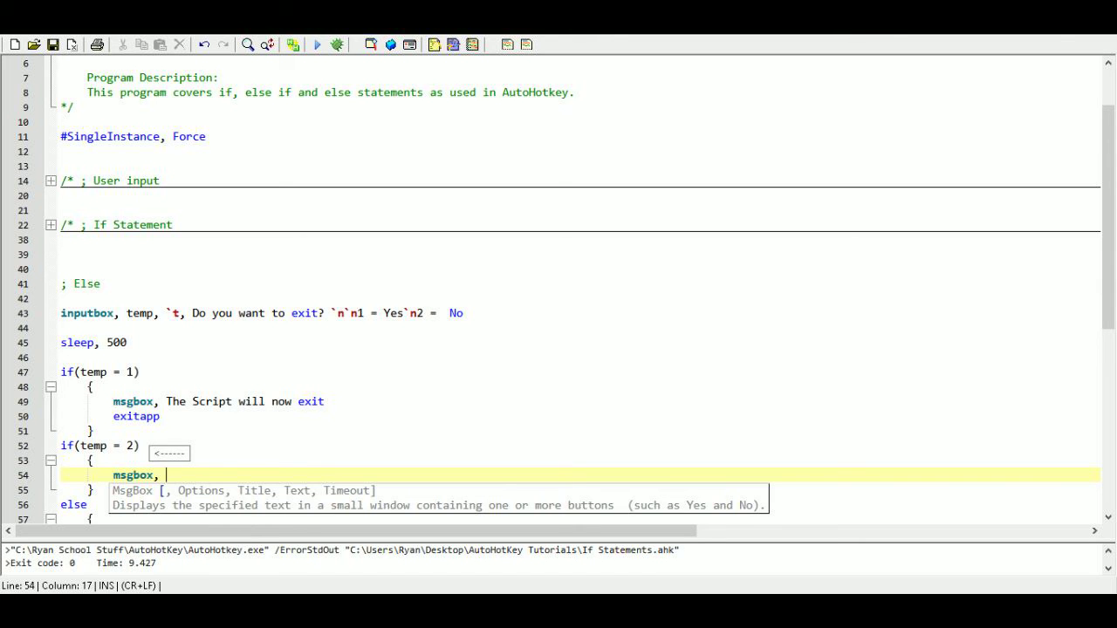
{"action": "type", "text": "The script will"}
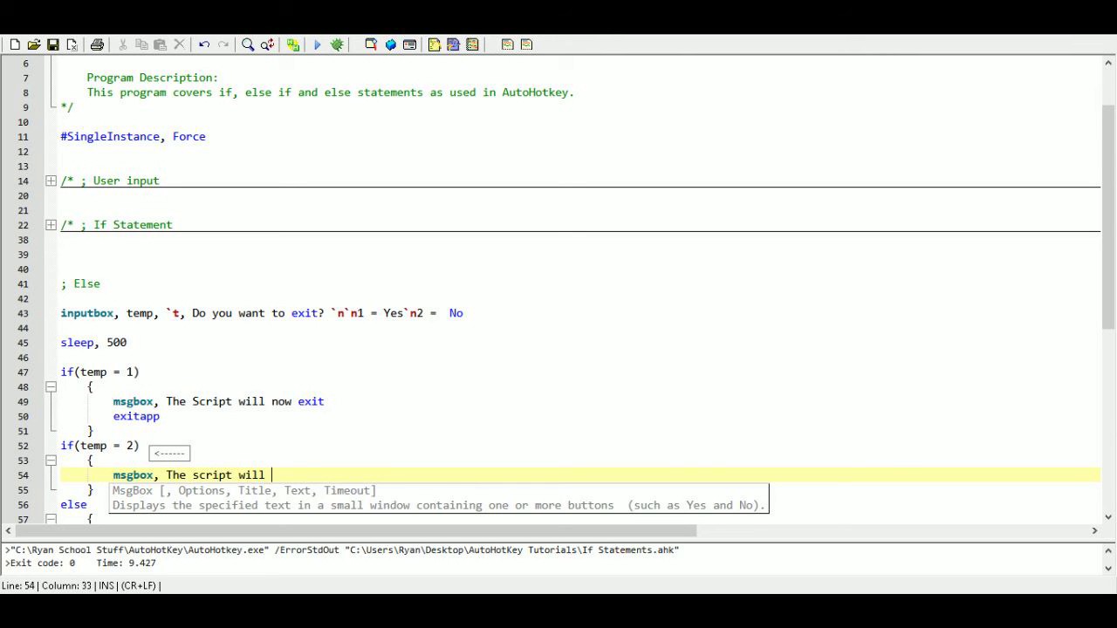
{"action": "type", "text": "continue"}
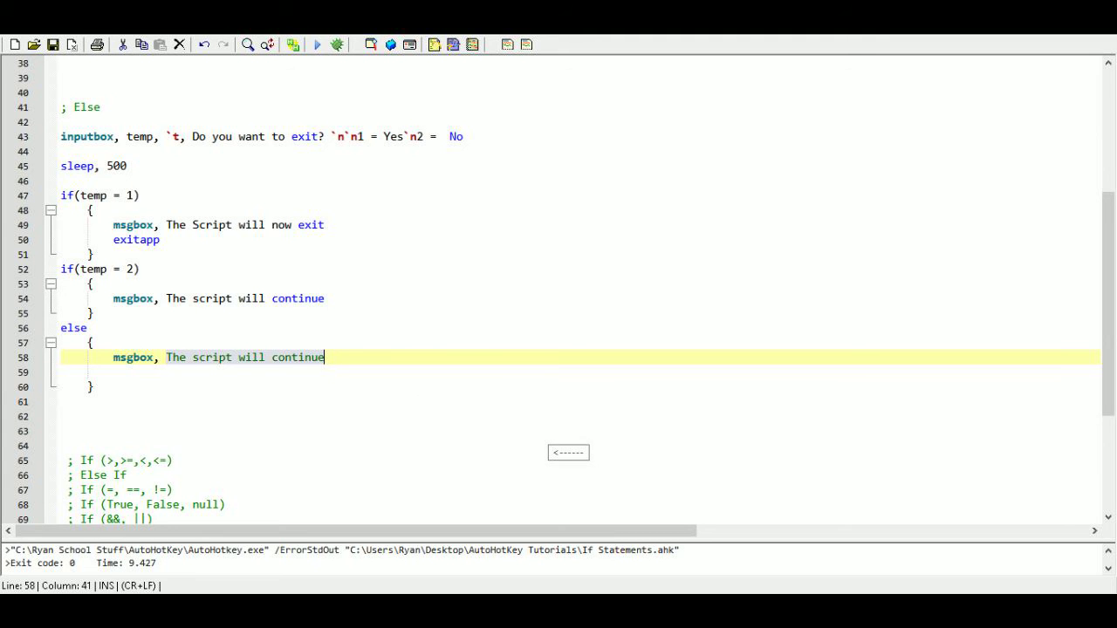
- Change the else message to 'Don't you know how to follow simple instructions?'
{"action": "type", "text": "Don't you know how to"}
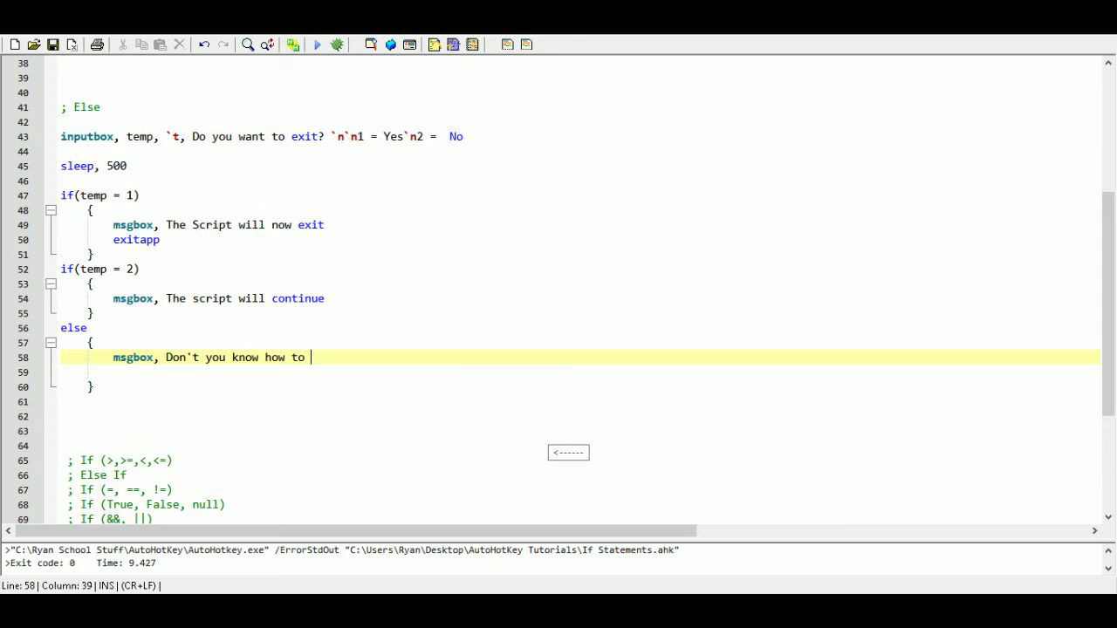
{"action": "type", "text": "follow simple"}
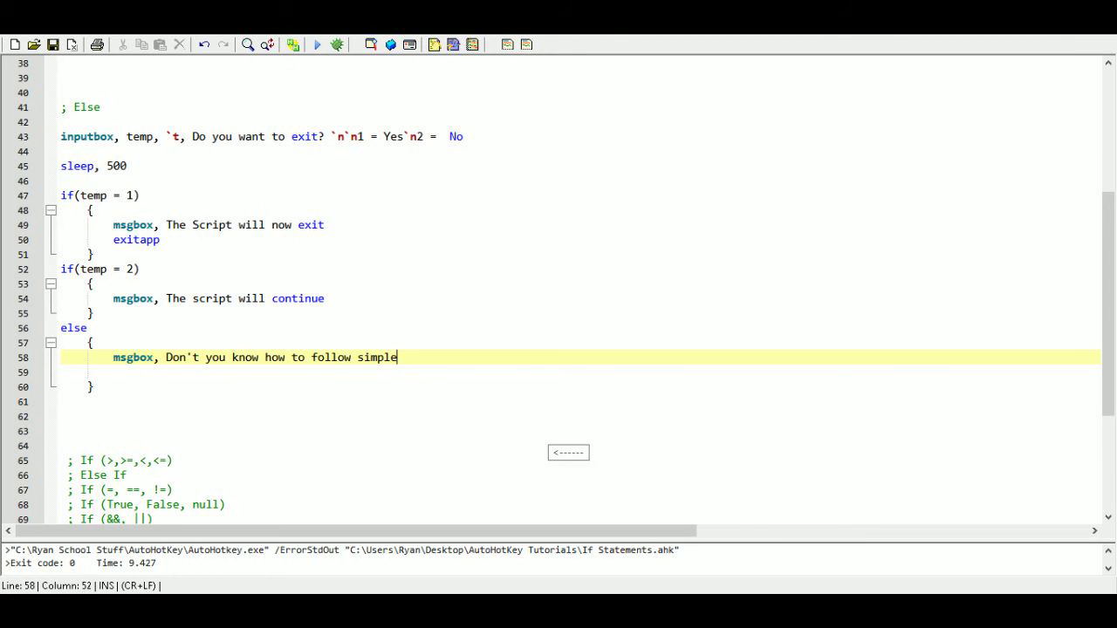
{"action": "type", "text": "instr"}
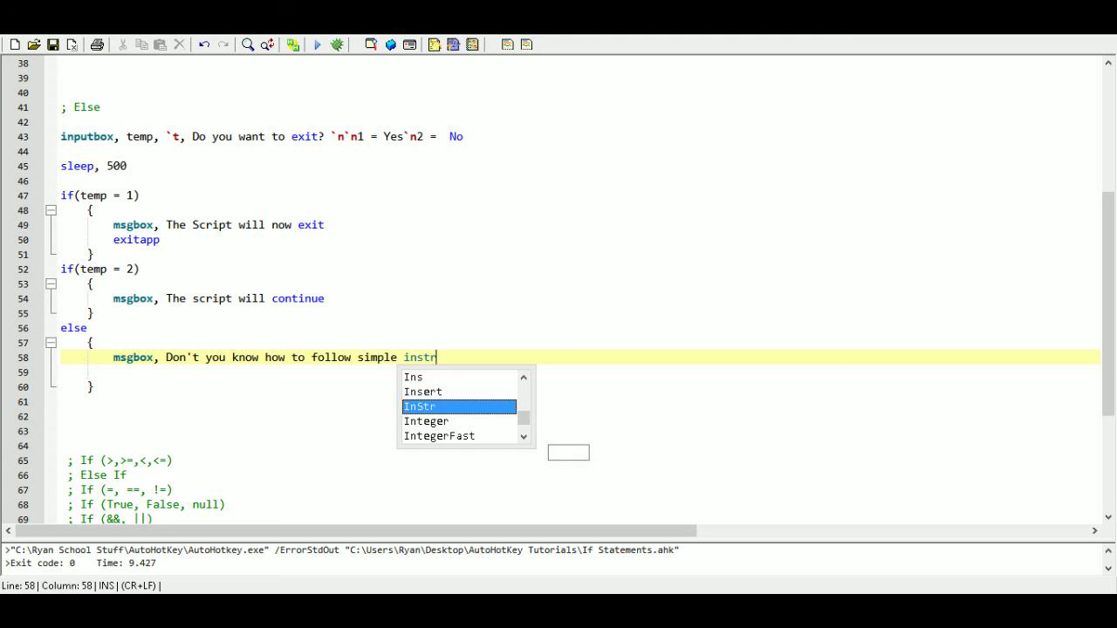
{"action": "type", "text": "uctions"}
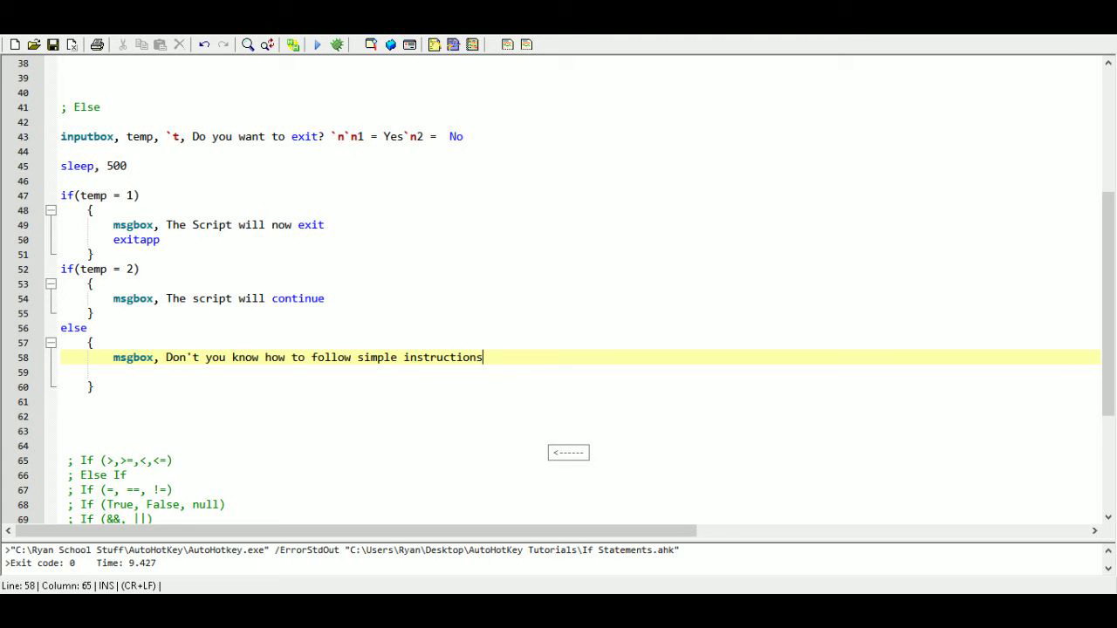
{"action": "type", "text": "?"}
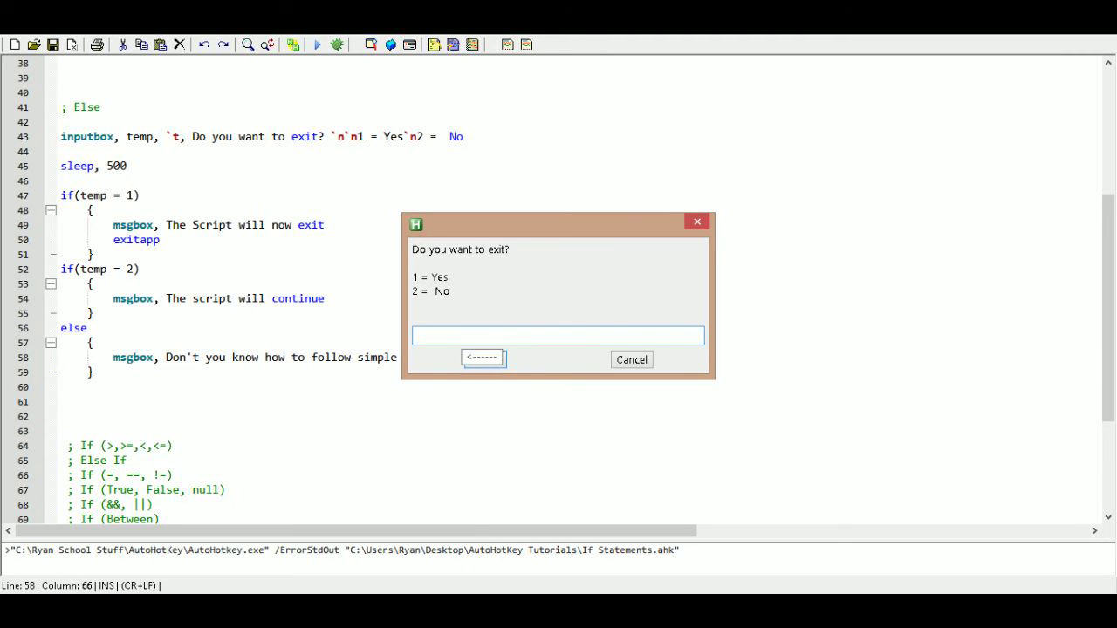
- Test answers 1 and 2, dismissing the exit and continue messages
{"action": "left_click", "coordinate": [630, 360]}
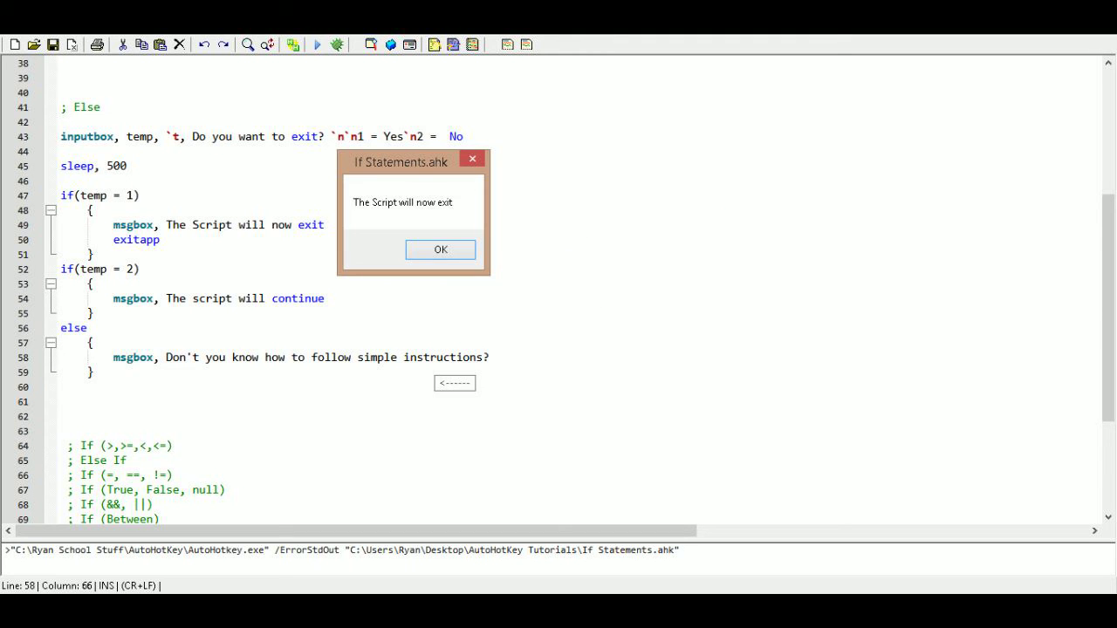
{"action": "left_click", "coordinate": [439, 248]}
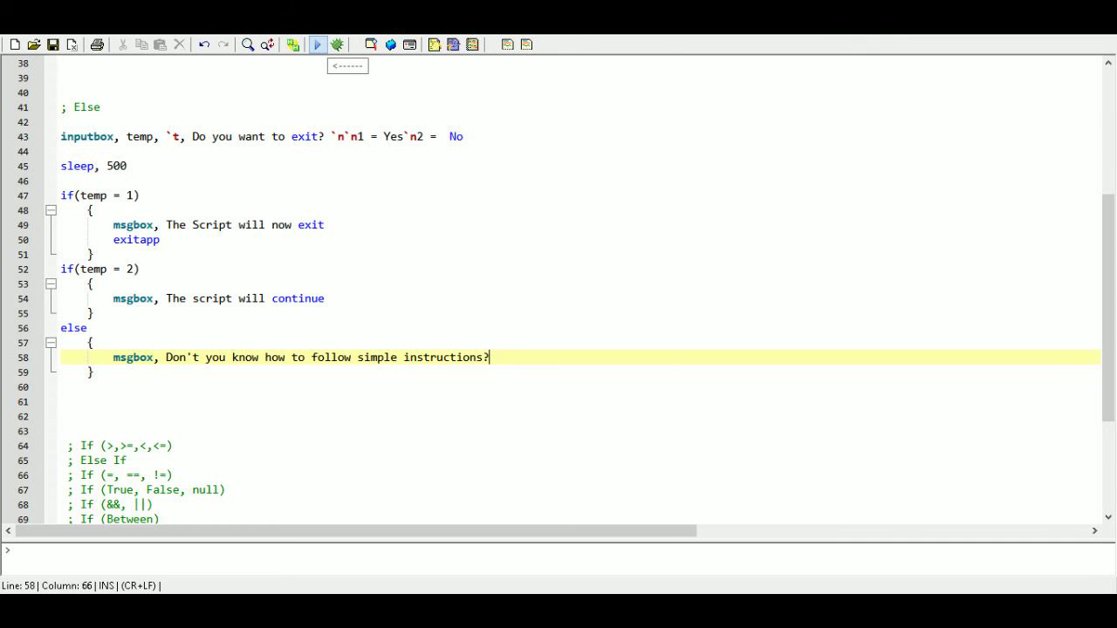
{"action": "left_click", "coordinate": [317, 44]}
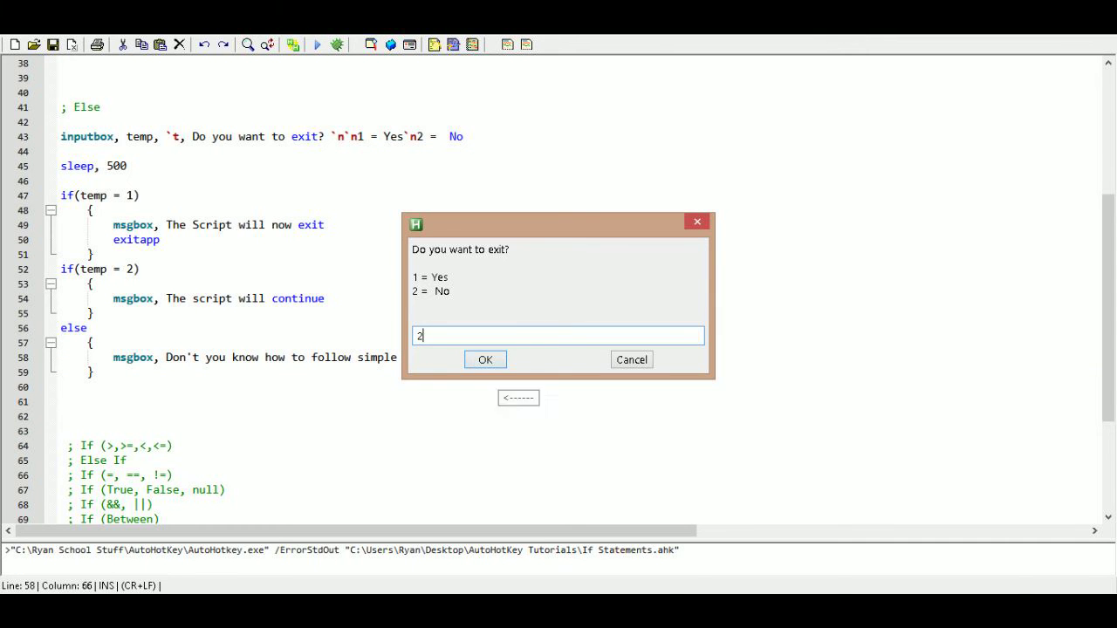
{"action": "left_click", "coordinate": [484, 359]}
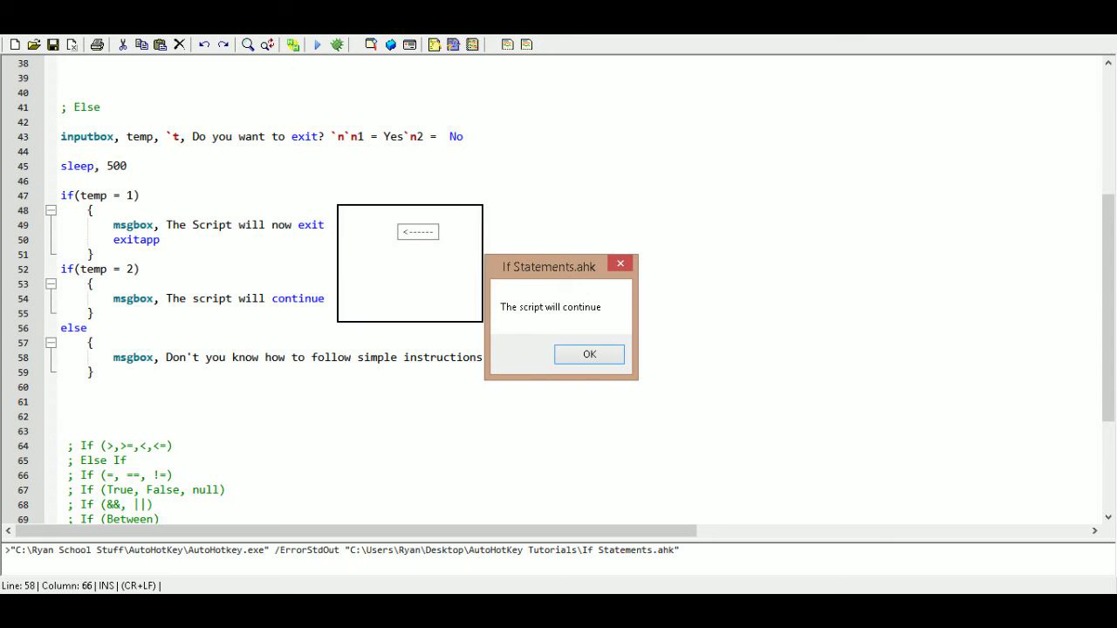
{"action": "left_click", "coordinate": [588, 354]}
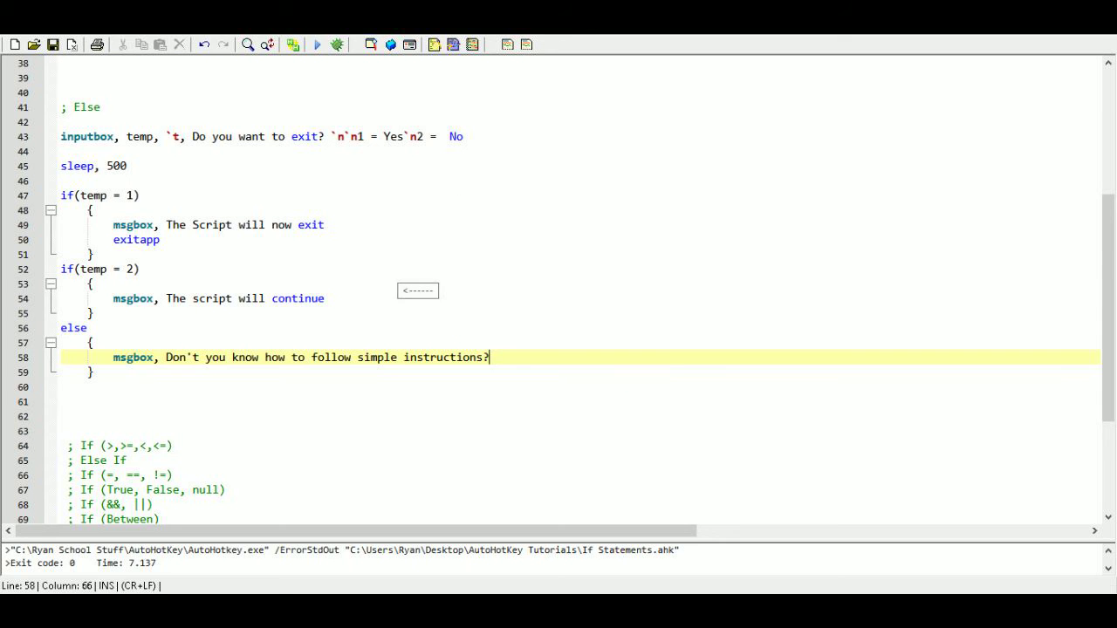
- Rerun, enter gibberish 'sadfdsagfsa', and dismiss the follow-instructions message
{"action": "left_click", "coordinate": [316, 44]}
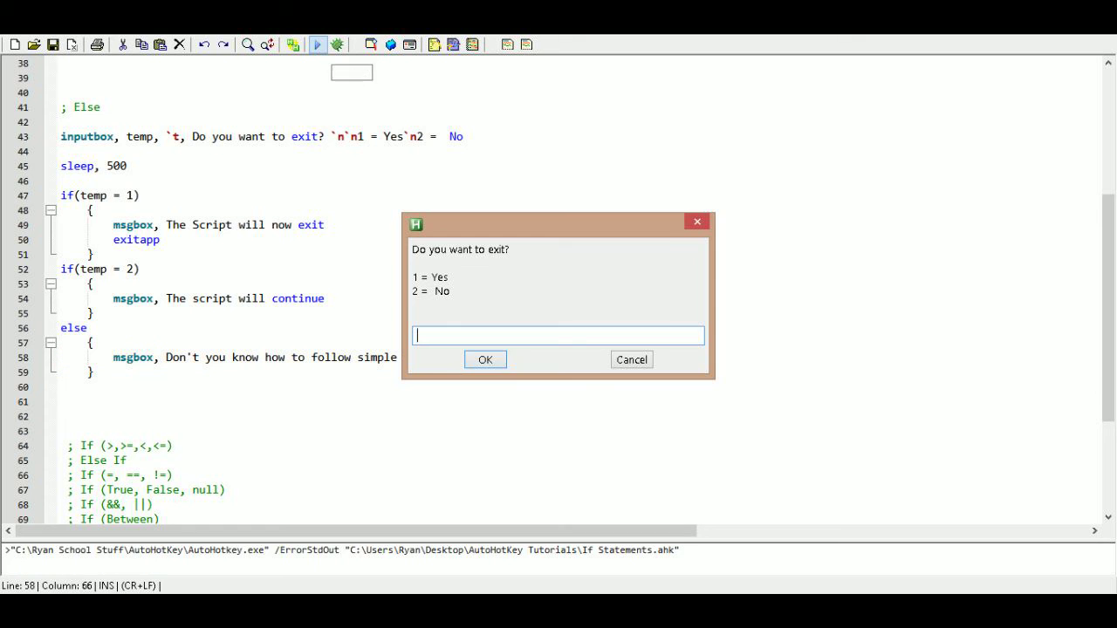
{"action": "type", "text": "sadfdsagfsa"}
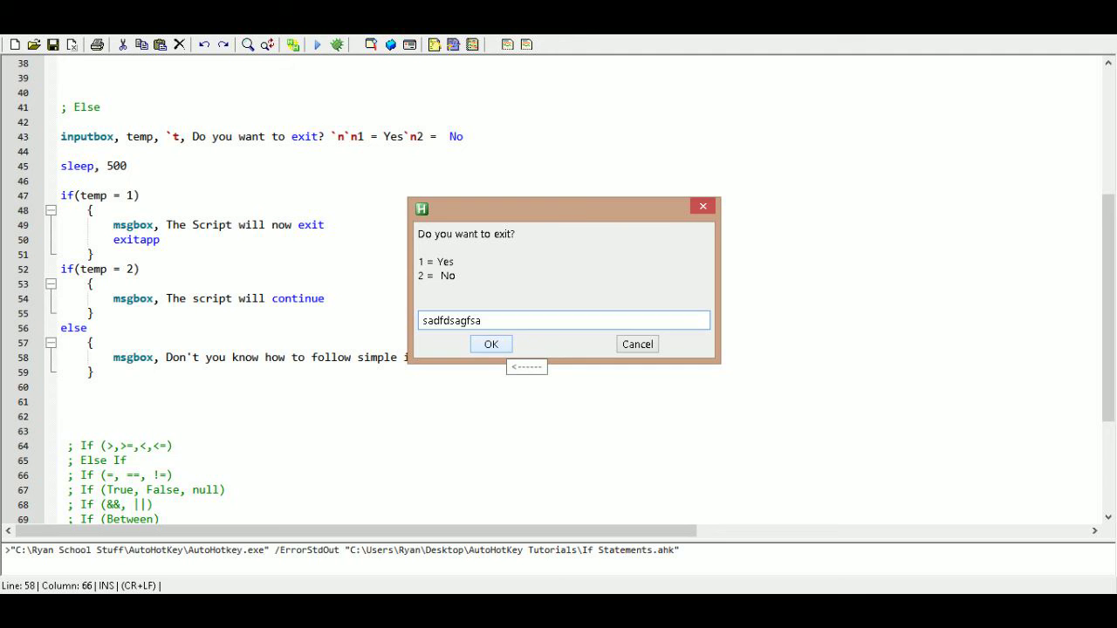
{"action": "left_click", "coordinate": [490, 343]}
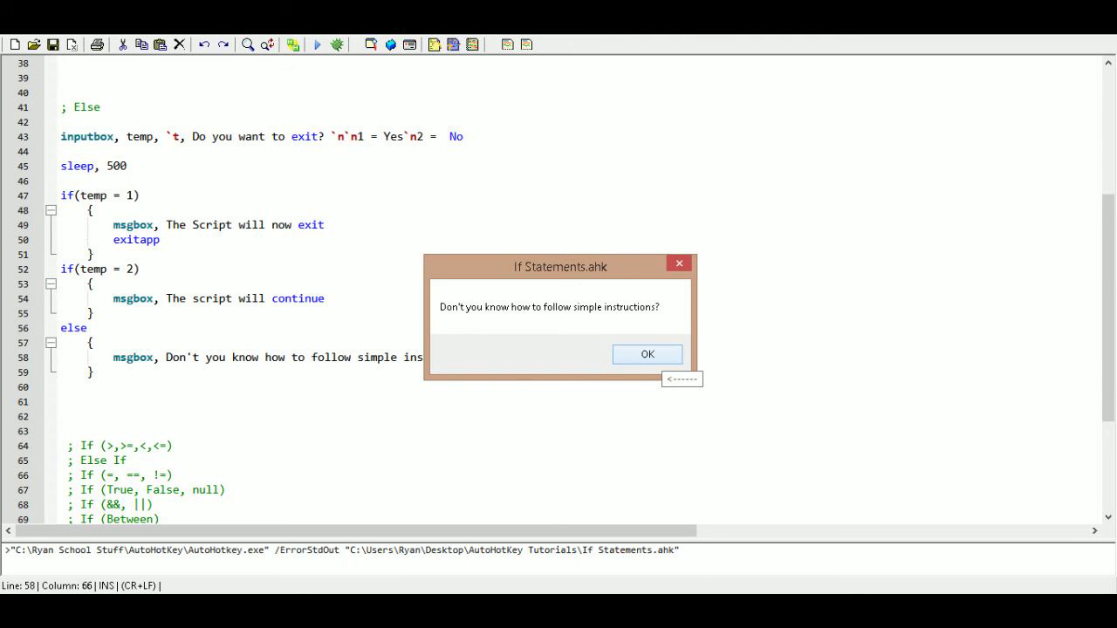
{"action": "left_click", "coordinate": [647, 353]}
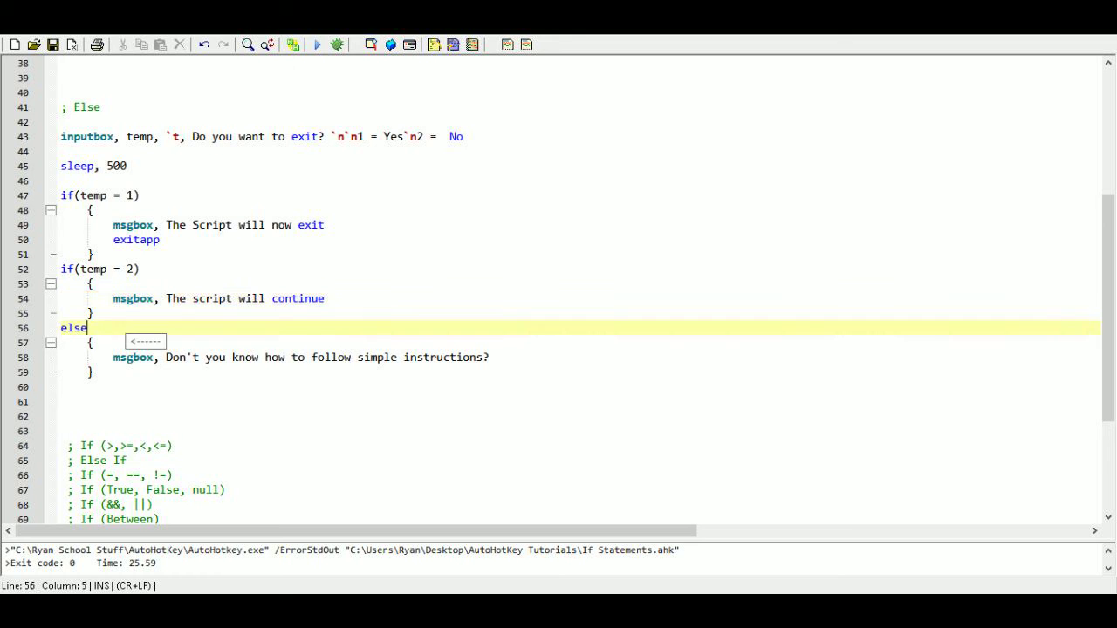
{"action": "scroll", "scroll_direction": "down", "scroll_amount": 3}
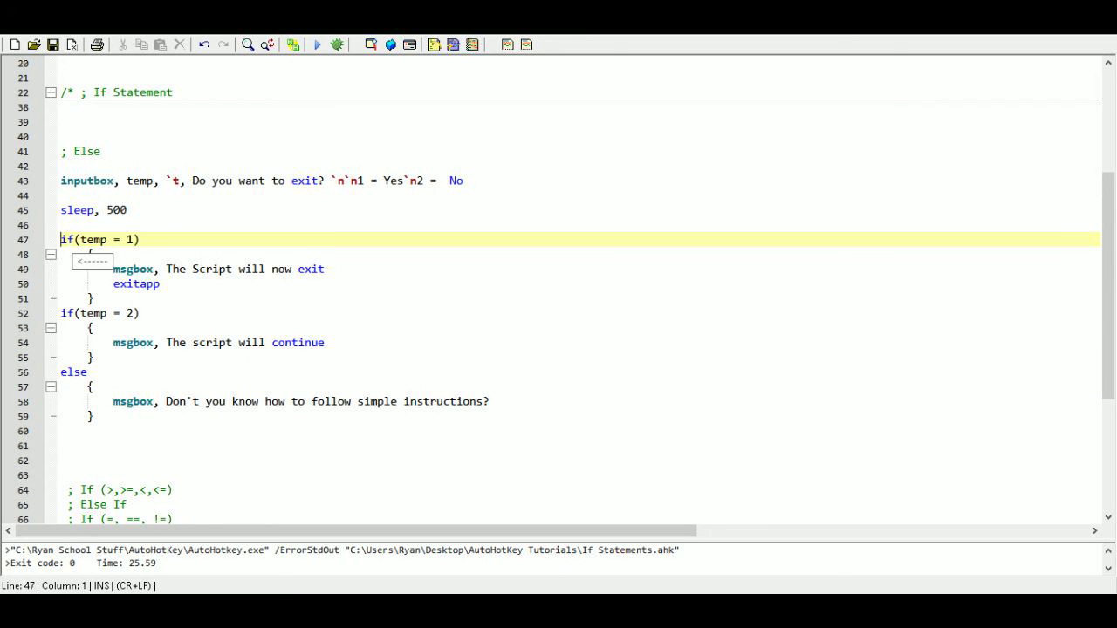
{"action": "left_click", "coordinate": [66, 312]}
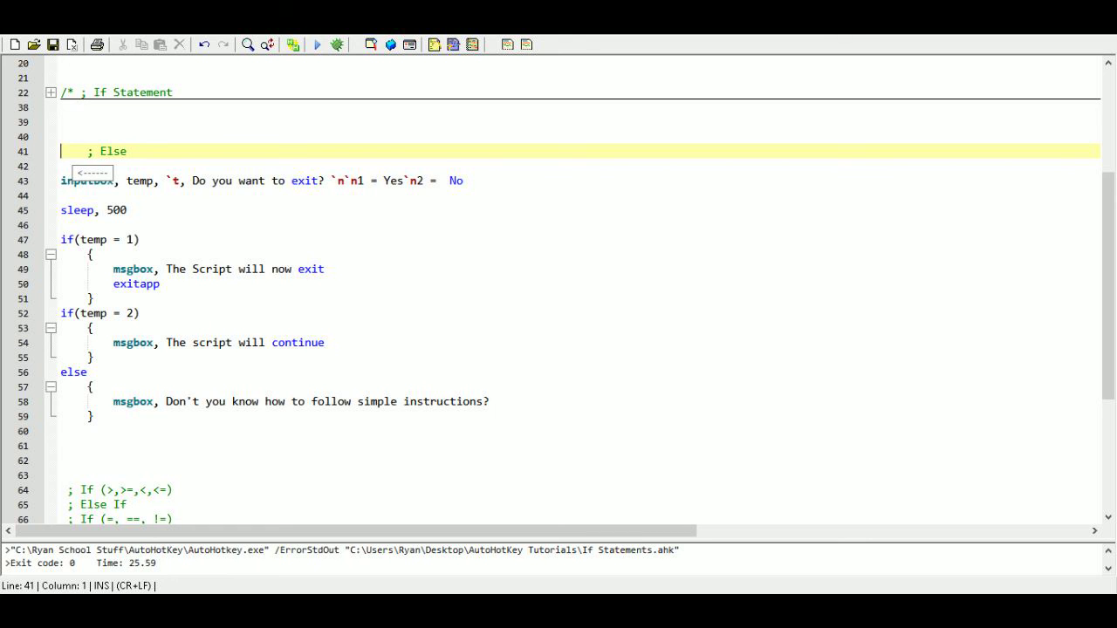
- Wrap the Else example in /* */ and fold it closed
{"action": "type", "text": "/*"}
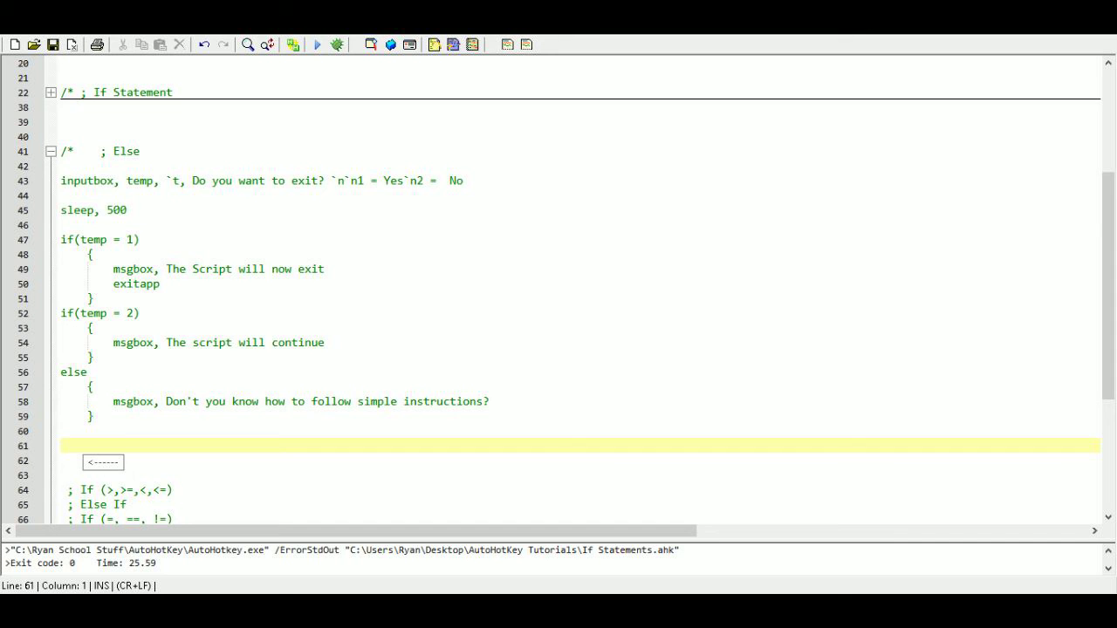
{"action": "type", "text": "*/"}
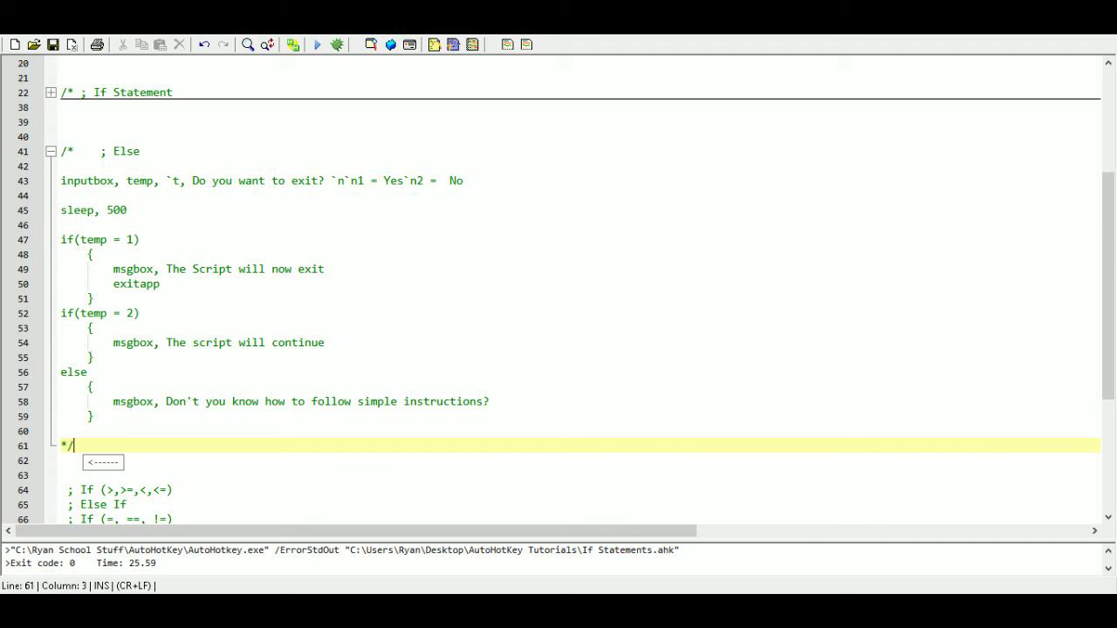
{"action": "left_click", "coordinate": [51, 151]}
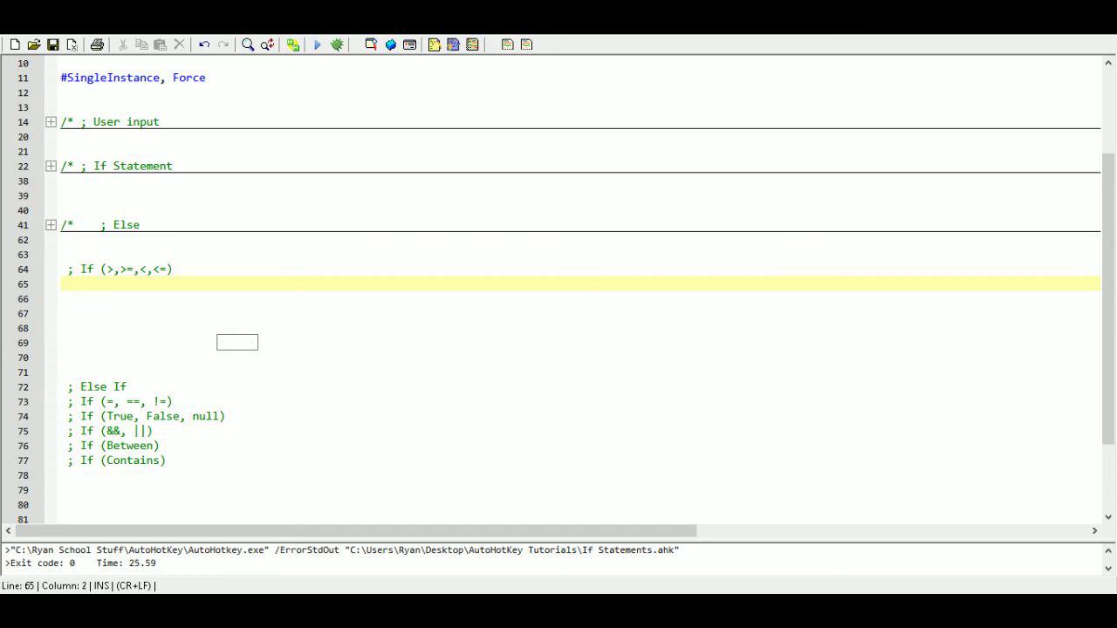
- Add an arrow note and begin InputBox, temp, `t,
{"action": "type", "text": "<------"}
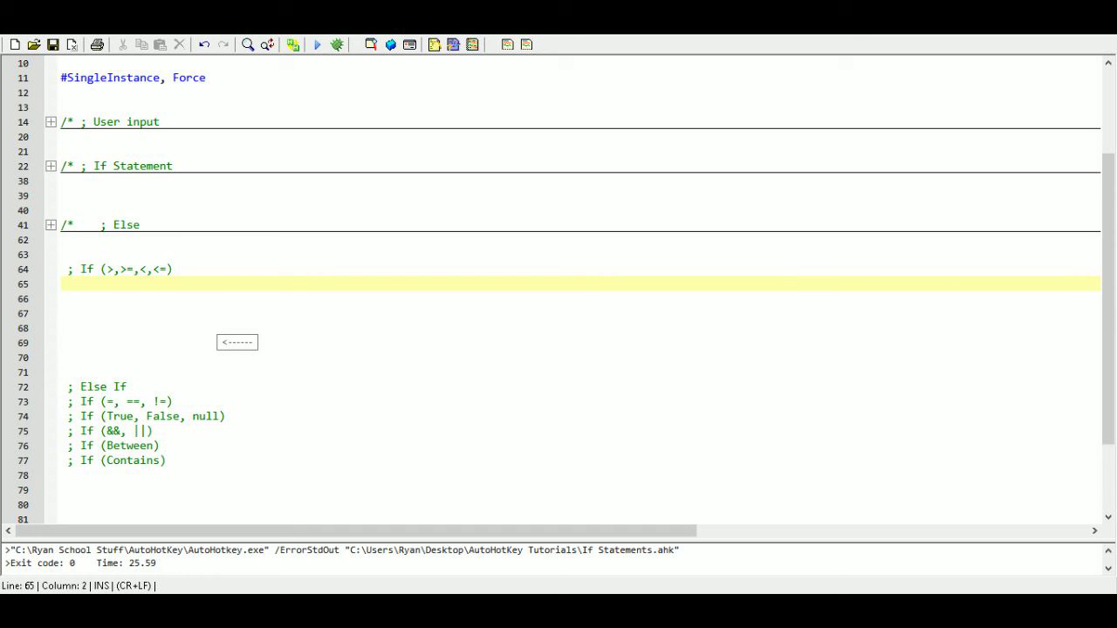
{"action": "type", "text": "\\"}
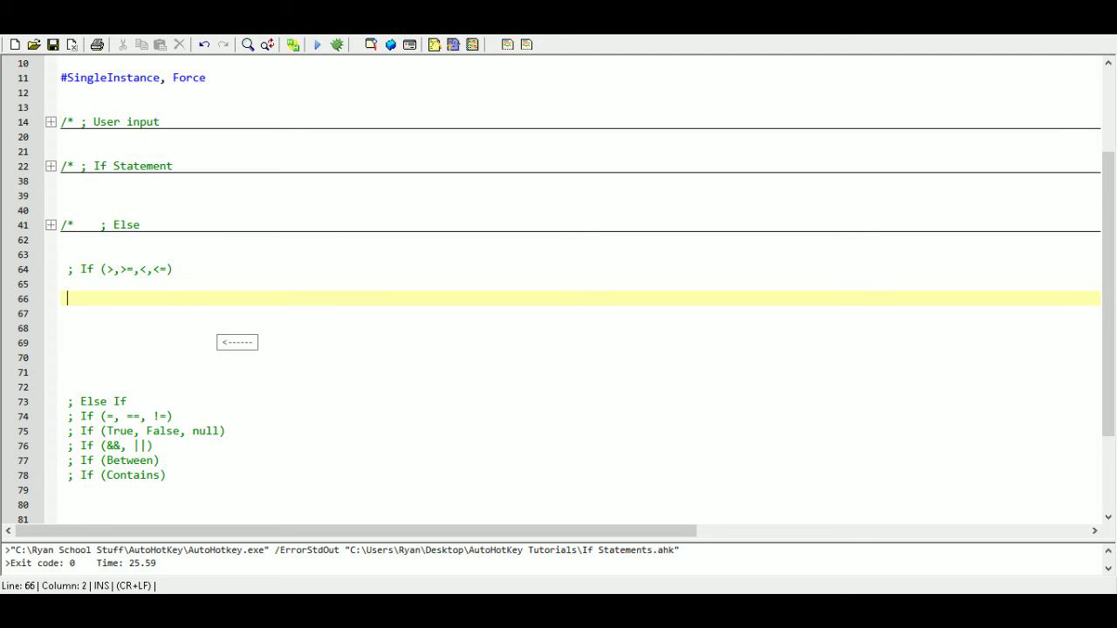
{"action": "type", "text": "inpu"}
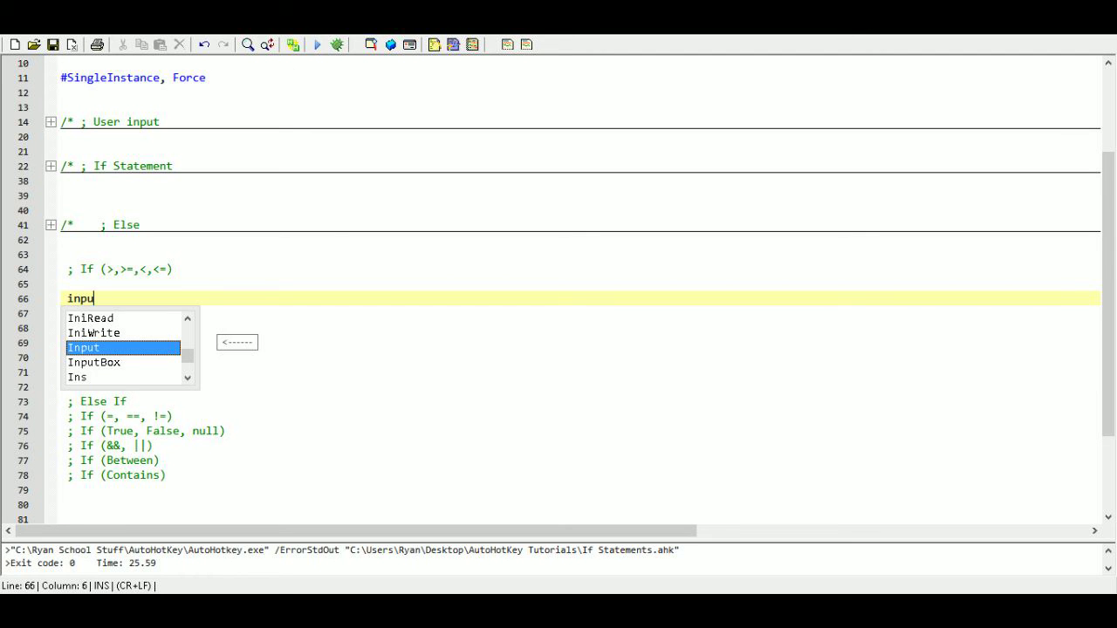
{"action": "type", "text": "box,"}
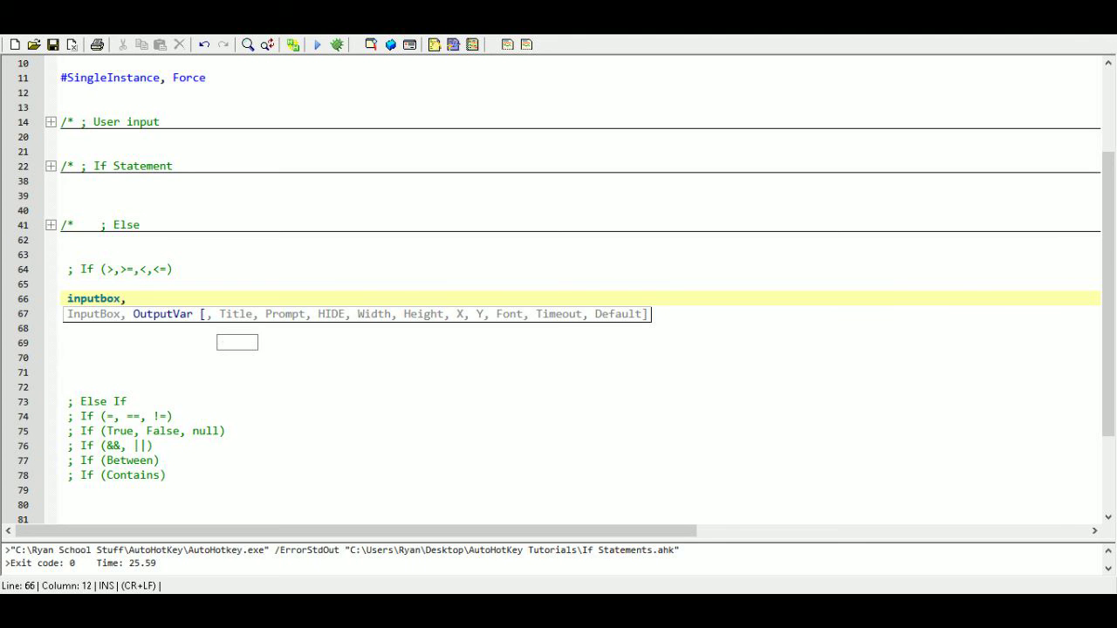
{"action": "type", "text": "temp"}
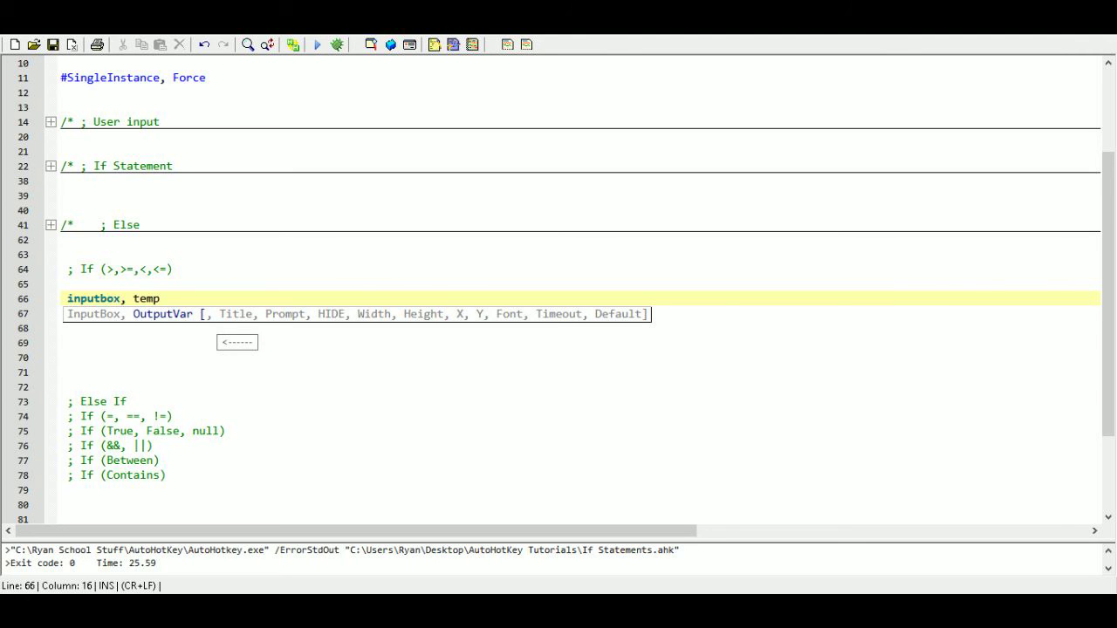
{"action": "type", "text": ","}
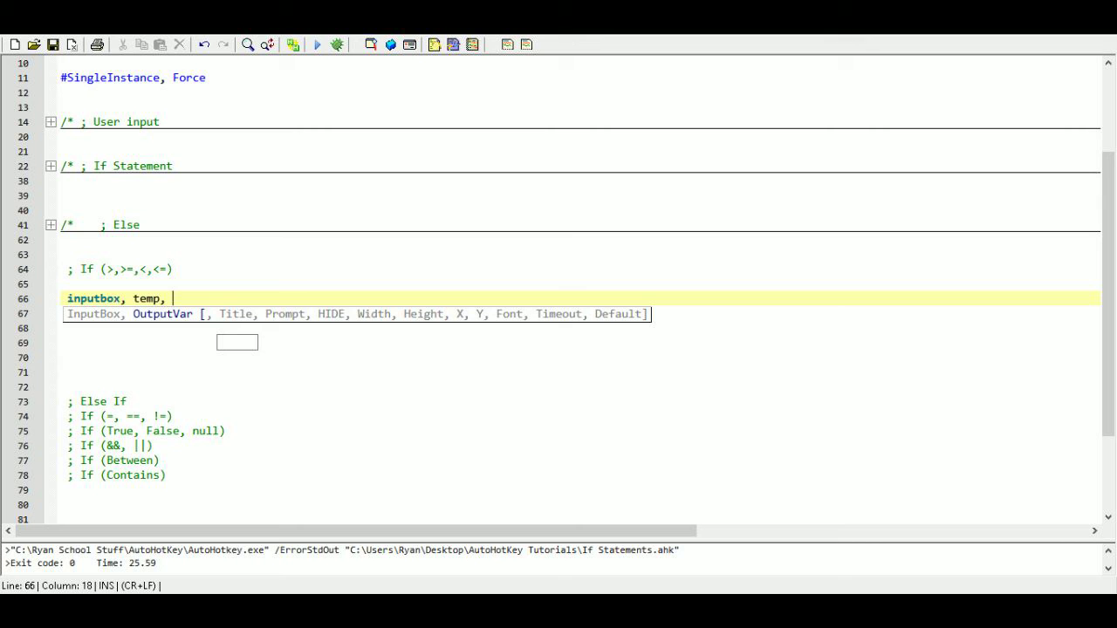
{"action": "type", "text": "<------"}
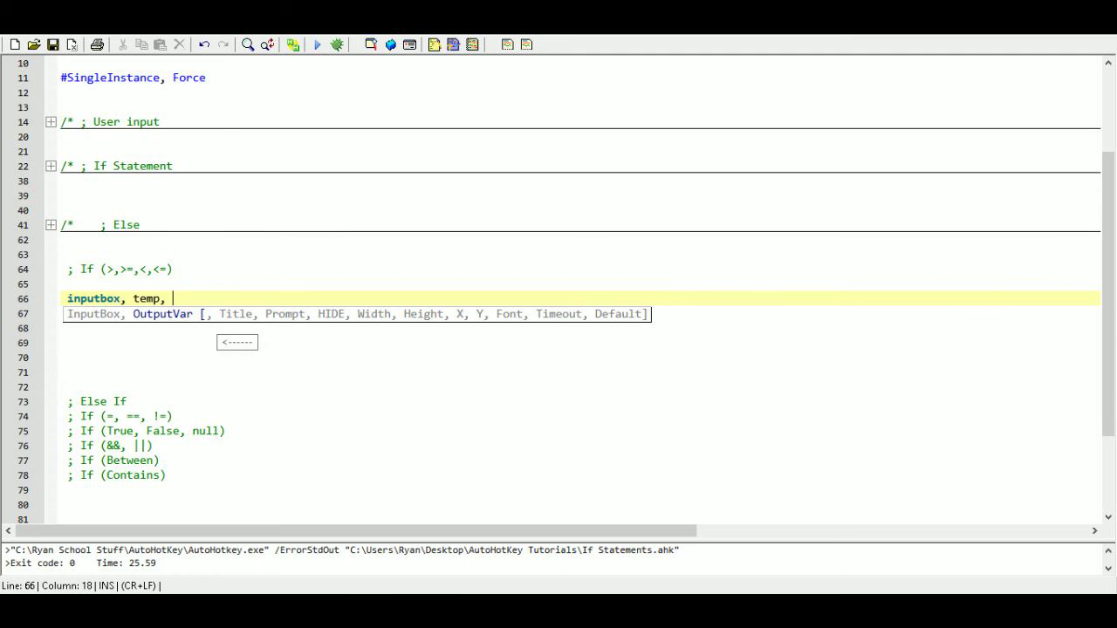
{"action": "type", "text": "`"}
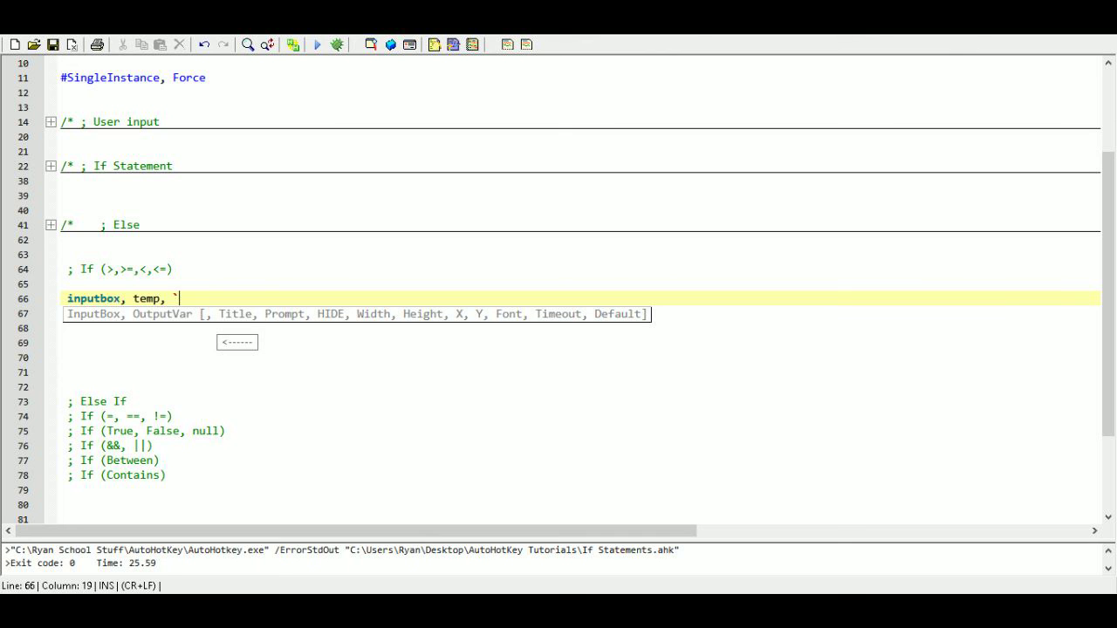
{"action": "type", "text": "t,"}
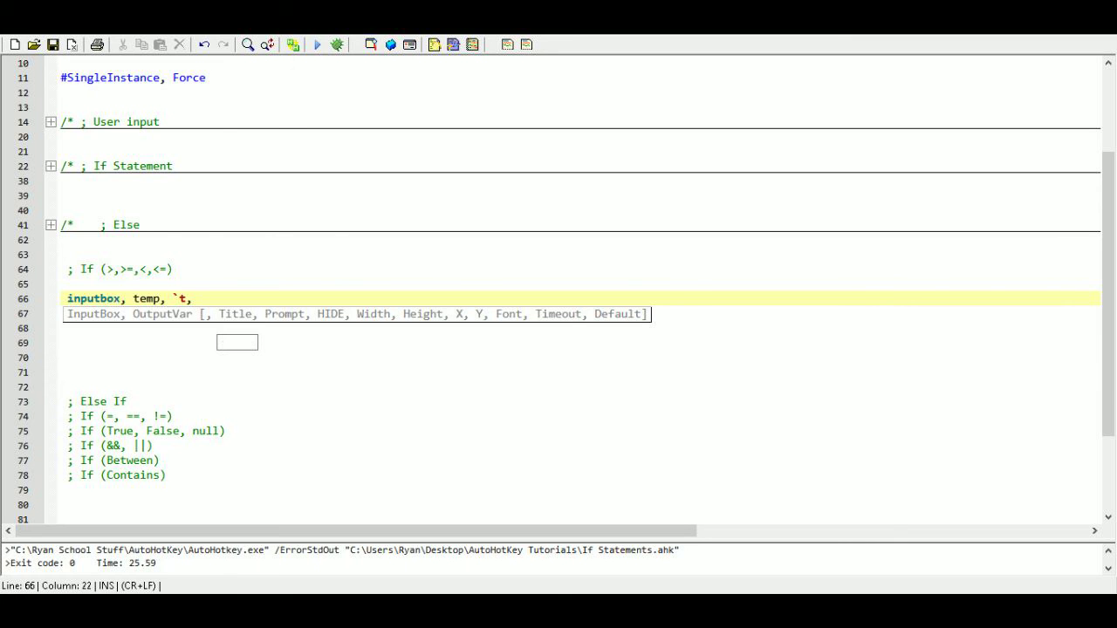
- Enter the prompt 'Please enter a number between 1 and 100' and add sleep, 500
{"action": "type", "text": "Pleas"}
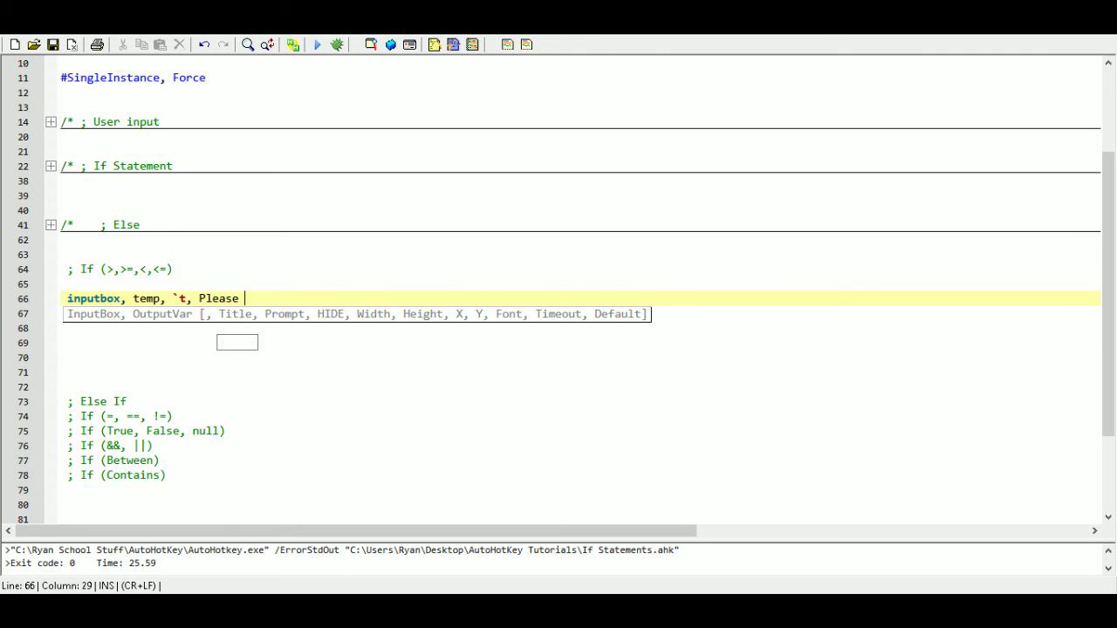
{"action": "type", "text": "enter a n"}
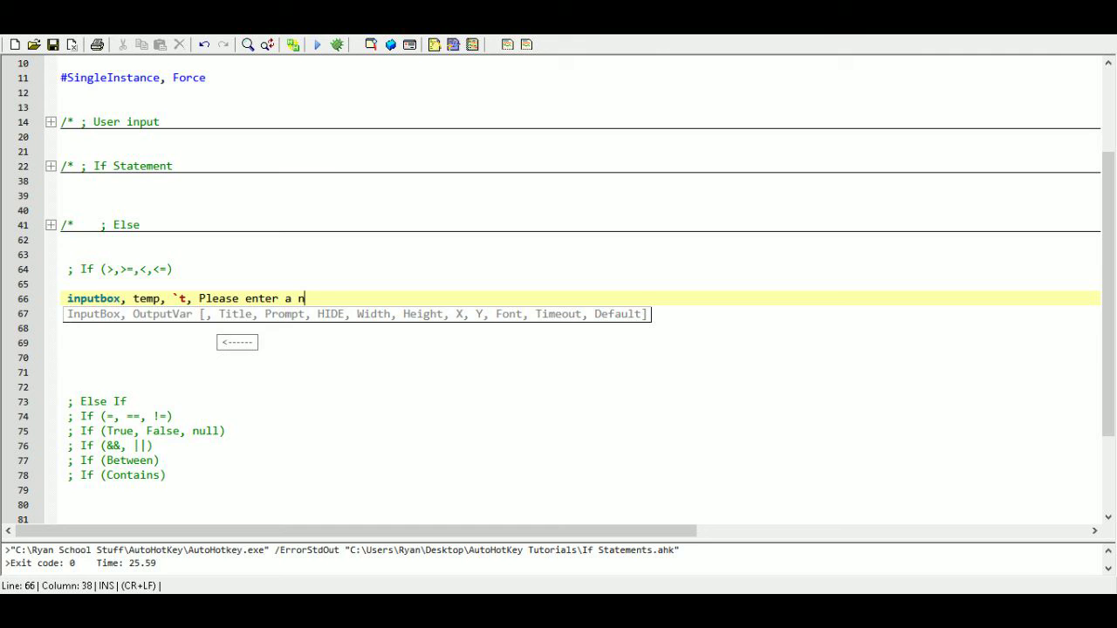
{"action": "type", "text": "umber"}
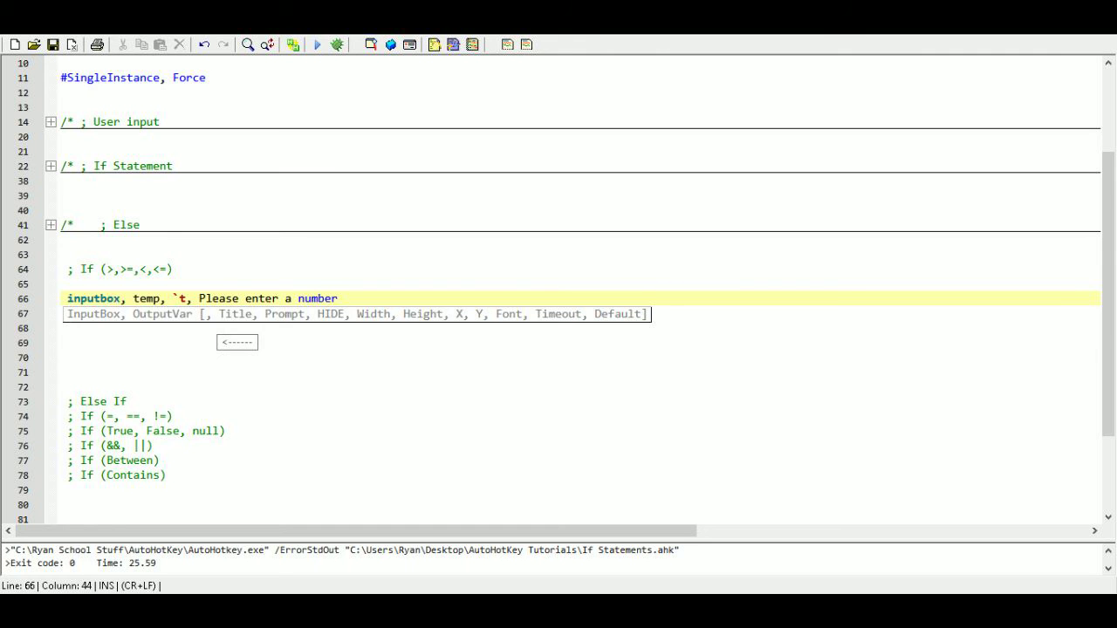
{"action": "type", "text": "betw"}
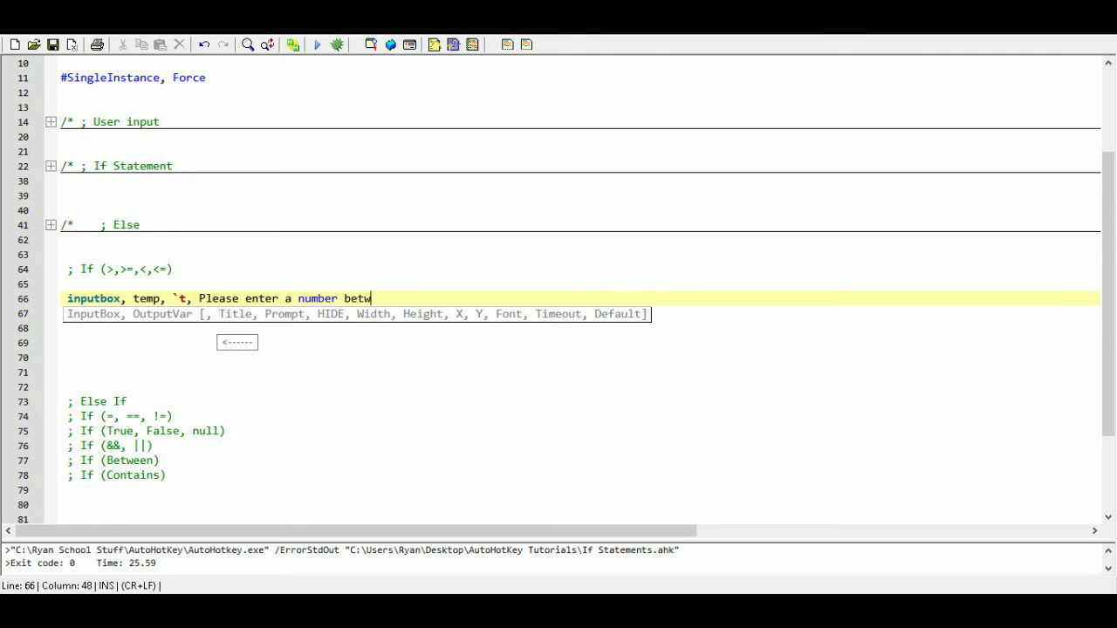
{"action": "type", "text": "een 1 and 100"}
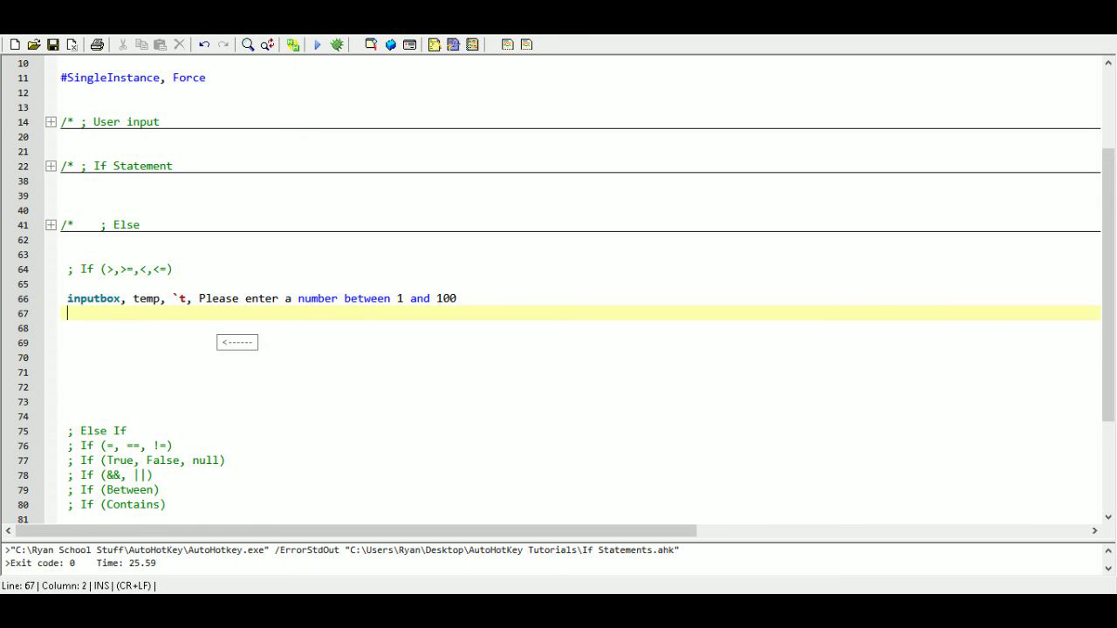
{"action": "type", "text": "sleep, 500"}
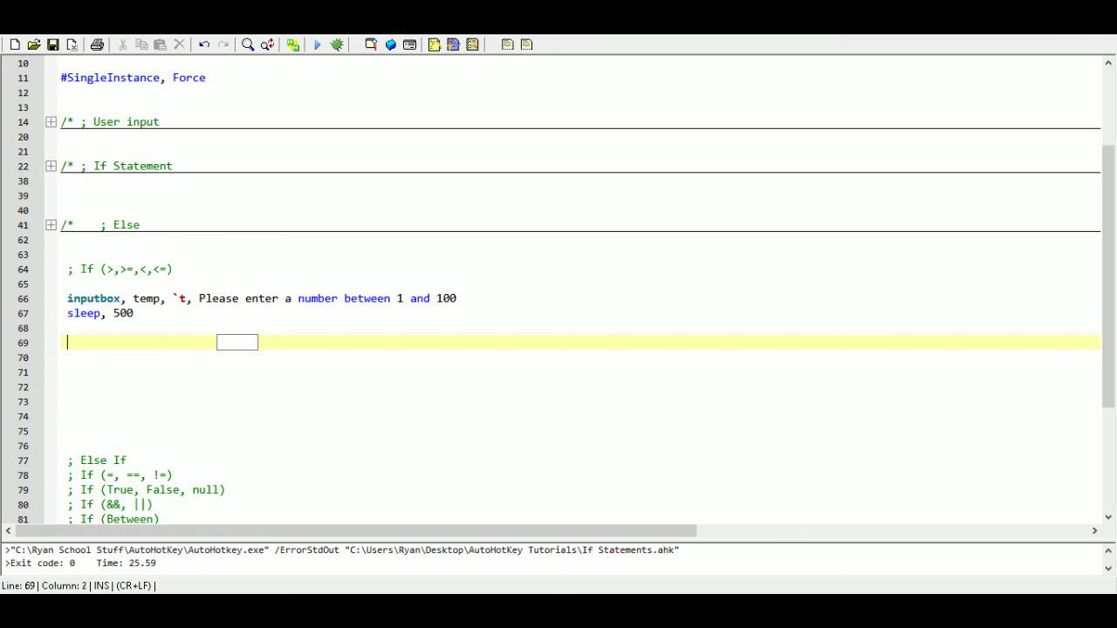
- Write if(temp > 50) with a MsgBox saying 'The number is greater than 50'
{"action": "type", "text": "if("}
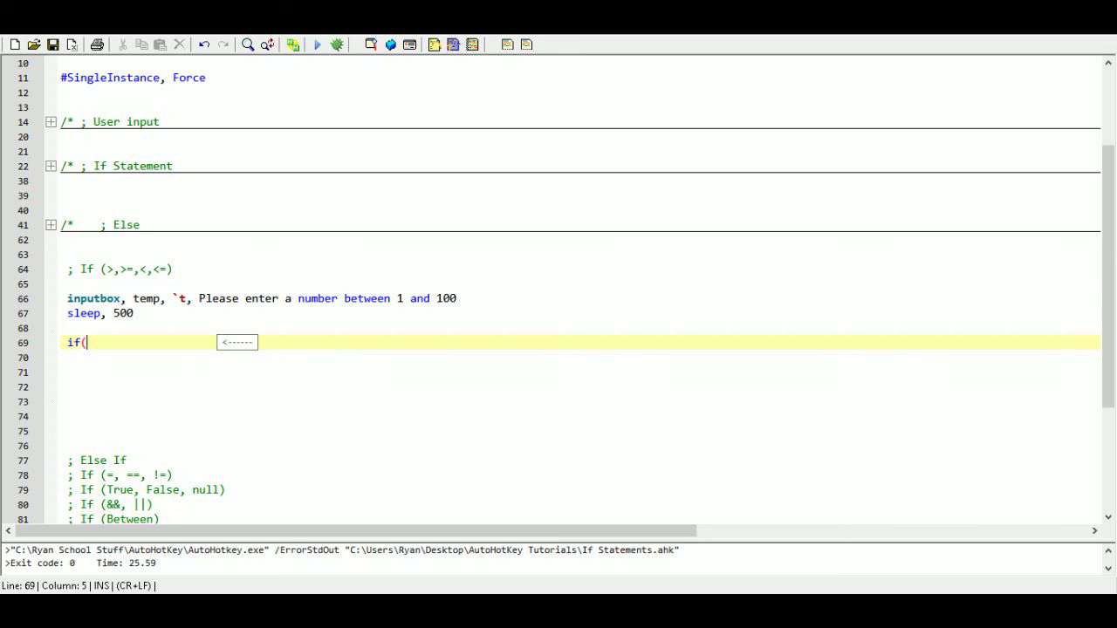
{"action": "type", "text": "te"}
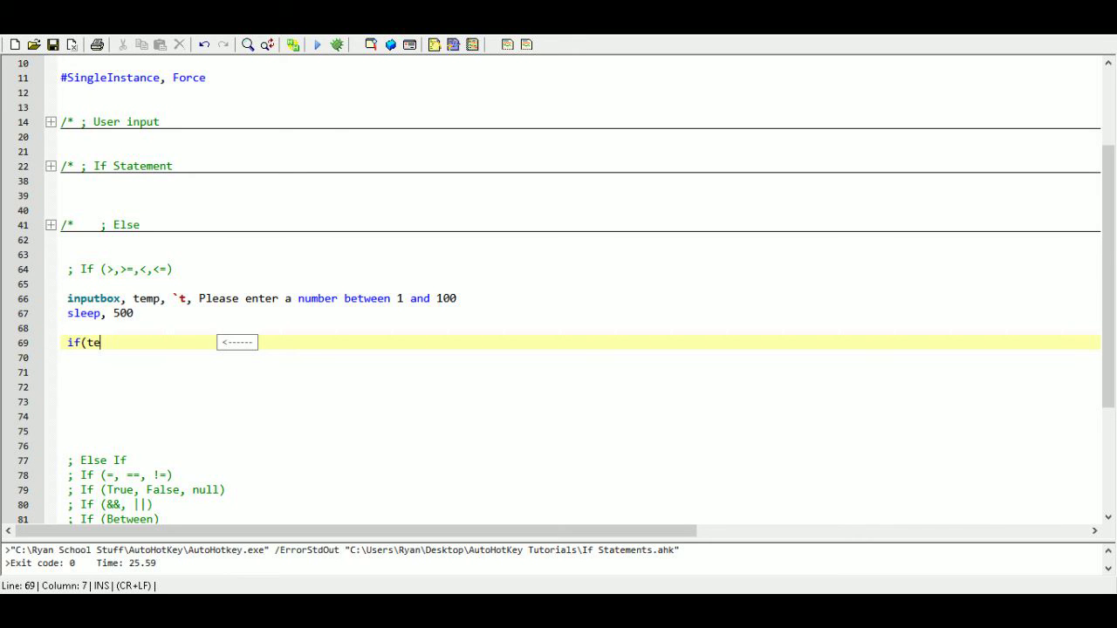
{"action": "type", "text": "mp"}
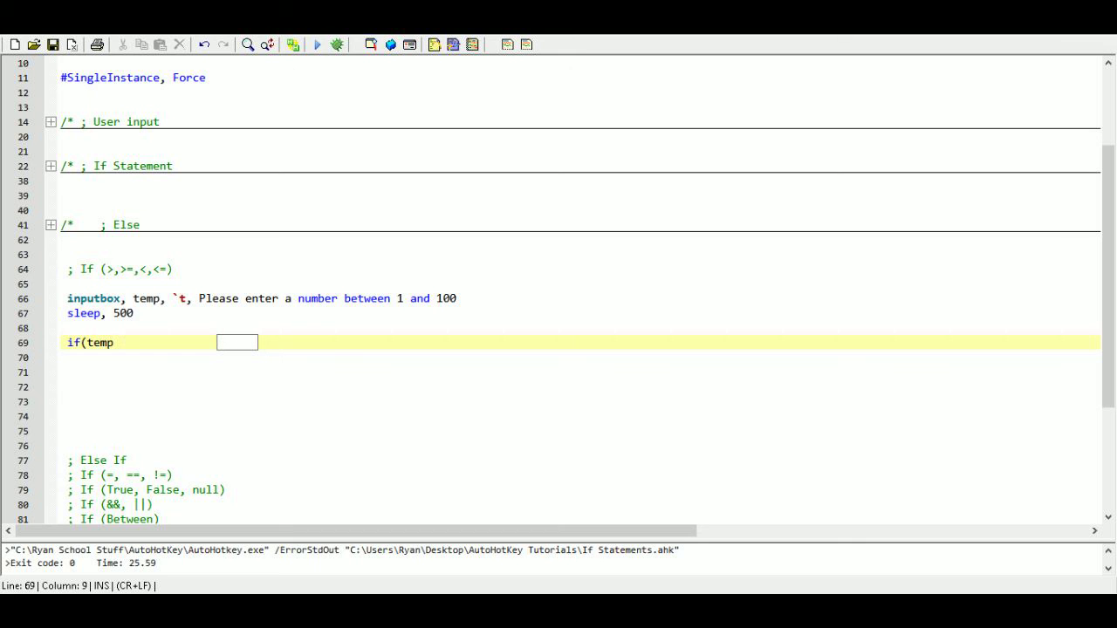
{"action": "type", "text": "> 50"}
{"action": "left_click", "coordinate": [580, 357]}
{"action": "type", "text": "{"}
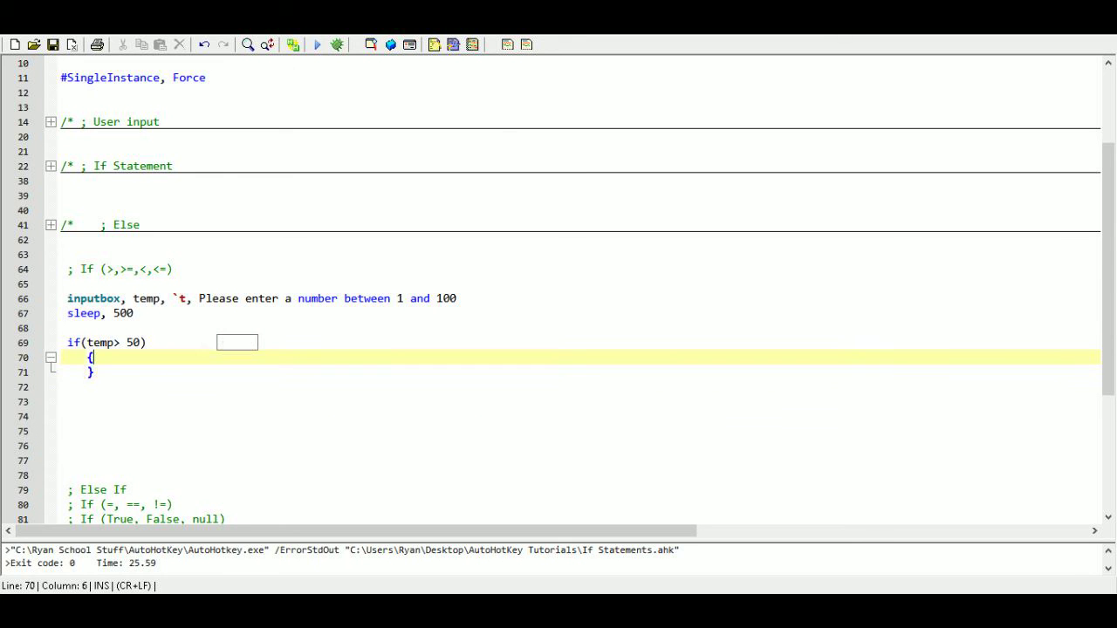
{"action": "type", "text": "m"}
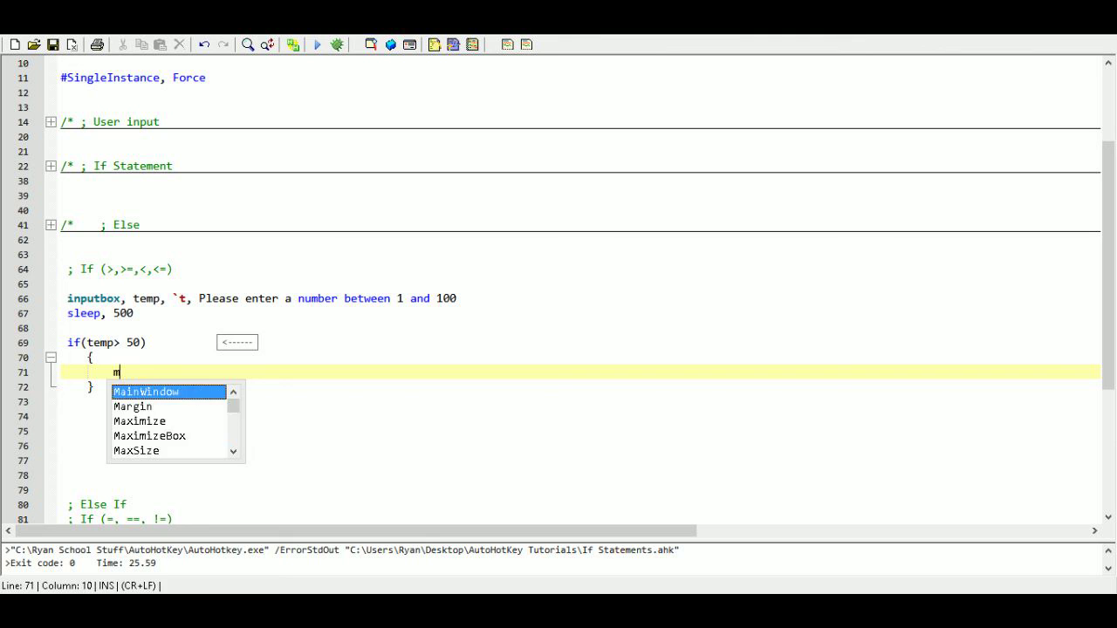
{"action": "type", "text": "sgbox,"}
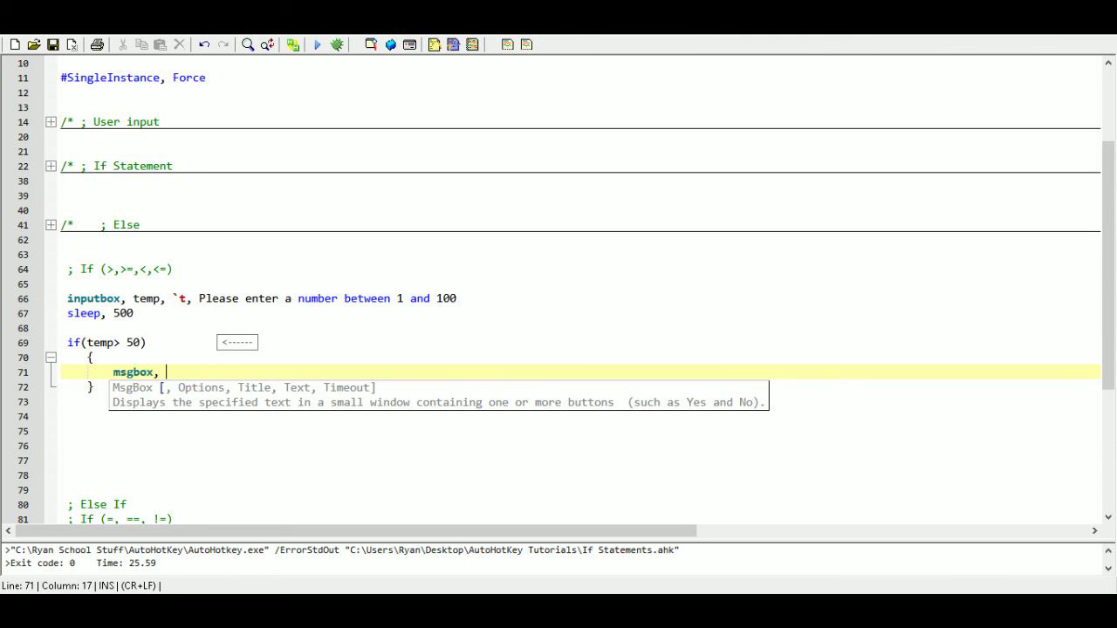
{"action": "type", "text": "The"}
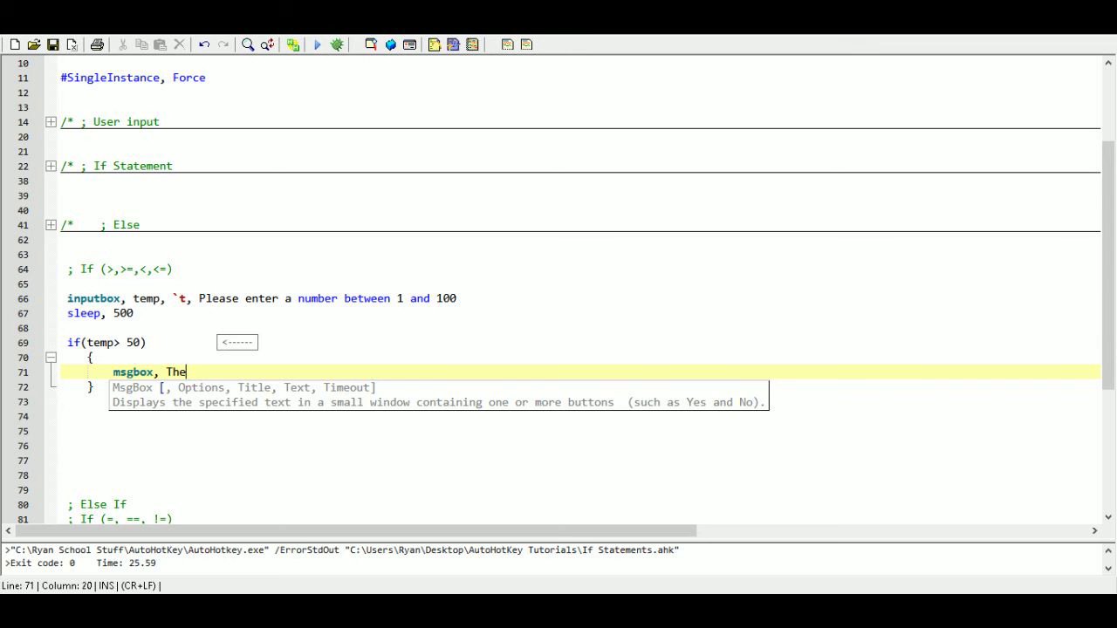
{"action": "type", "text": "number is gr"}
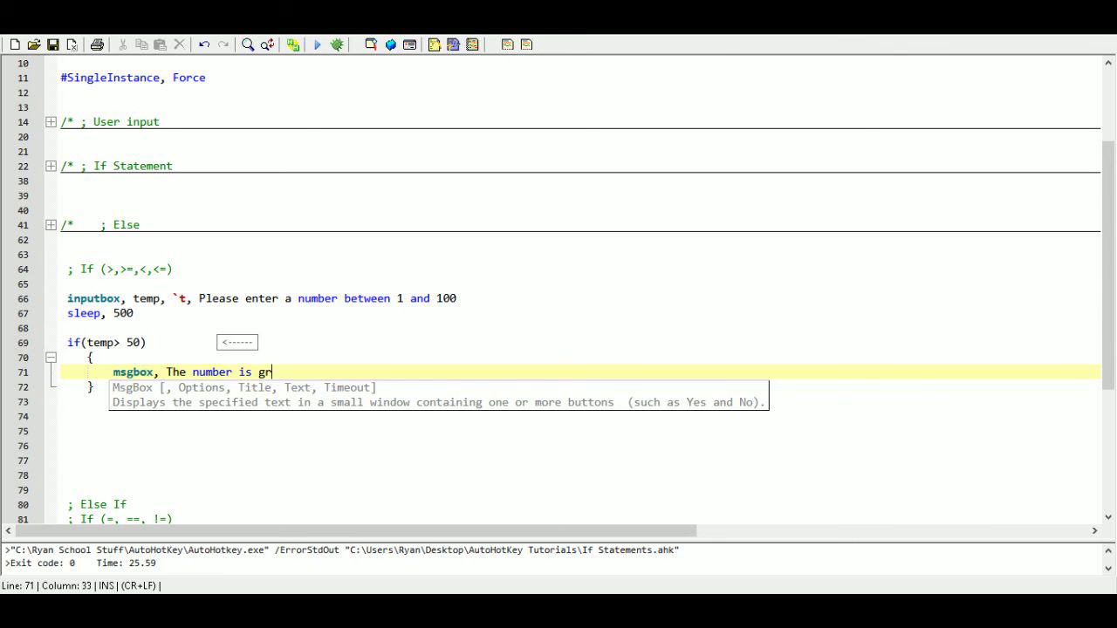
{"action": "type", "text": "eater th"}
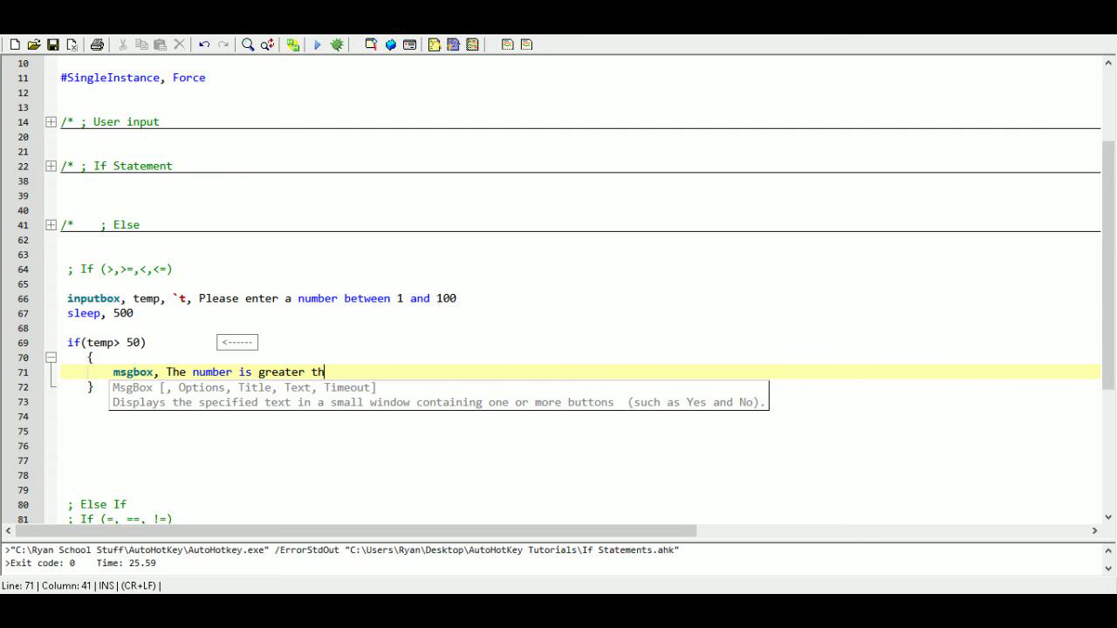
{"action": "type", "text": "an 50"}
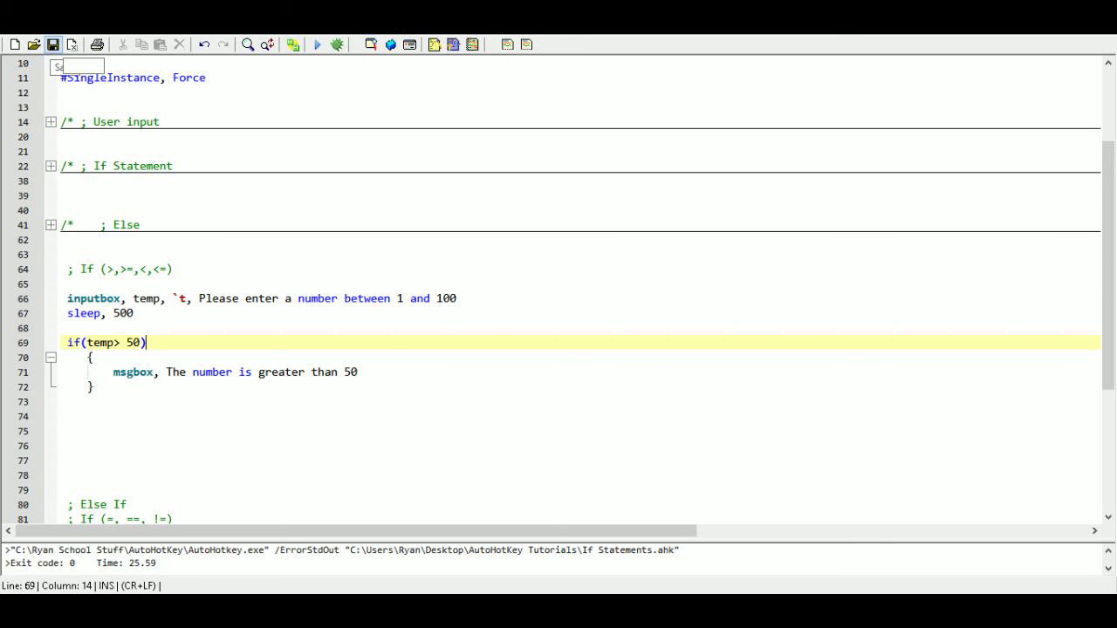
- Run the script and enter 1 as the test number
{"action": "left_click", "coordinate": [316, 44]}
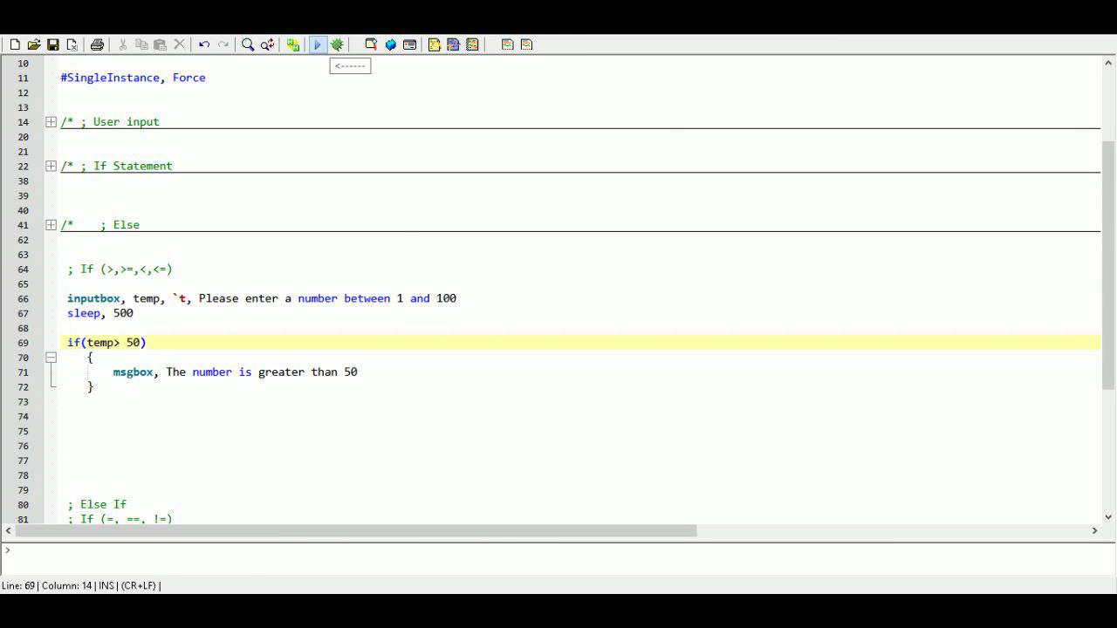
{"action": "left_click", "coordinate": [316, 44]}
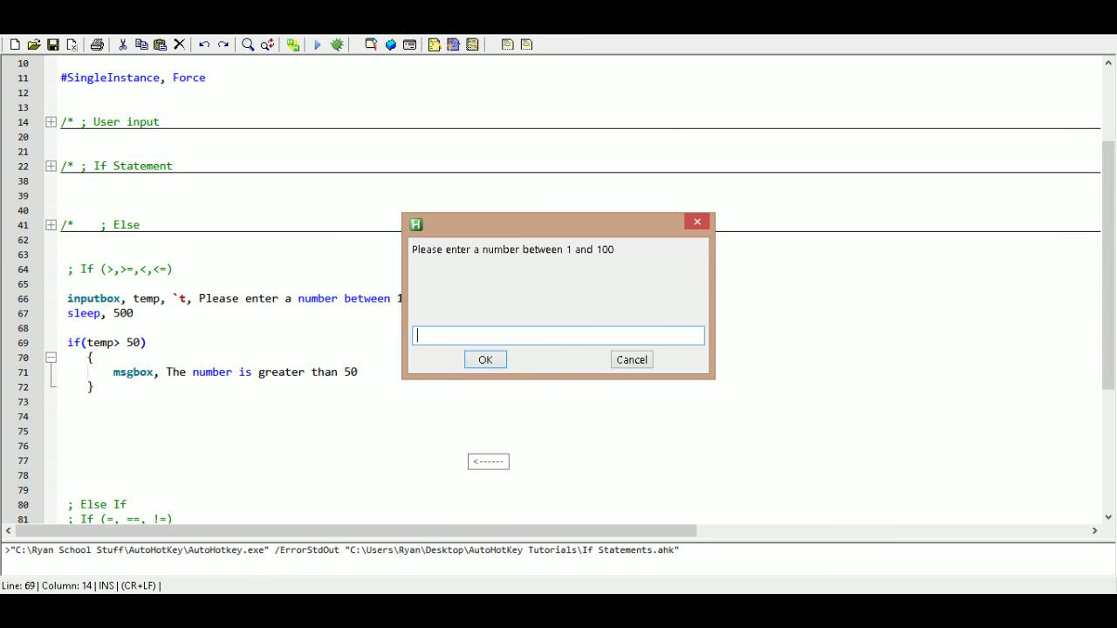
{"action": "type", "text": "1"}
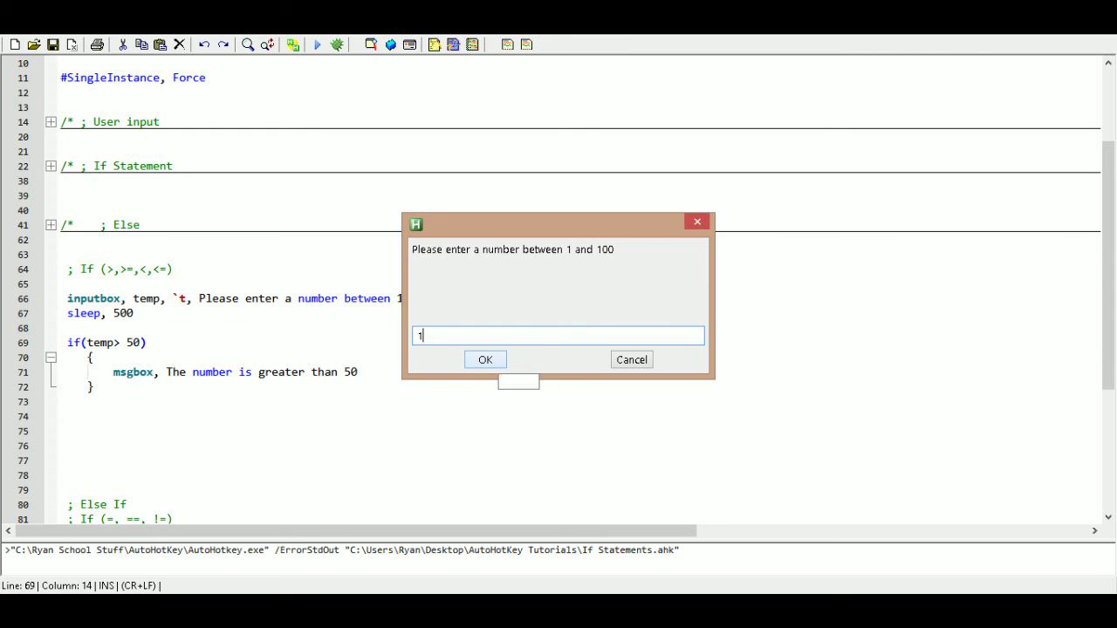
{"action": "left_click", "coordinate": [484, 360]}
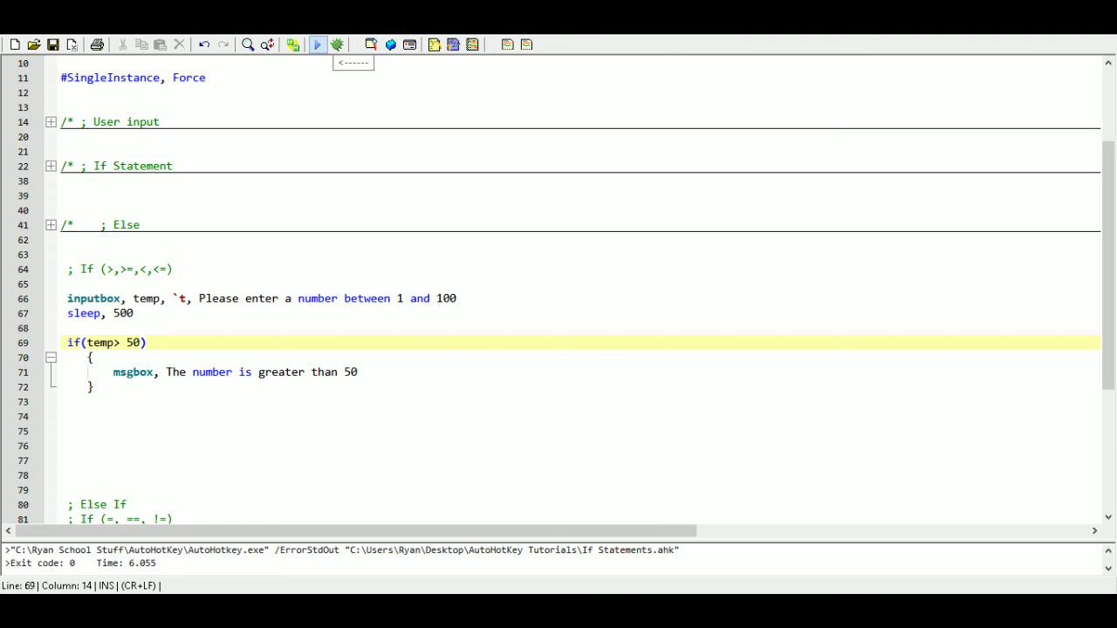
- Rerun with 50, which shows nothing, then 51, dismissing the greater-than-50 message
{"action": "left_click", "coordinate": [317, 45]}
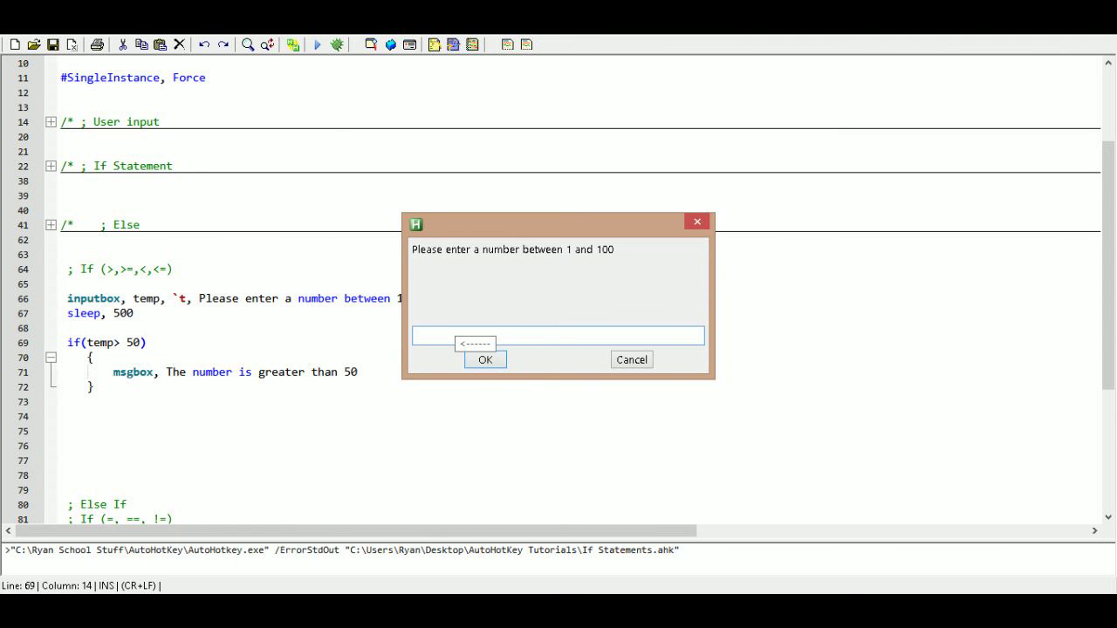
{"action": "type", "text": "50"}
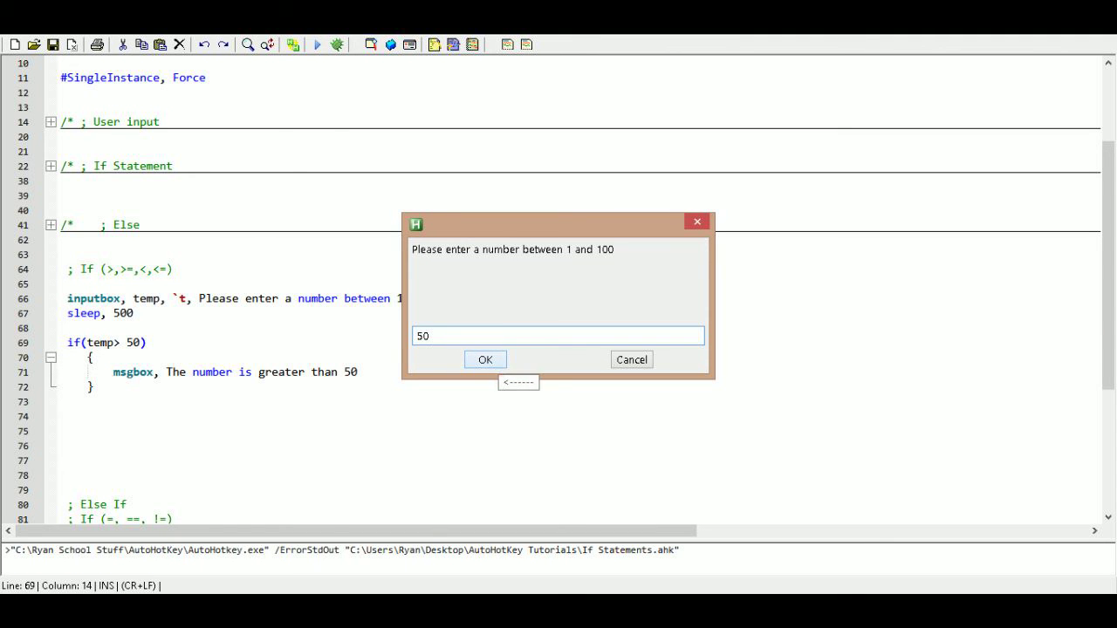
{"action": "left_click", "coordinate": [485, 359]}
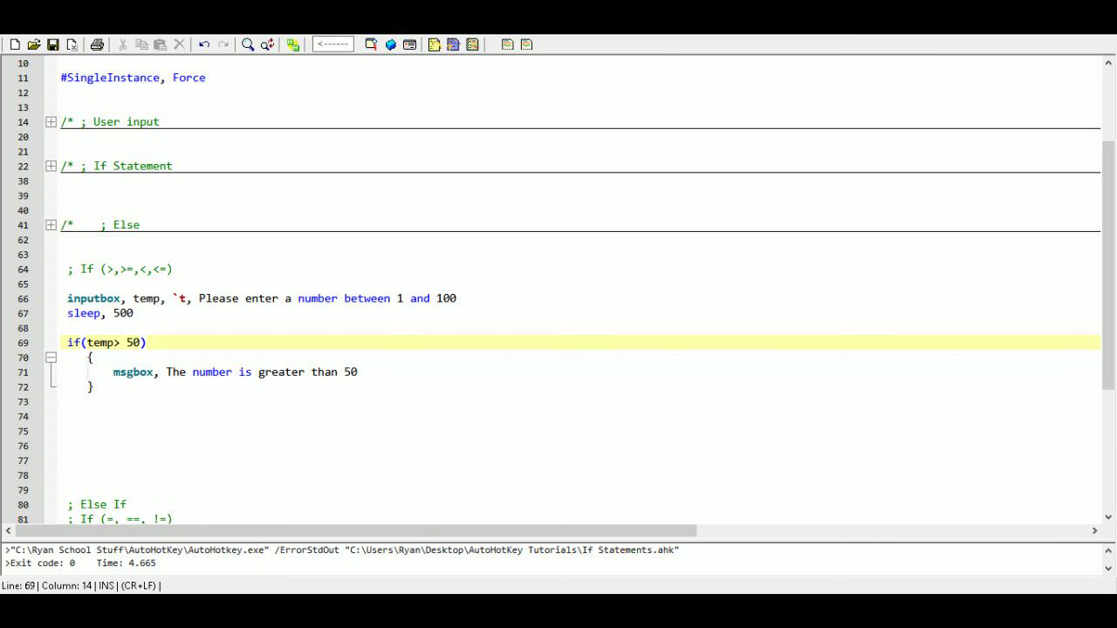
{"action": "left_click", "coordinate": [317, 44]}
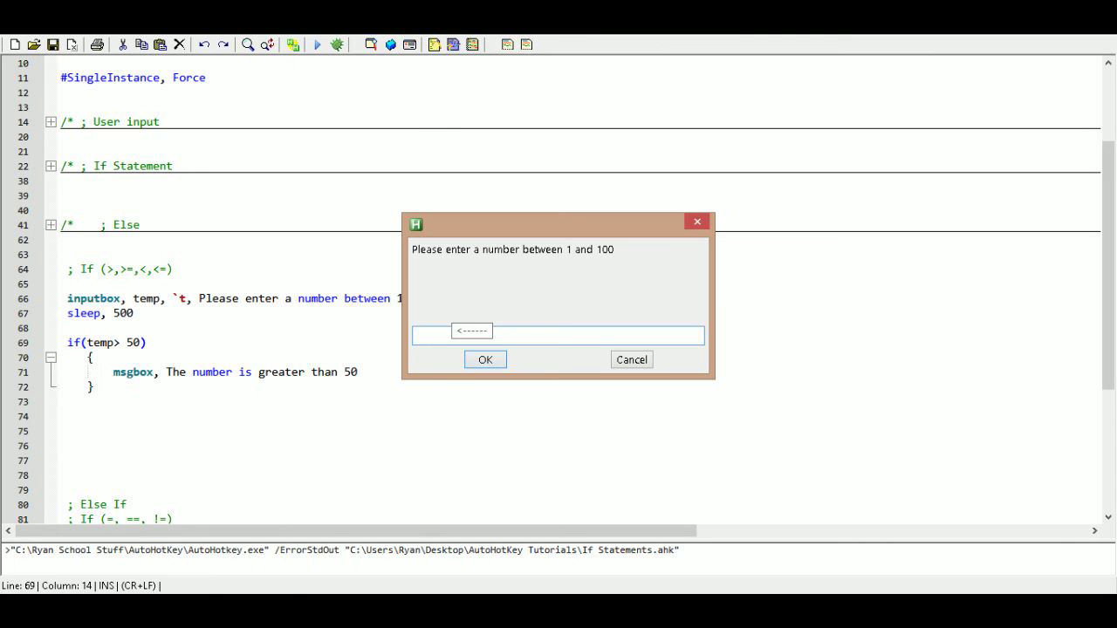
{"action": "type", "text": "51"}
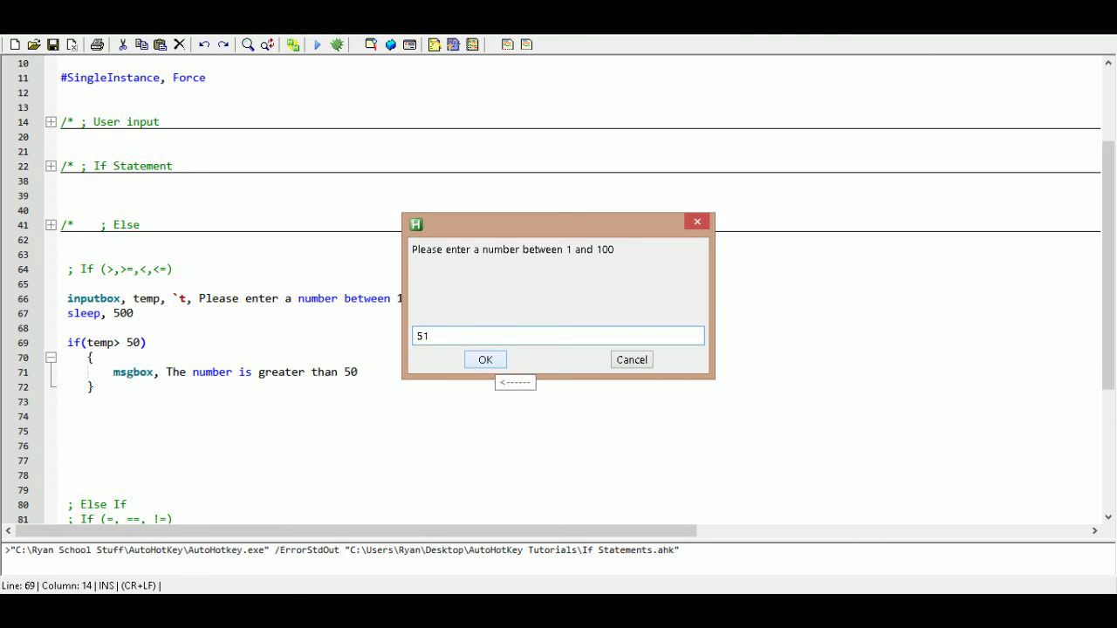
{"action": "left_click", "coordinate": [485, 360]}
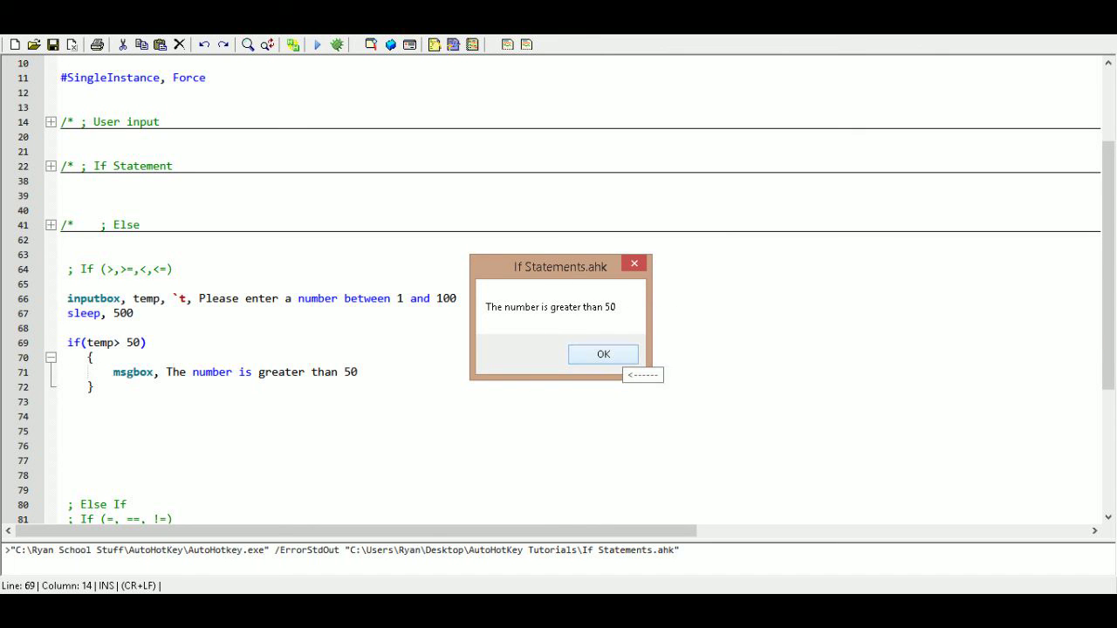
{"action": "left_click", "coordinate": [602, 354]}
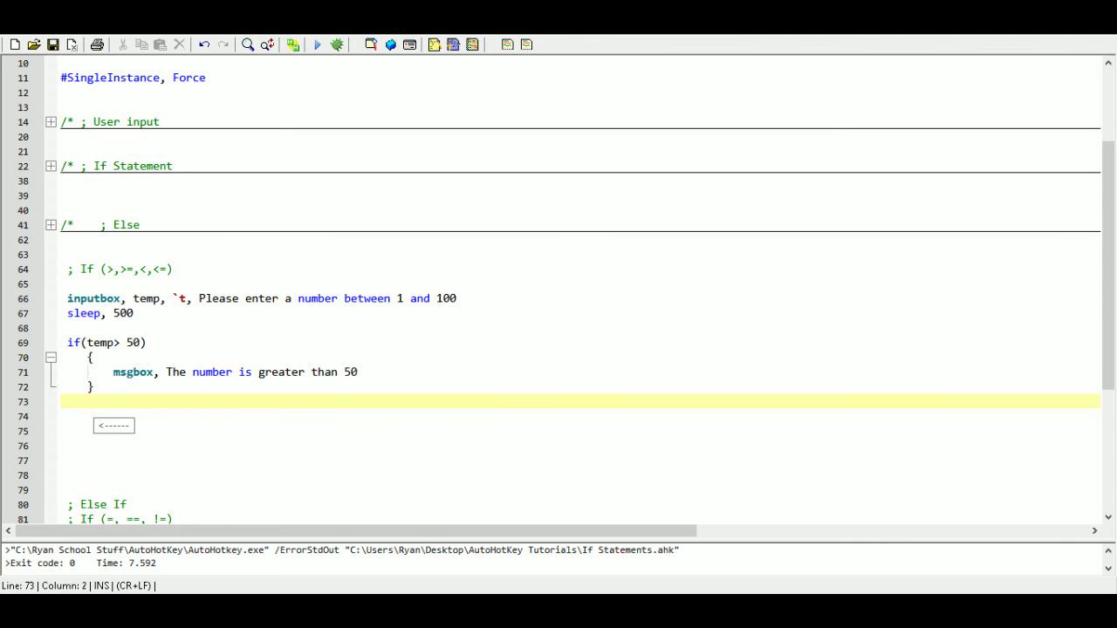
- Type the second condition if(temp >= 50) below the first block
{"action": "type", "text": "if"}
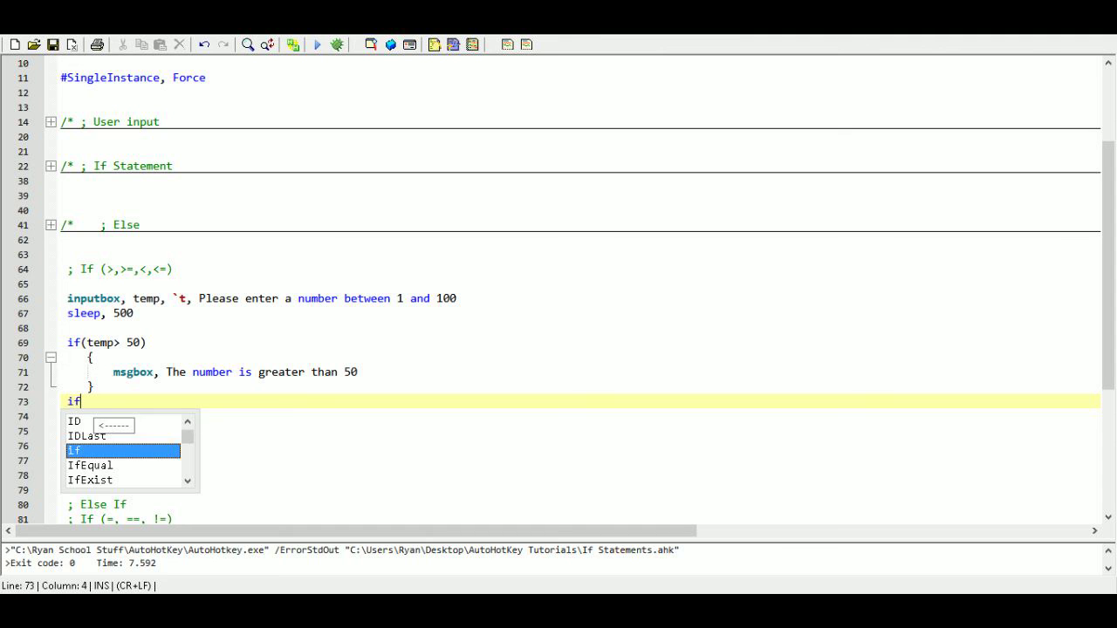
{"action": "type", "text": "(tem"}
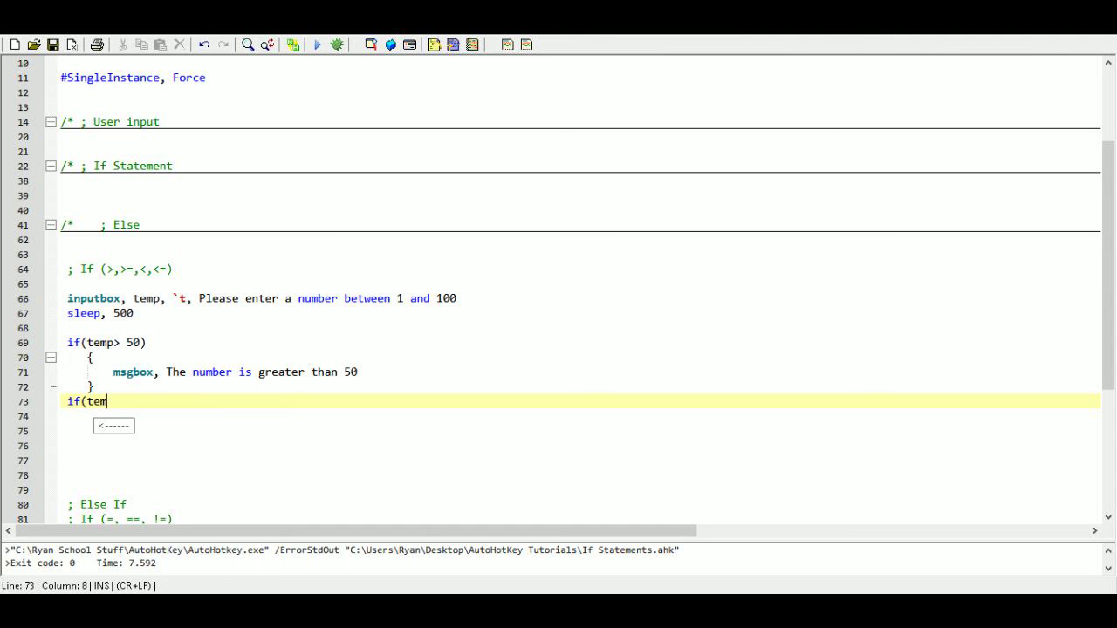
{"action": "type", "text": "p"}
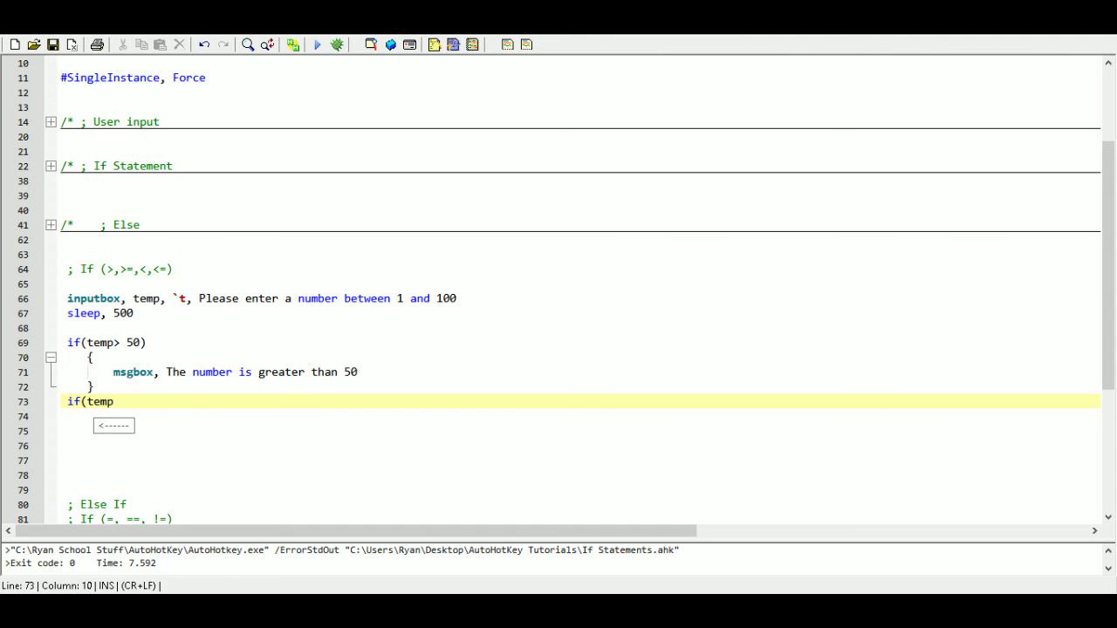
{"action": "type", "text": "> 4"}
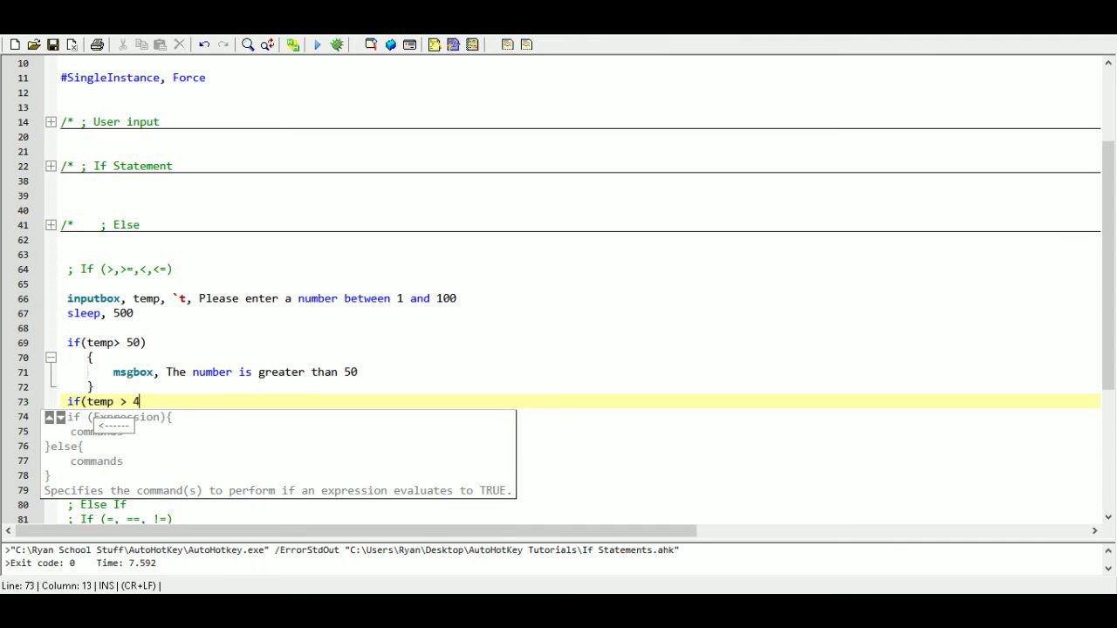
{"action": "type", "text": "9)"}
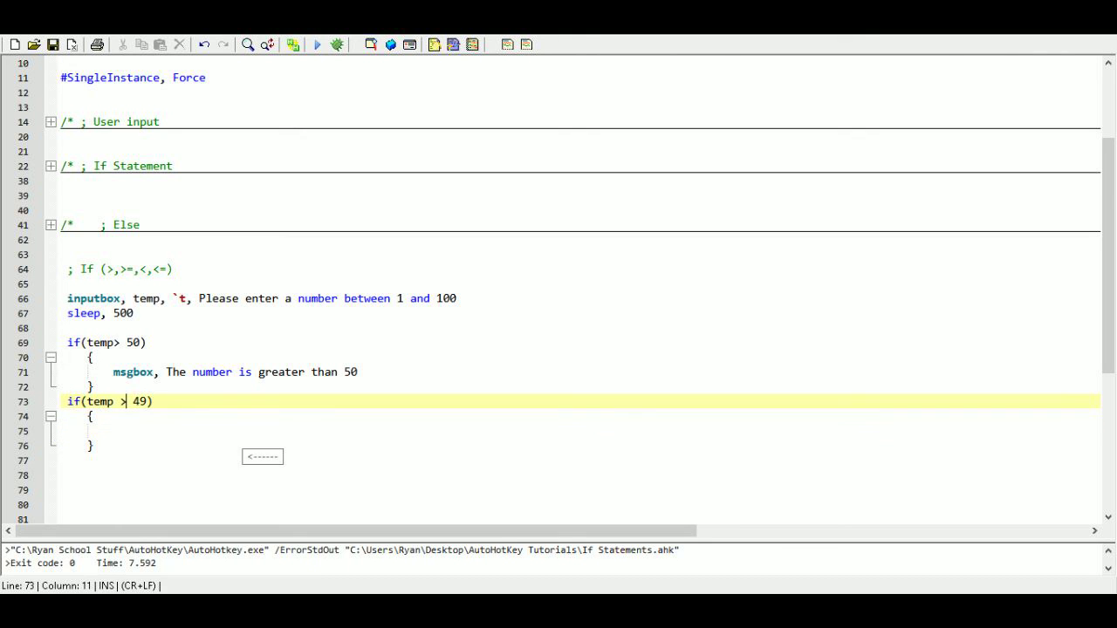
{"action": "type", "text": "+"}
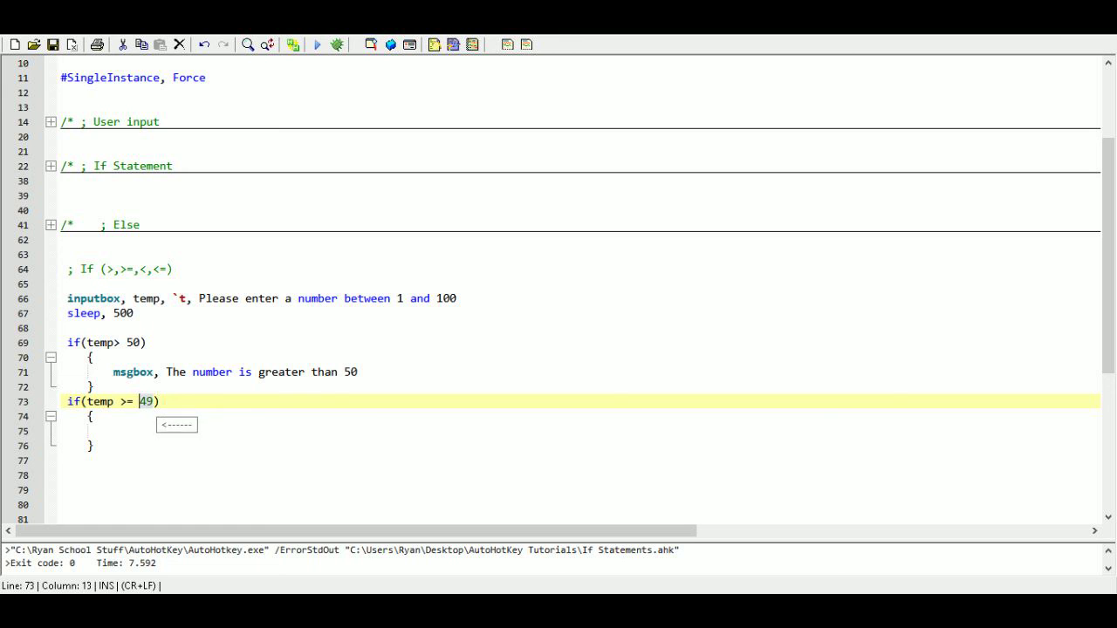
{"action": "type", "text": "50"}
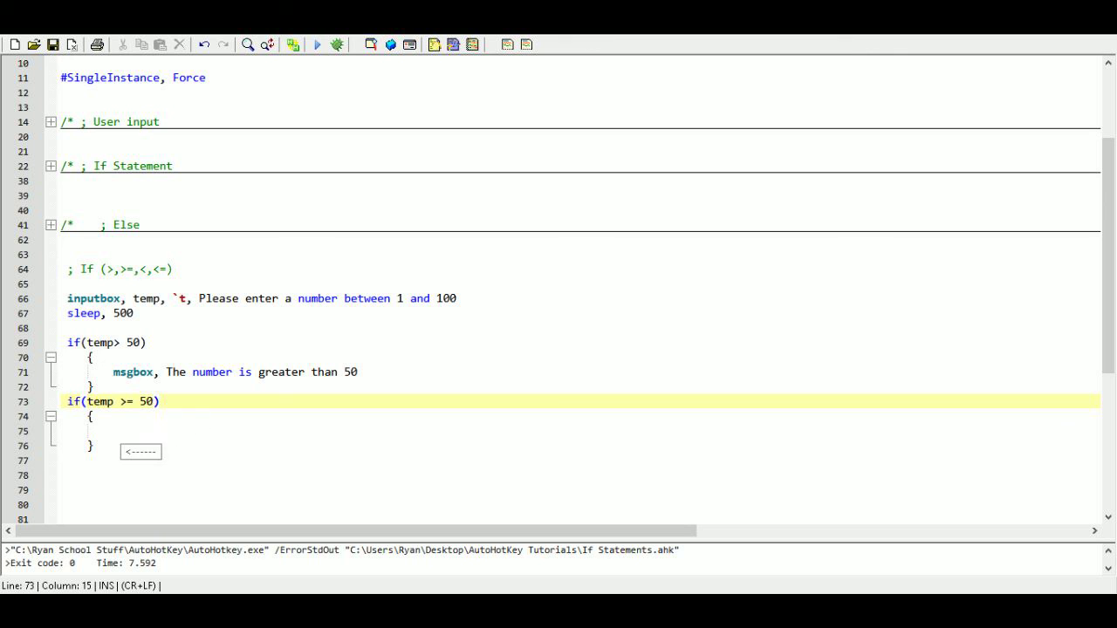
- Add msgbox "The number is greater than or equal to 50" inside the block
{"action": "type", "text": "m"}
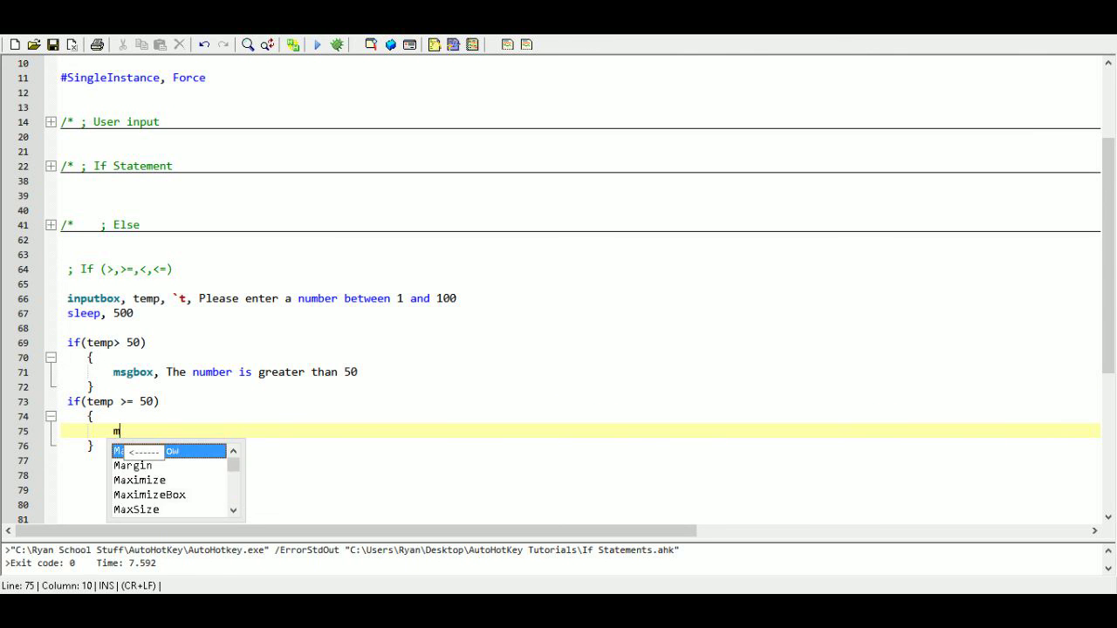
{"action": "type", "text": "sgbox, The nu"}
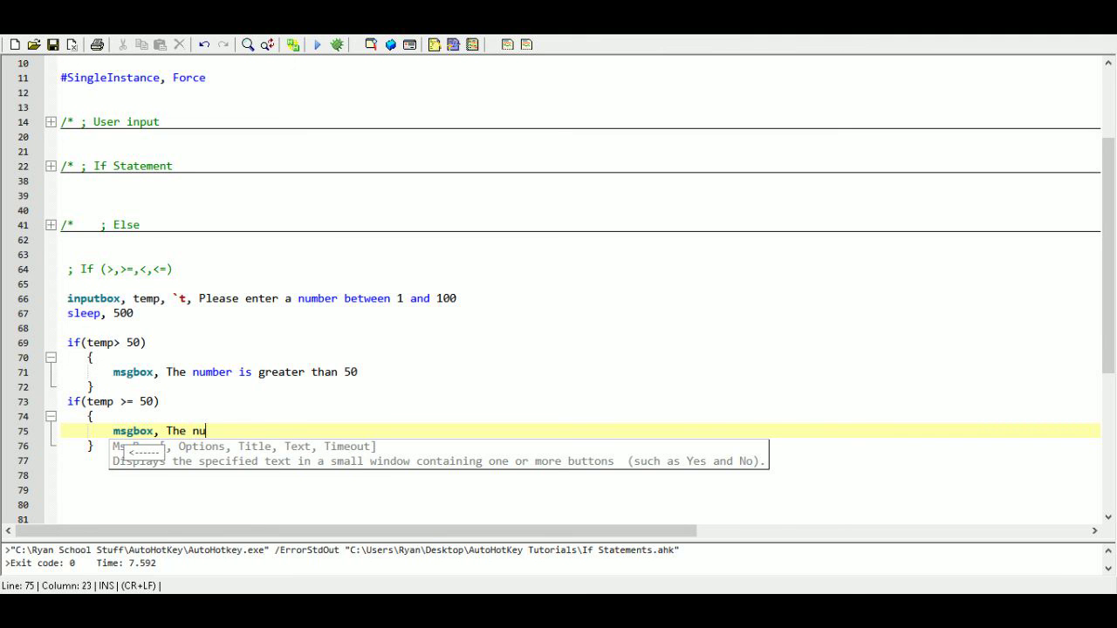
{"action": "type", "text": "mber is"}
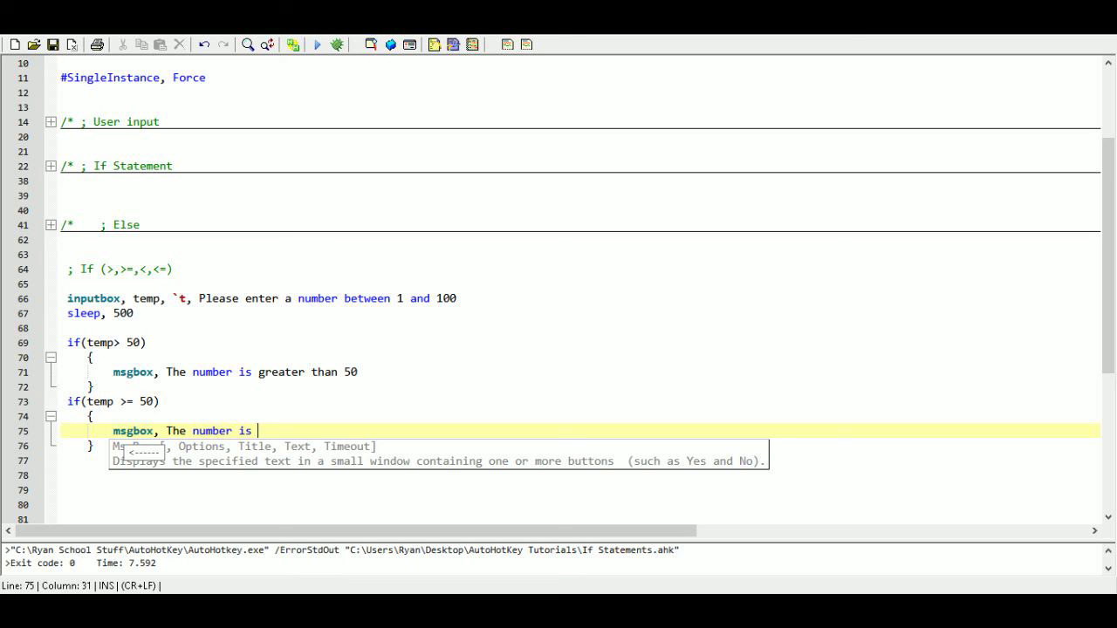
{"action": "type", "text": "greate"}
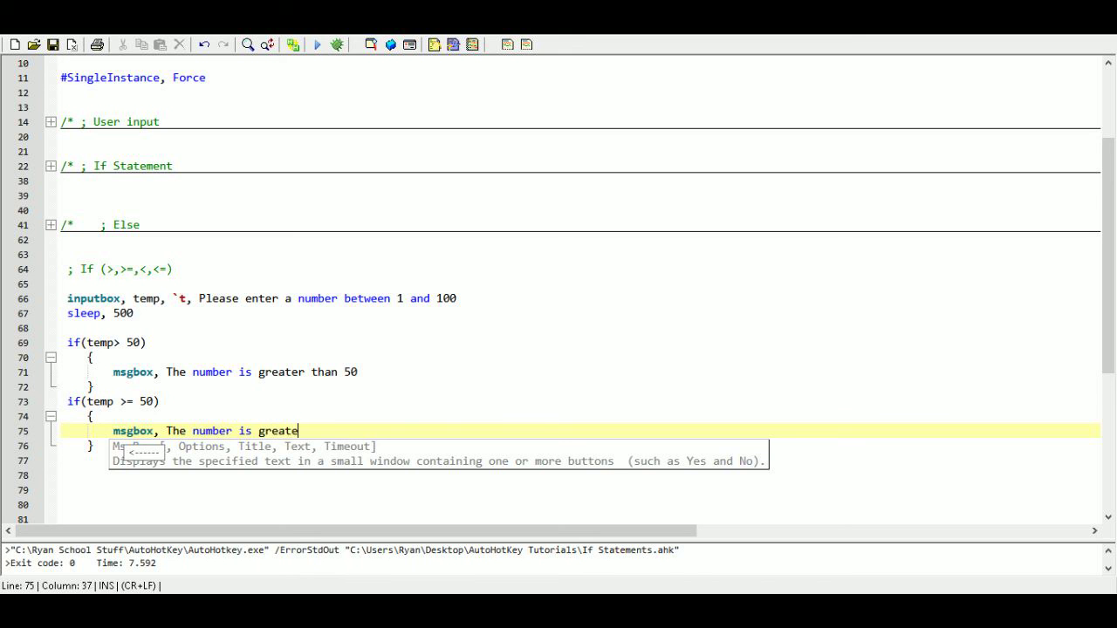
{"action": "type", "text": "r than or e"}
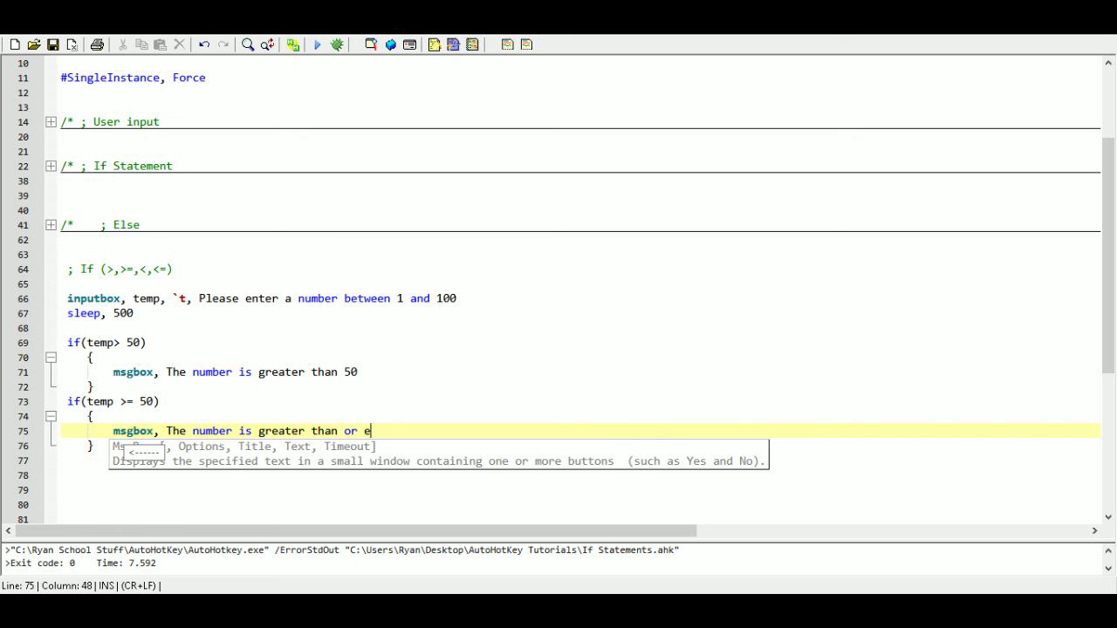
{"action": "type", "text": "qua"}
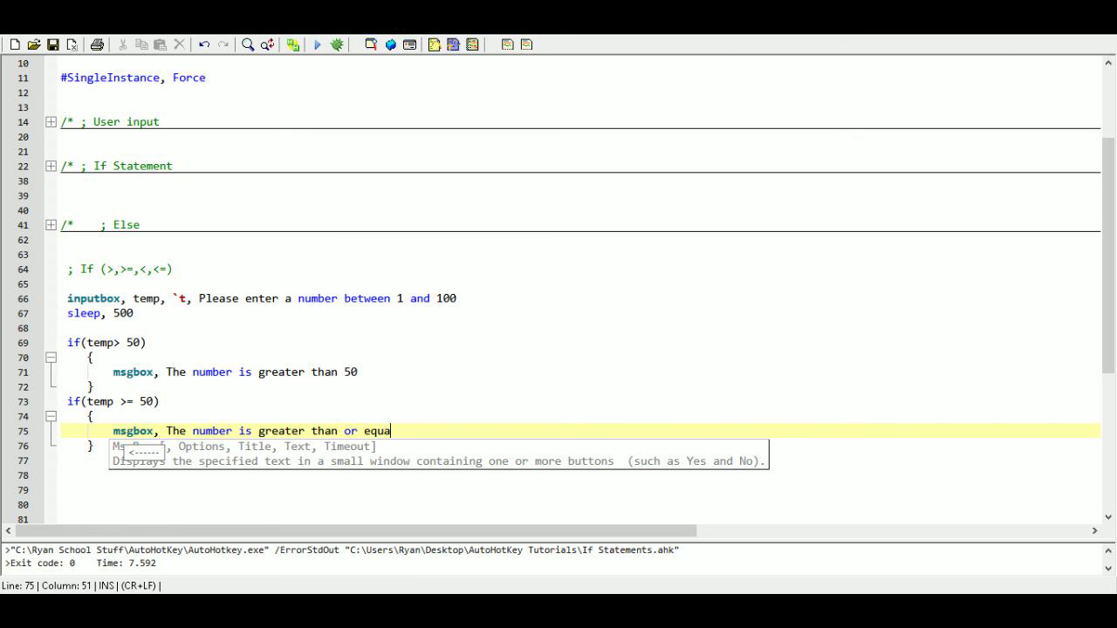
{"action": "type", "text": "l to 50"}
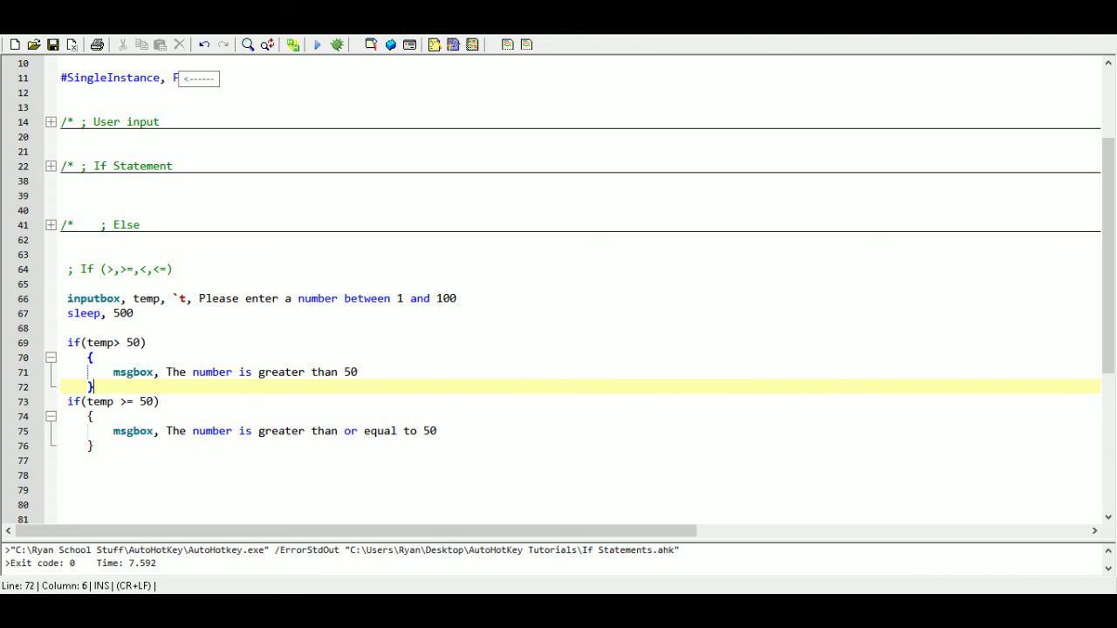
- Run the script with 55 and dismiss both the greater-than and greater-or-equal messages
{"action": "left_click", "coordinate": [318, 45]}
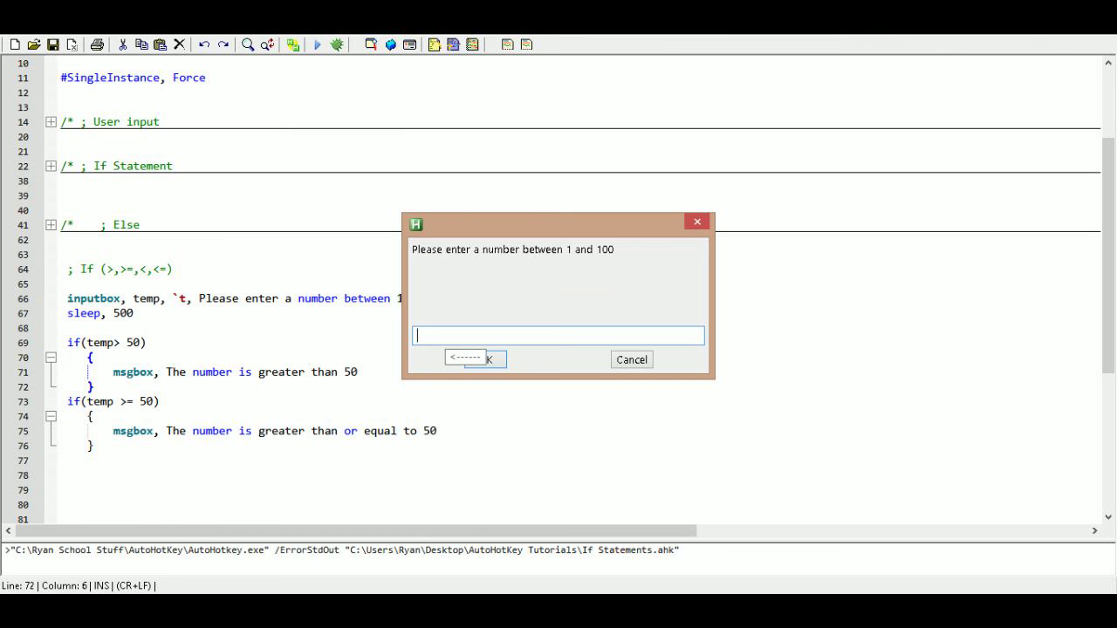
{"action": "type", "text": "55"}
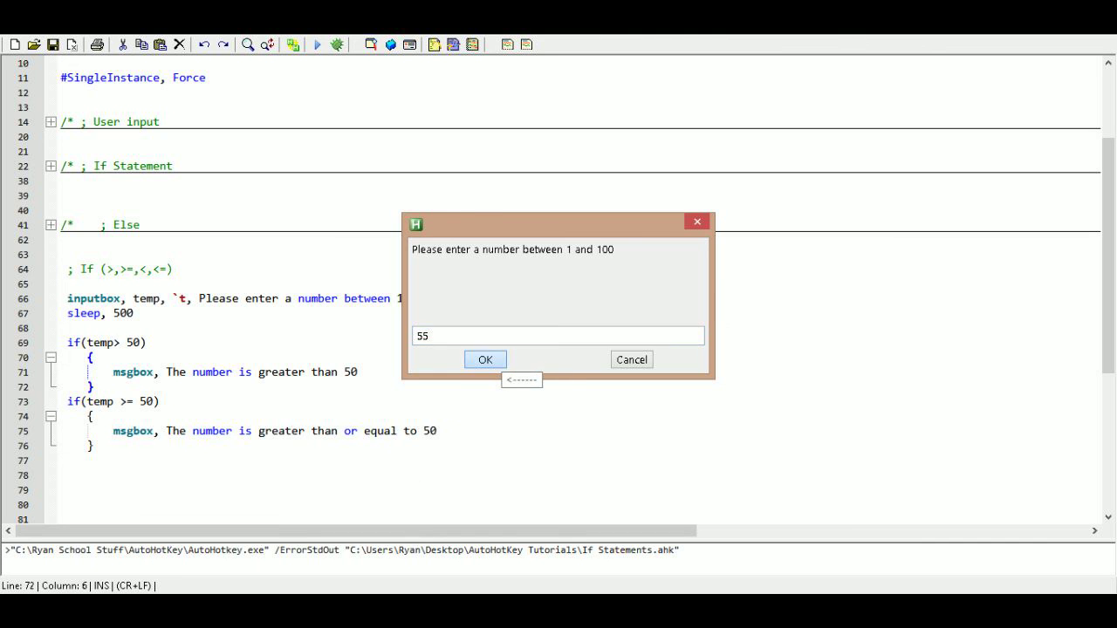
{"action": "left_click", "coordinate": [485, 360]}
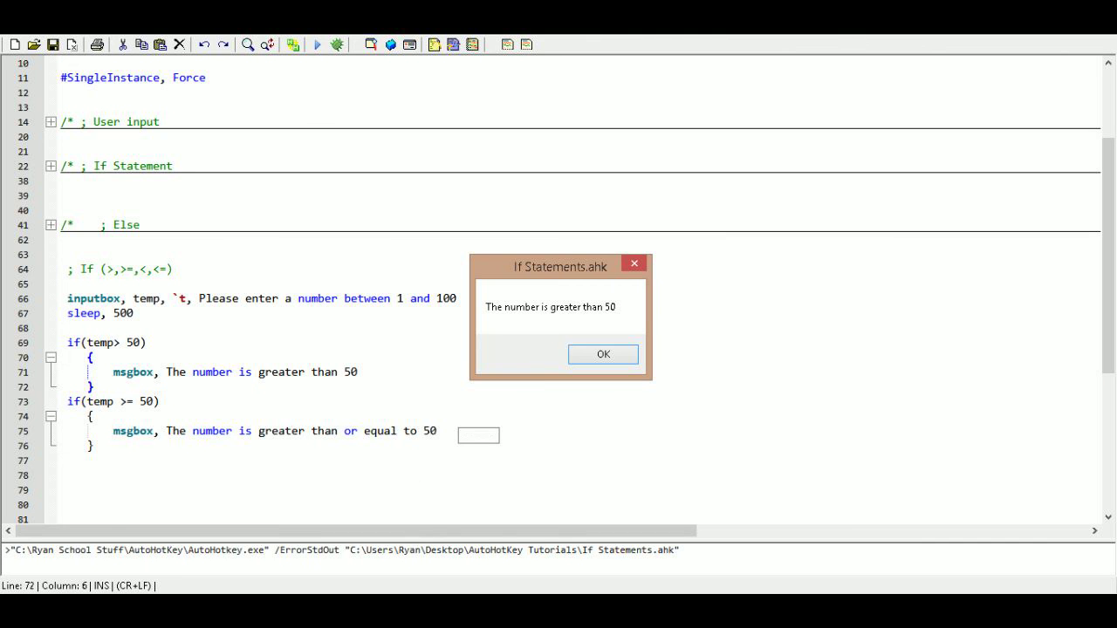
{"action": "left_click", "coordinate": [602, 354]}
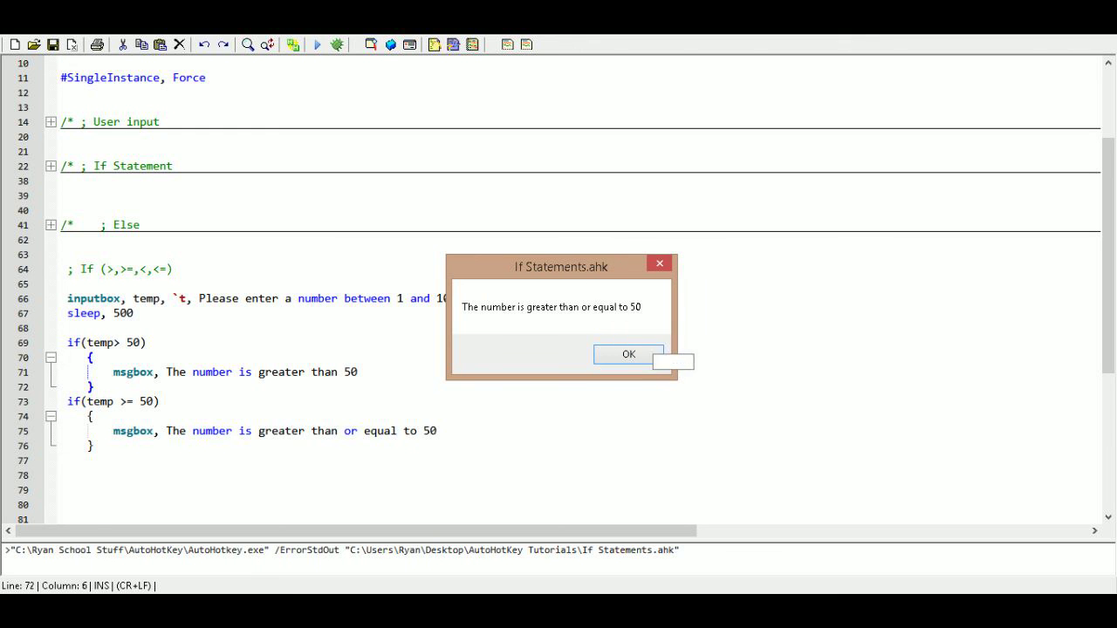
{"action": "left_click", "coordinate": [628, 353]}
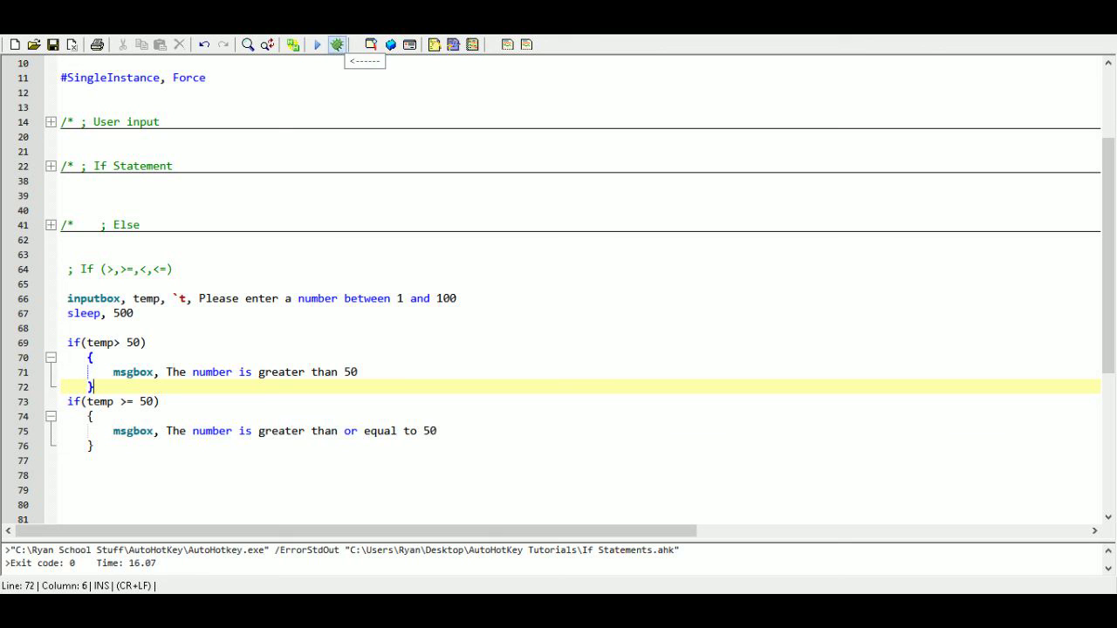
- Rerun the script twice, closing each message, with an edit to the inputbox line
{"action": "left_click", "coordinate": [316, 45]}
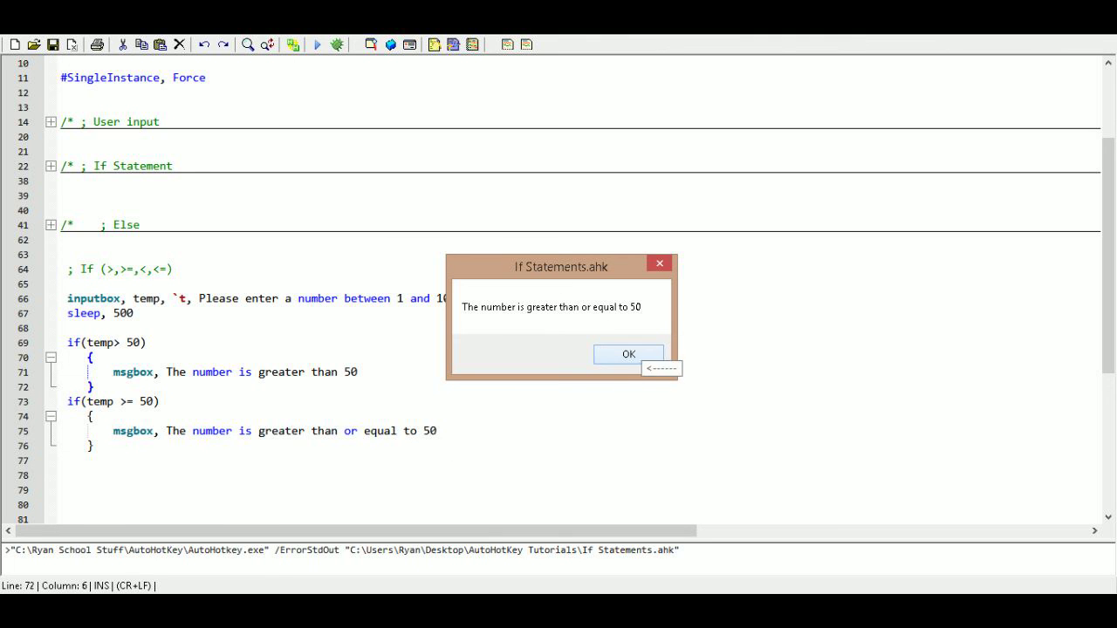
{"action": "left_click", "coordinate": [628, 353]}
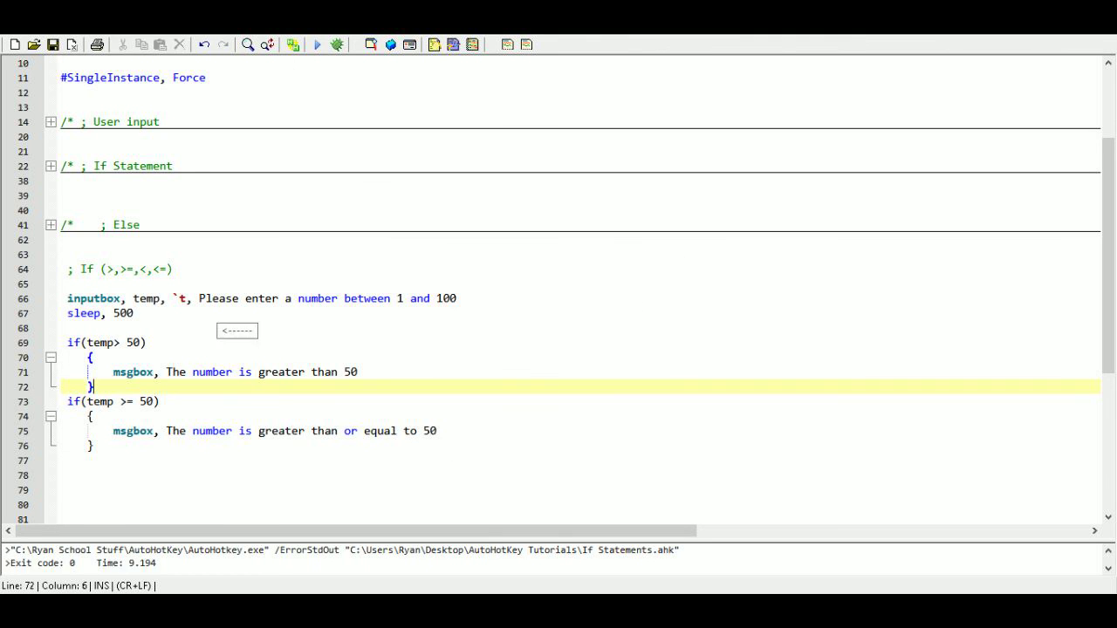
{"action": "left_click", "coordinate": [175, 298]}
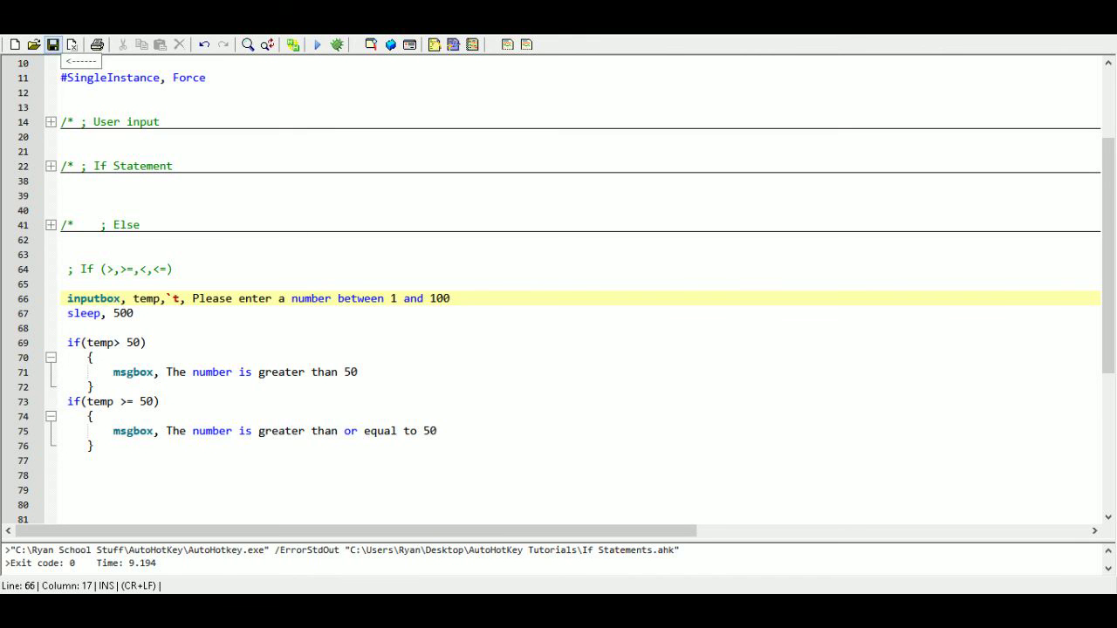
{"action": "left_click", "coordinate": [318, 44]}
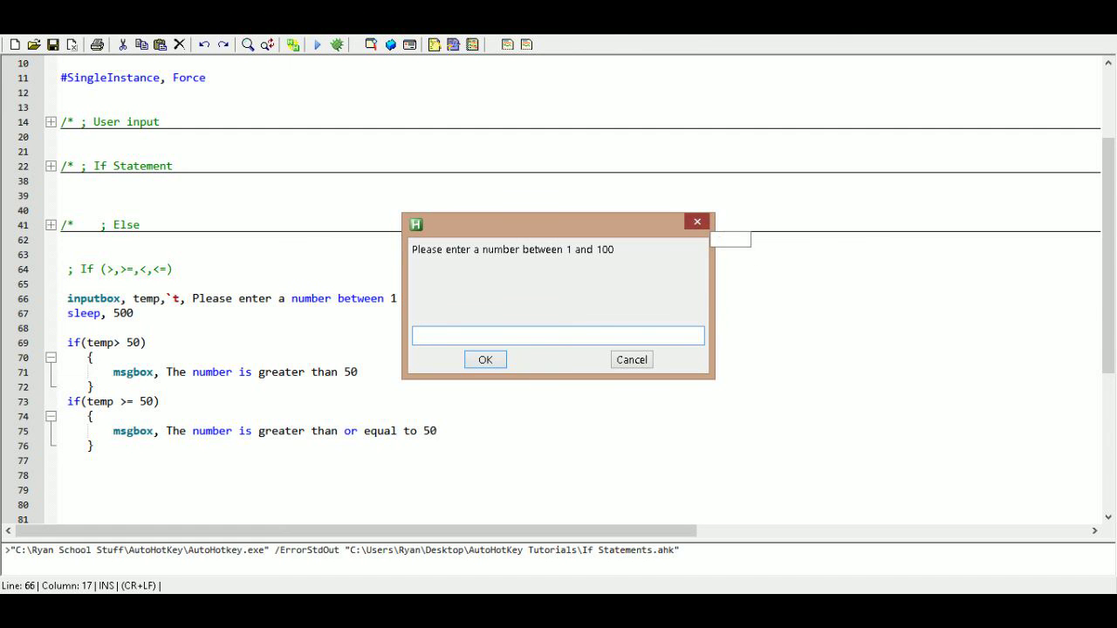
{"action": "left_click", "coordinate": [484, 359]}
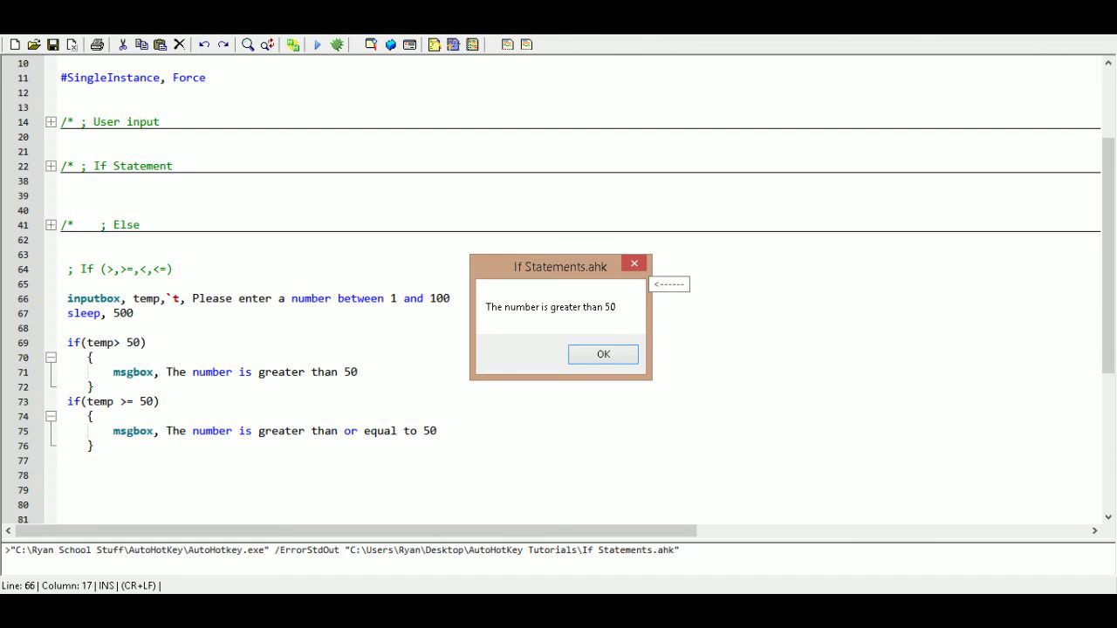
{"action": "left_click", "coordinate": [602, 354]}
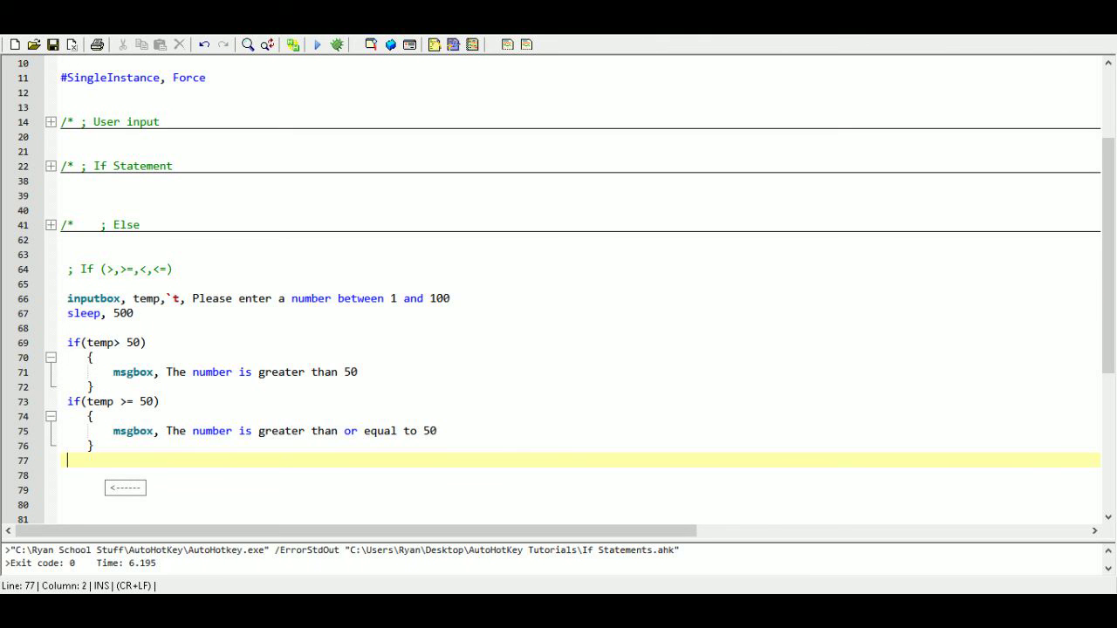
- Type the third condition if(temp < 49), correcting a mistyped digit
{"action": "type", "text": "if("}
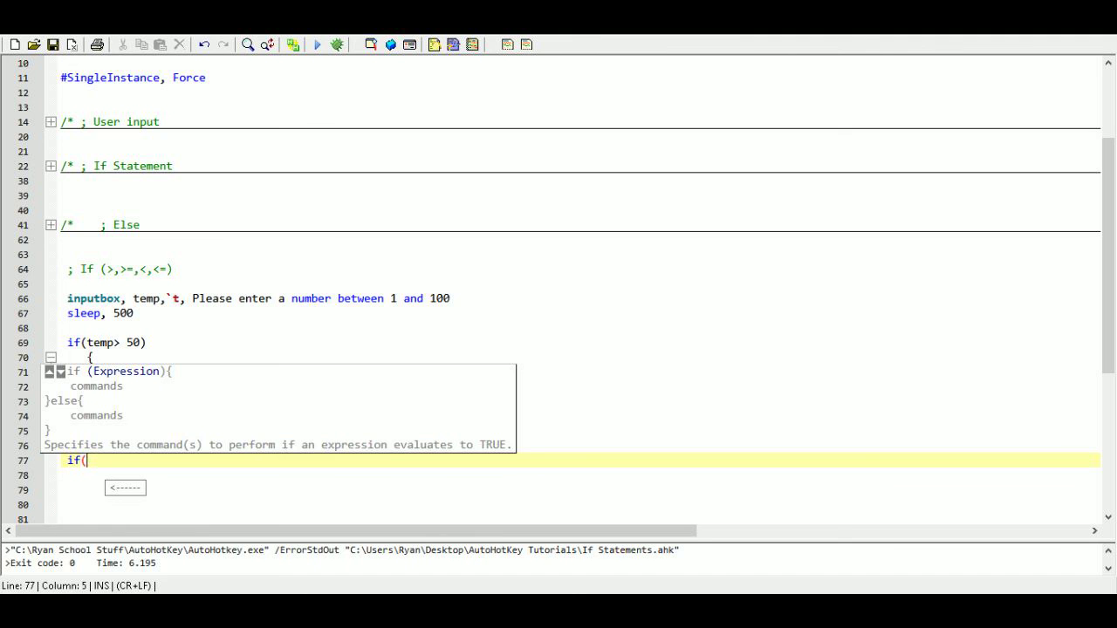
{"action": "type", "text": "temp <"}
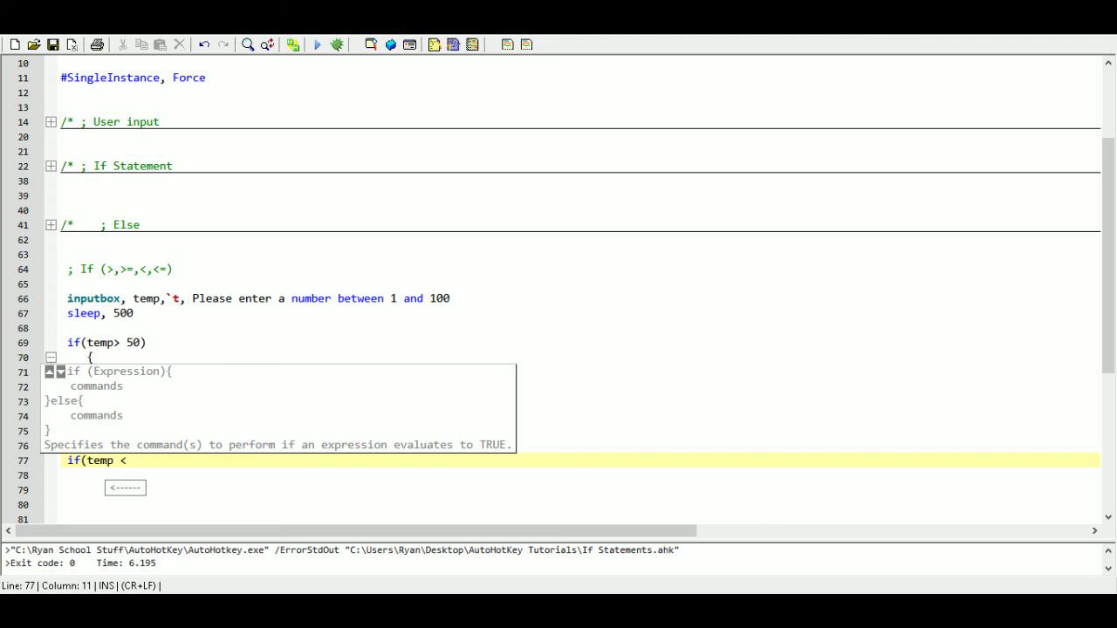
{"action": "key", "text": "Right"}
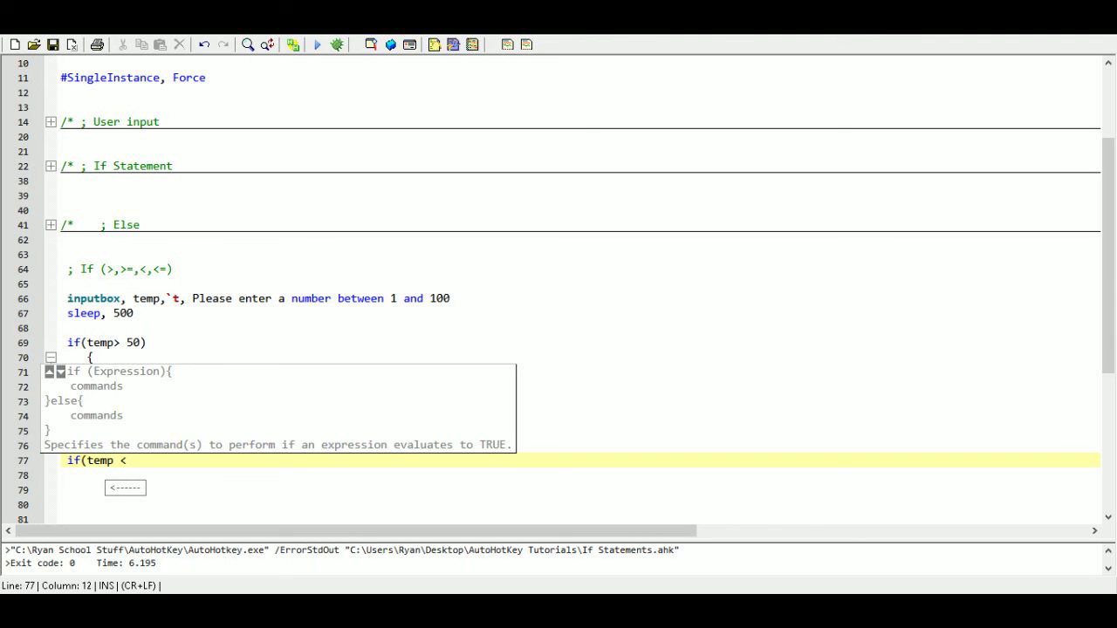
{"action": "type", "text": "5"}
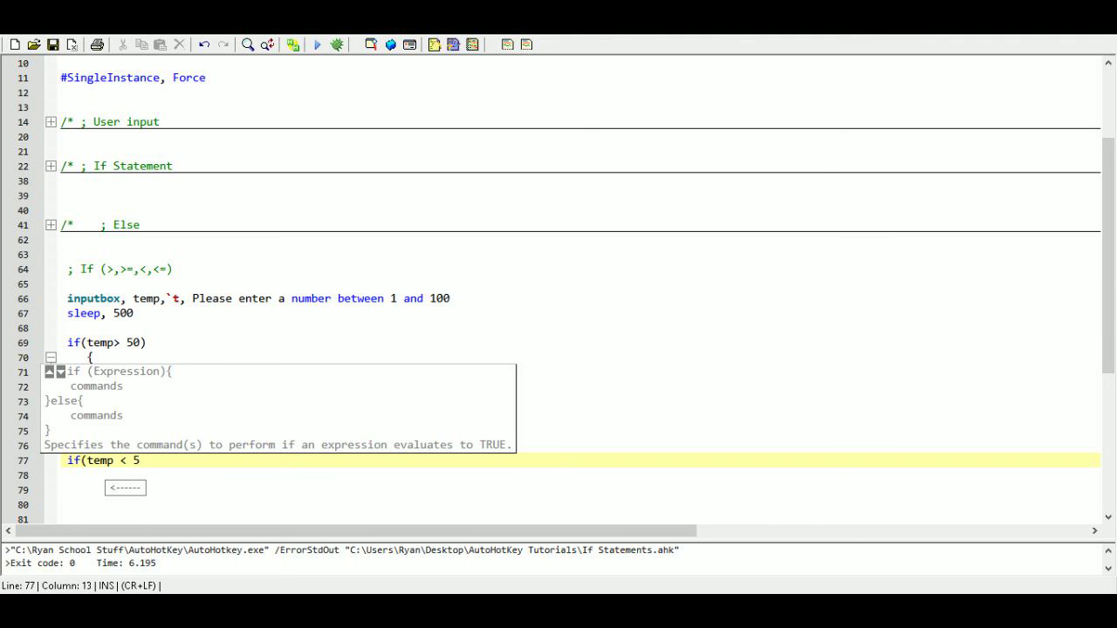
{"action": "key", "text": "Backspace"}
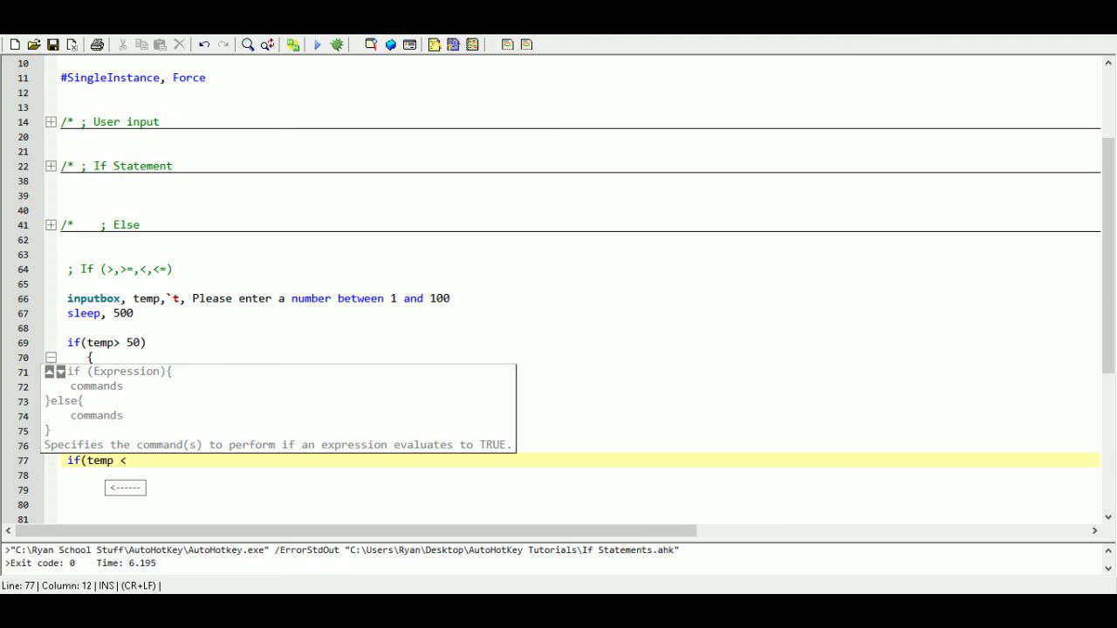
{"action": "type", "text": "49"}
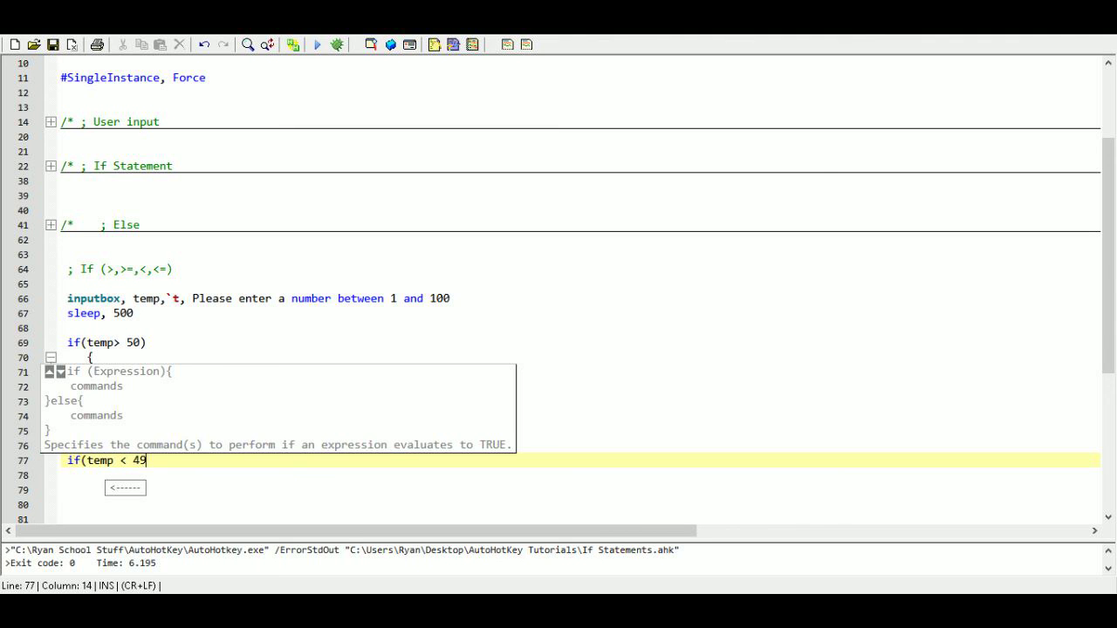
{"action": "type", "text": ")"}
{"action": "left_click", "coordinate": [580, 475]}
{"action": "type", "text": "{"}
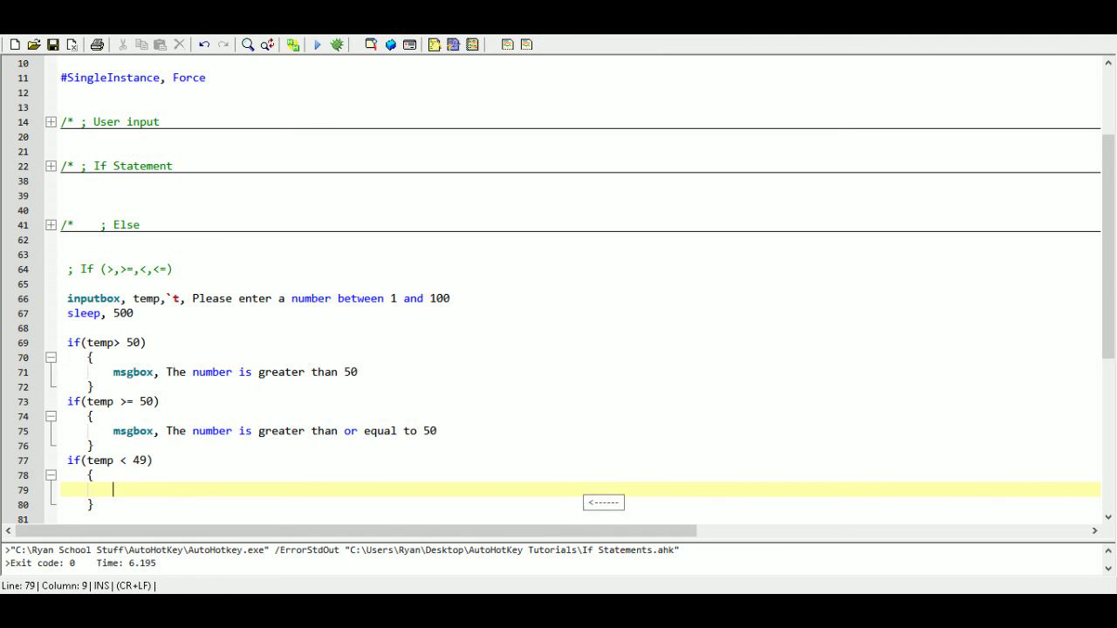
- Add msgbox "the number is less than 49" inside the block
{"action": "type", "text": "msgbox,"}
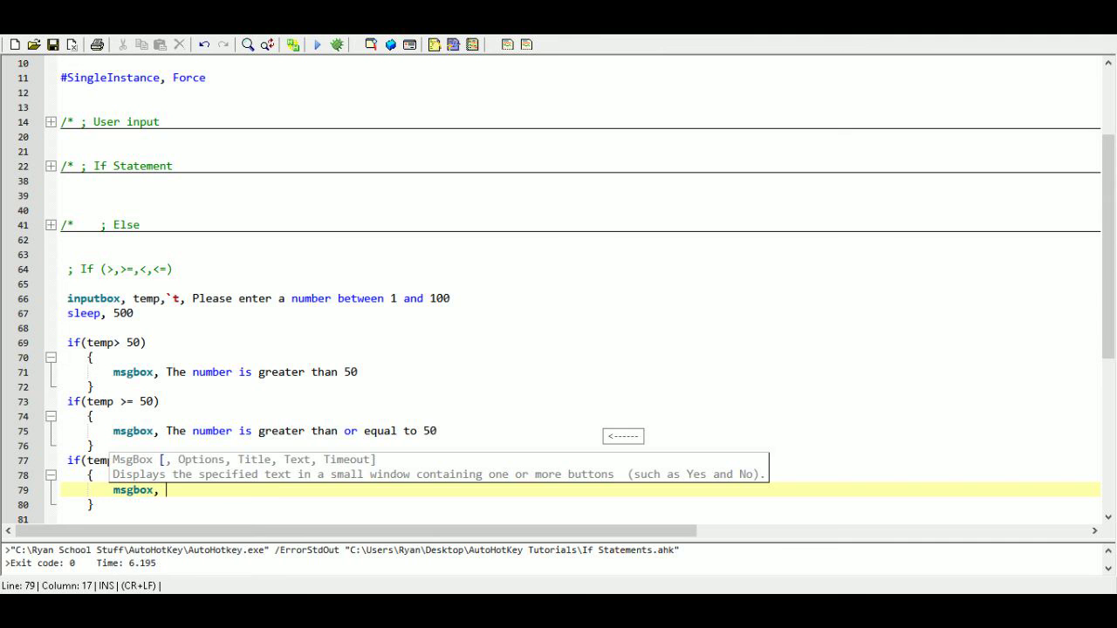
{"action": "type", "text": "the number is less t"}
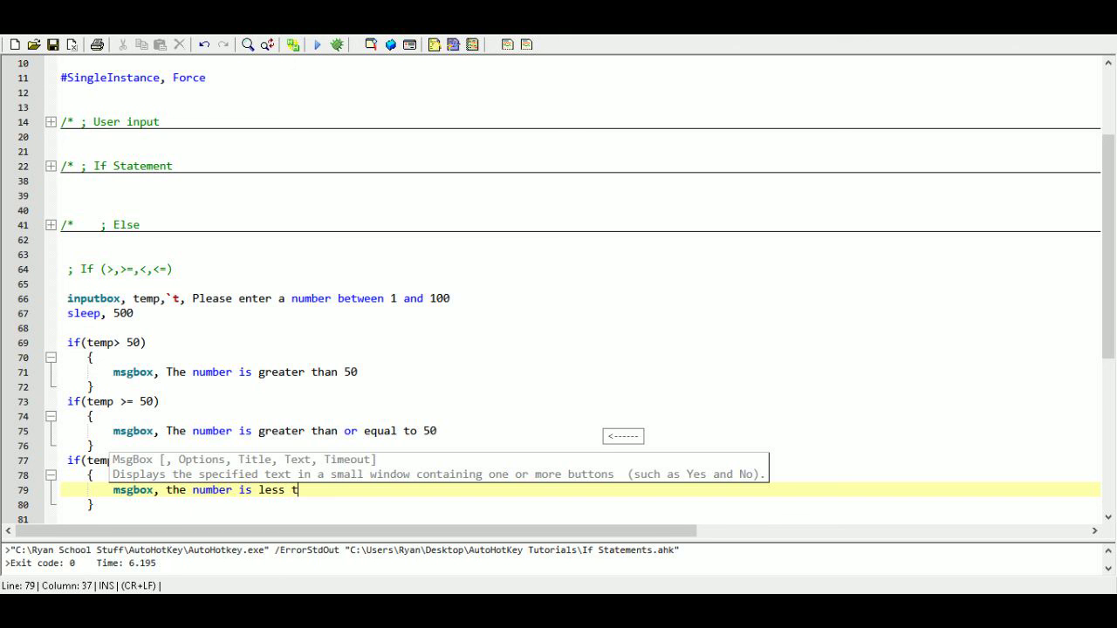
{"action": "type", "text": "han 49"}
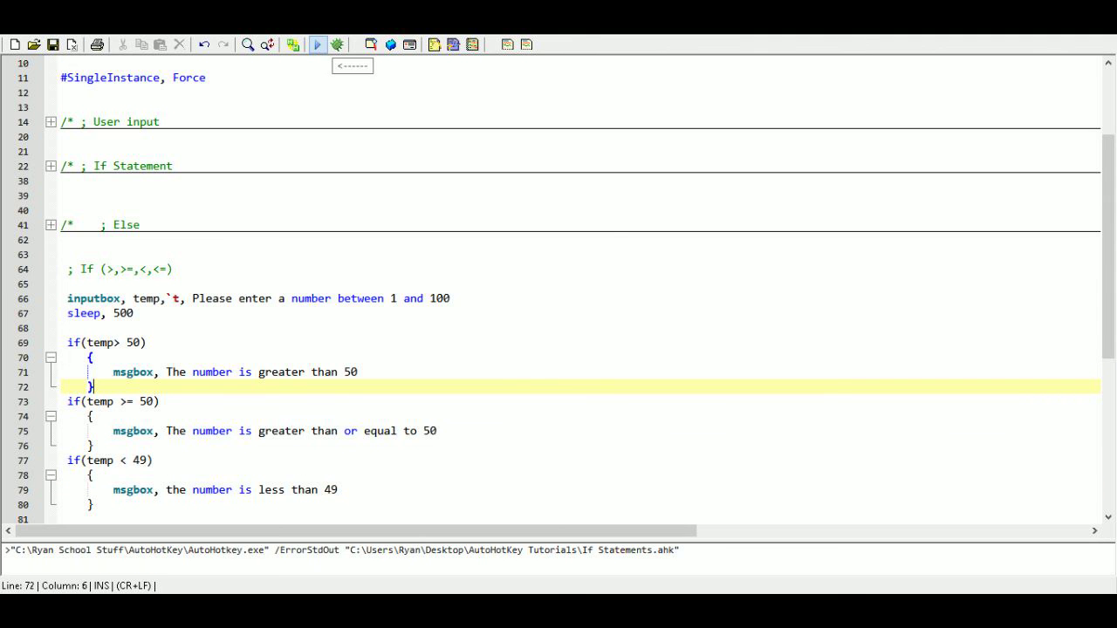
- Run with 4 to see the less-than-49 message, then enter 49 with no message
{"action": "left_click", "coordinate": [316, 44]}
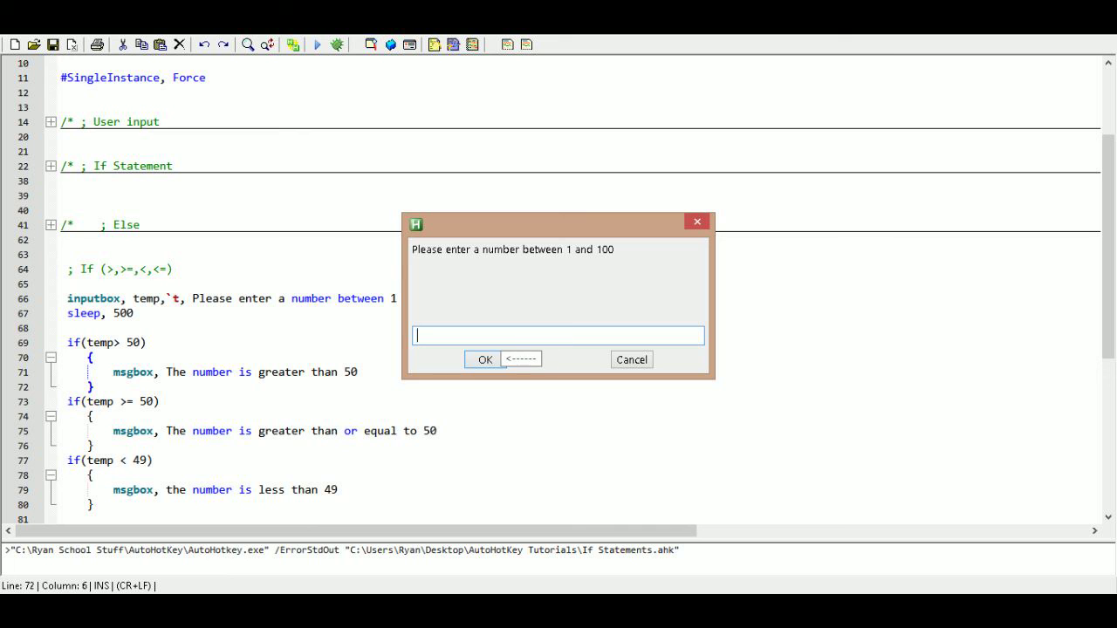
{"action": "type", "text": "4"}
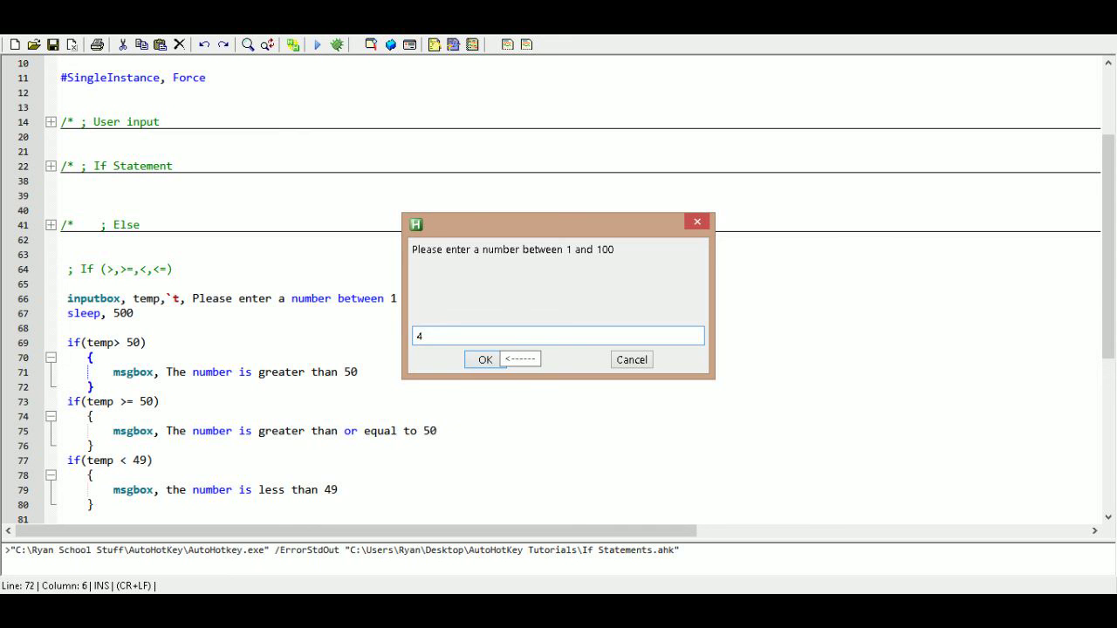
{"action": "left_click", "coordinate": [483, 360]}
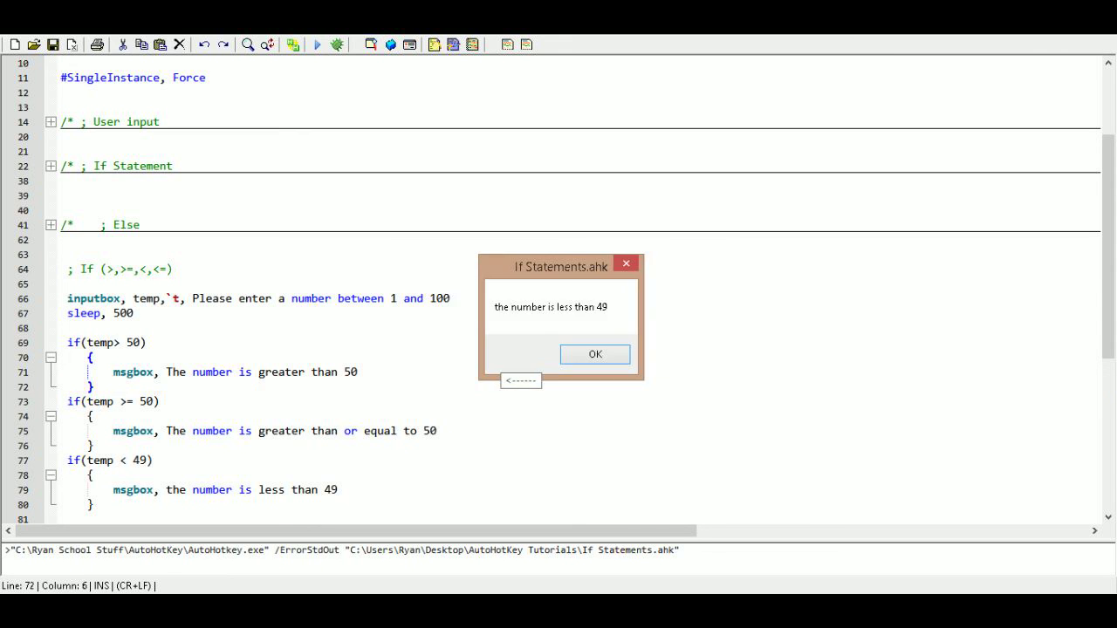
{"action": "left_click", "coordinate": [594, 355]}
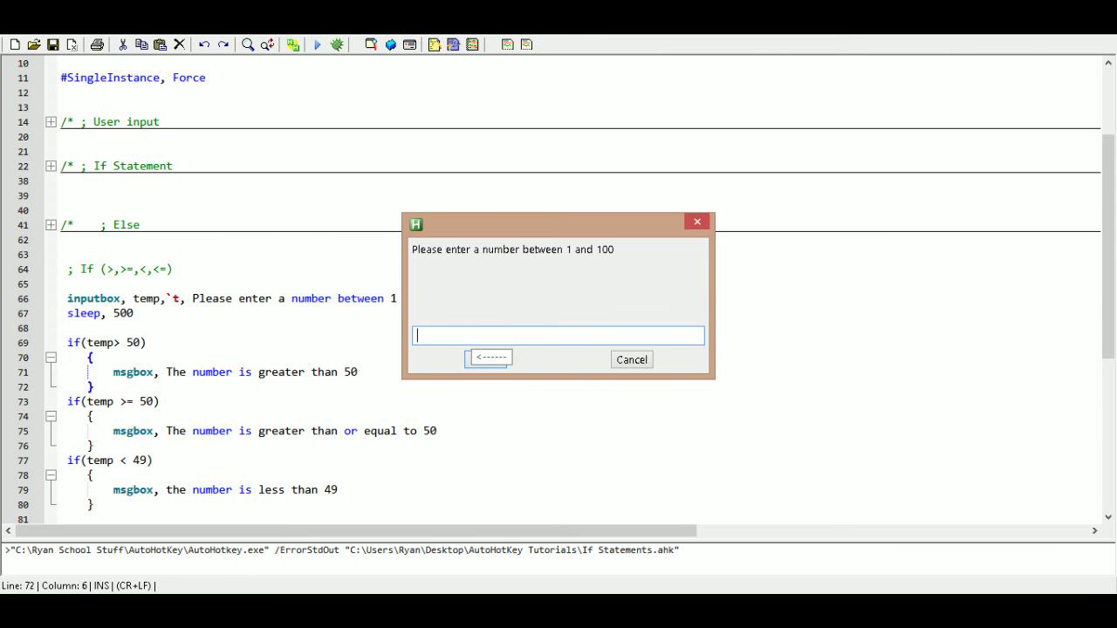
{"action": "type", "text": "49"}
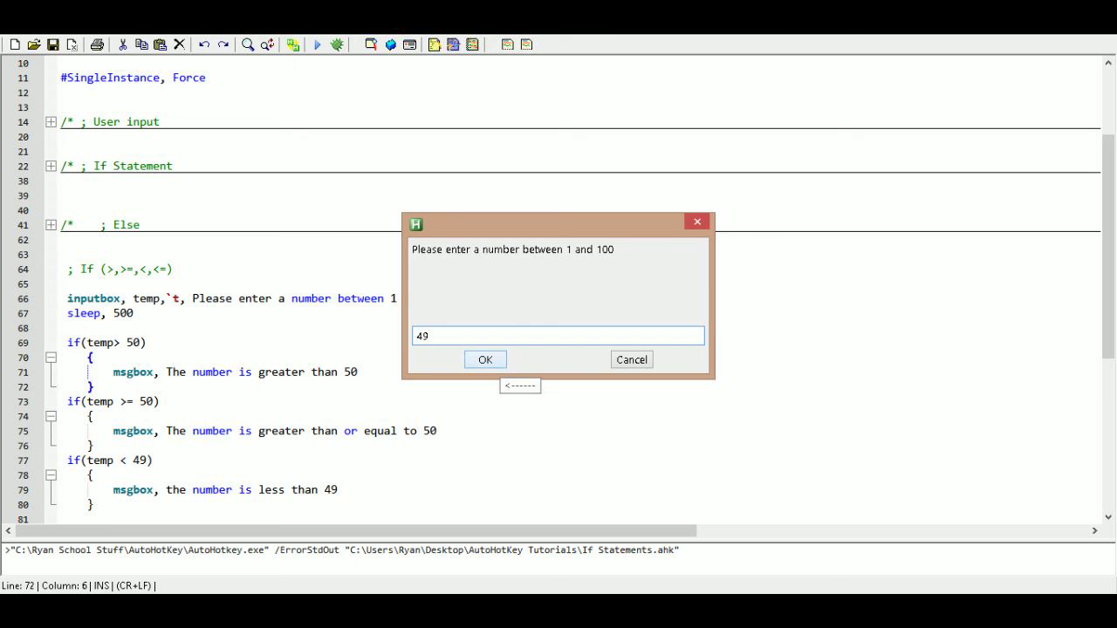
{"action": "left_click", "coordinate": [485, 360]}
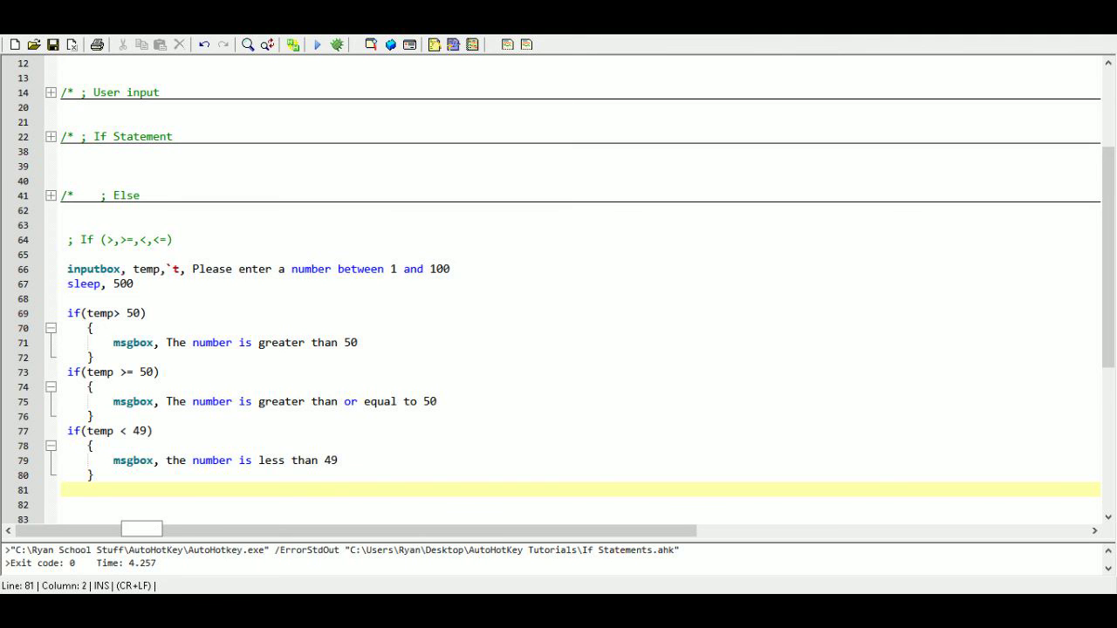
- Type the fourth condition if(temp <=49) on a new line
{"action": "type", "text": "if(temp"}
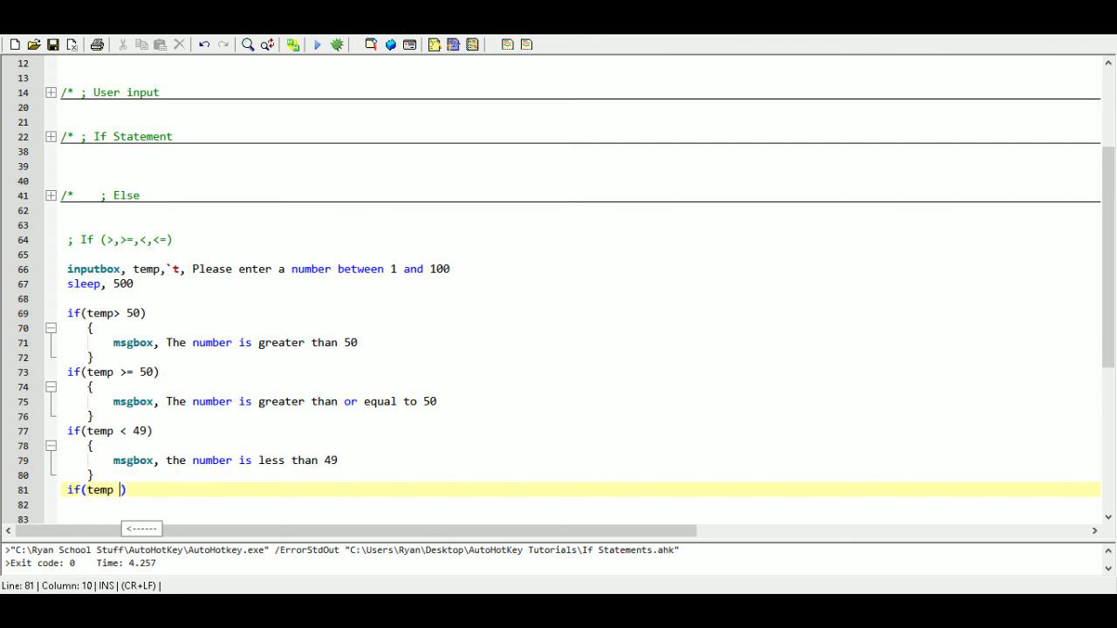
{"action": "type", "text": "<"}
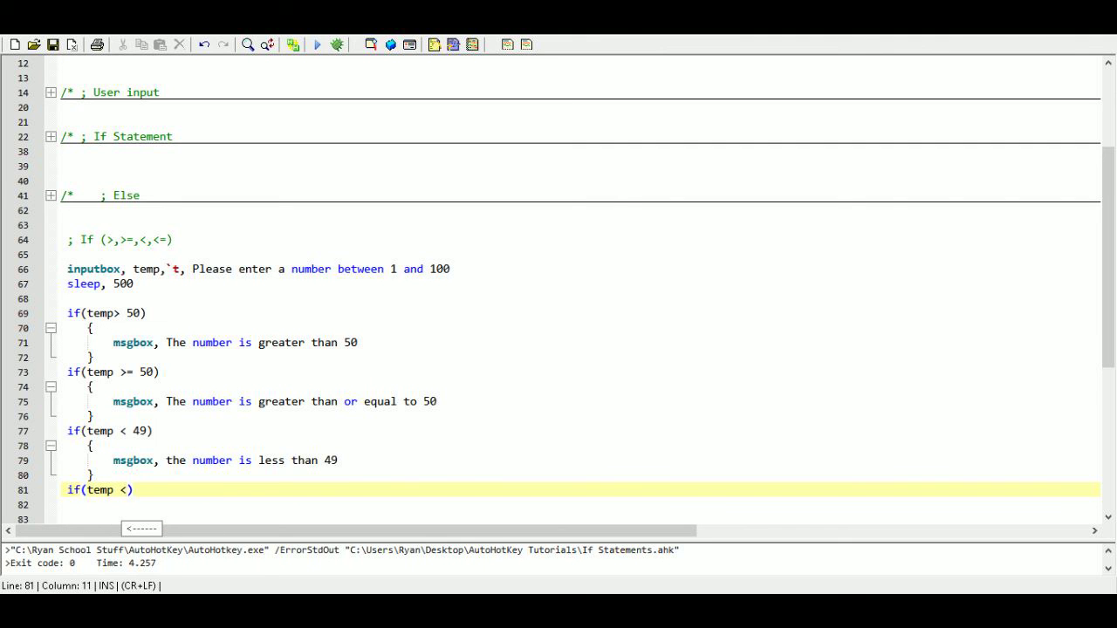
{"action": "type", "text": "=4"}
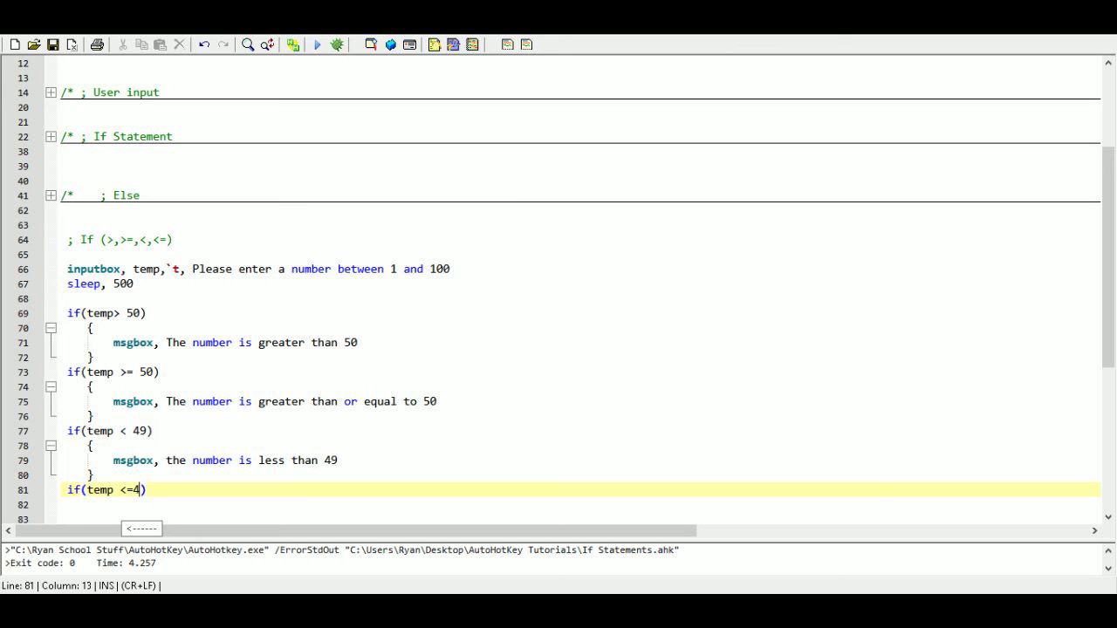
{"action": "type", "text": "9"}
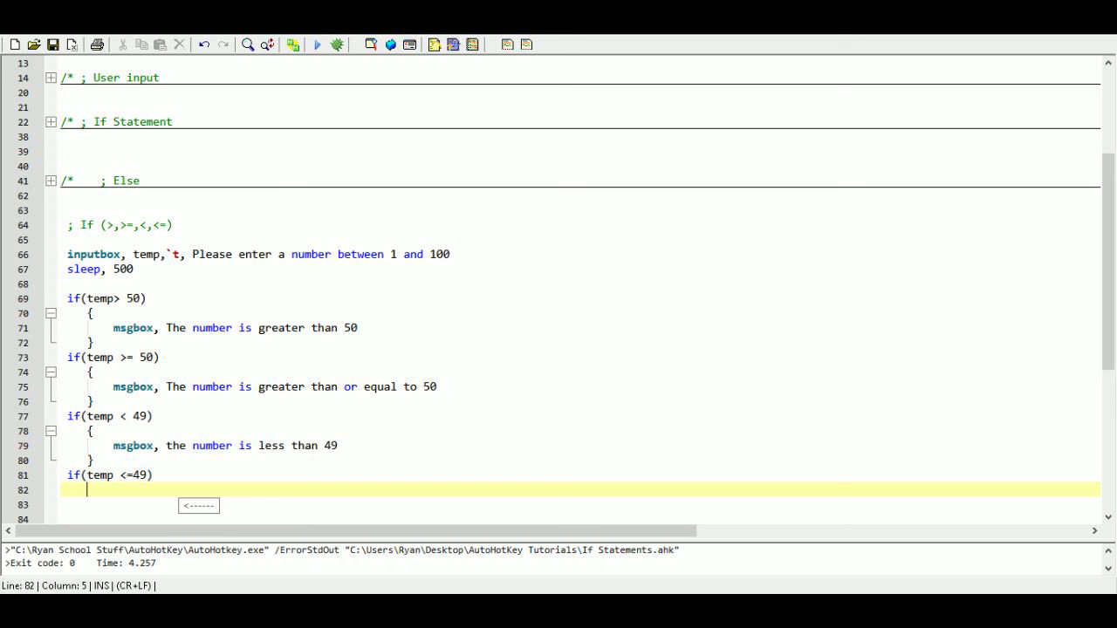
- Add msgbox "the number is less than or equal to 49" below it
{"action": "type", "text": "ms"}
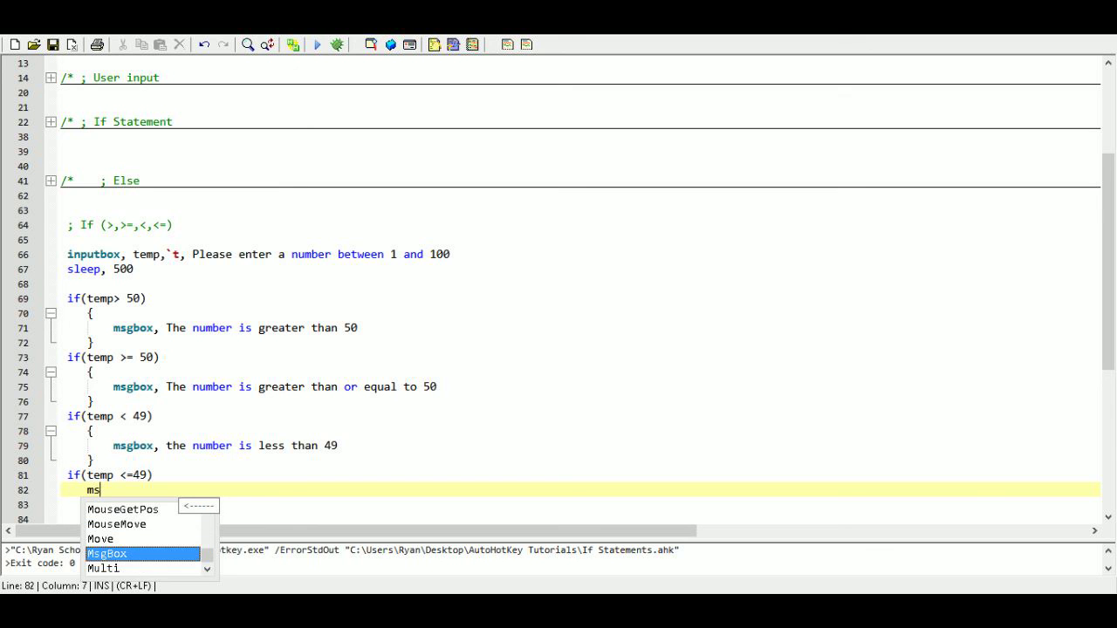
{"action": "type", "text": "g"}
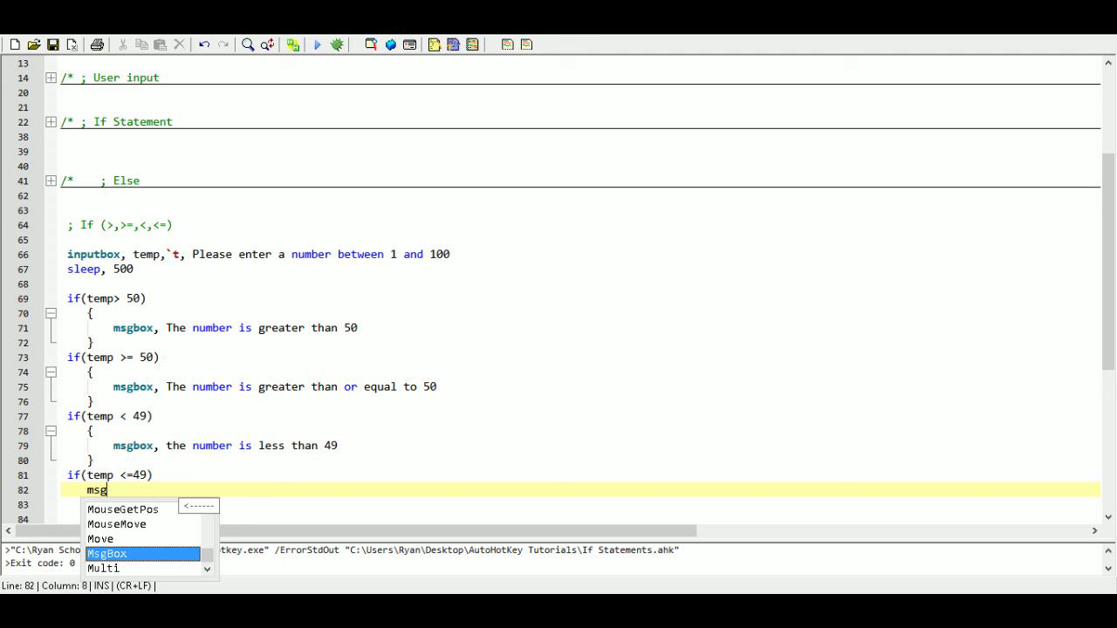
{"action": "type", "text": "b"}
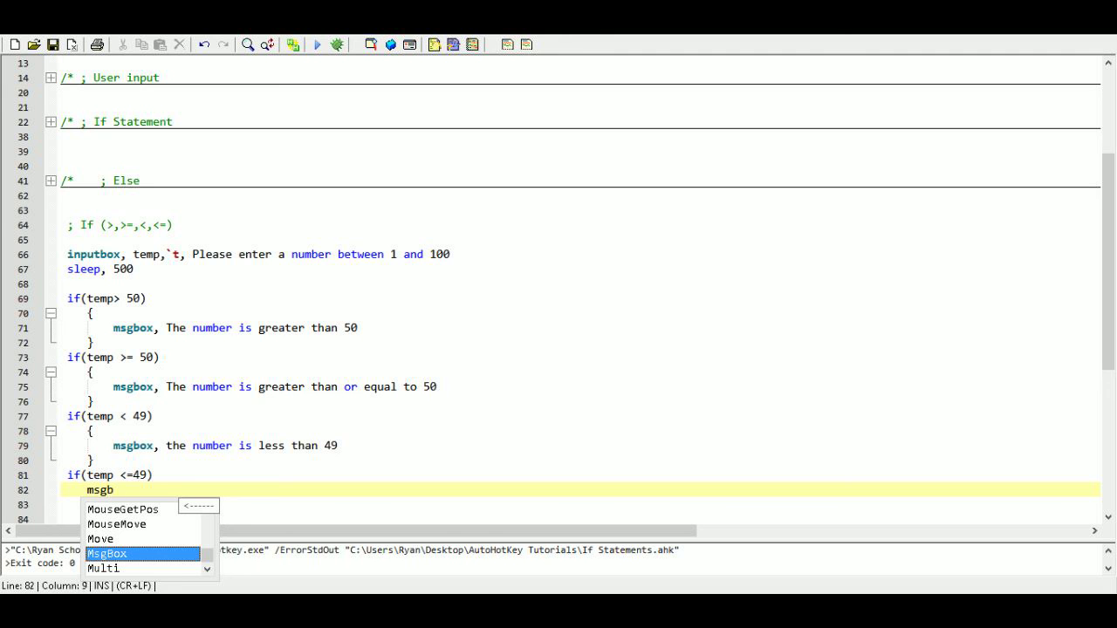
{"action": "type", "text": "ox, the"}
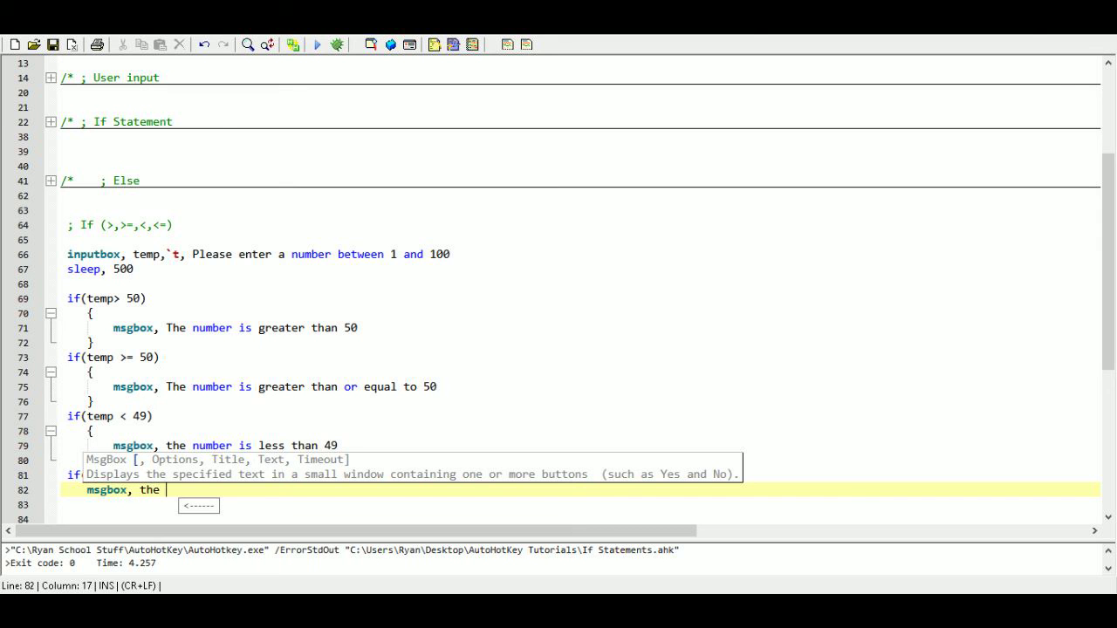
{"action": "type", "text": "number is"}
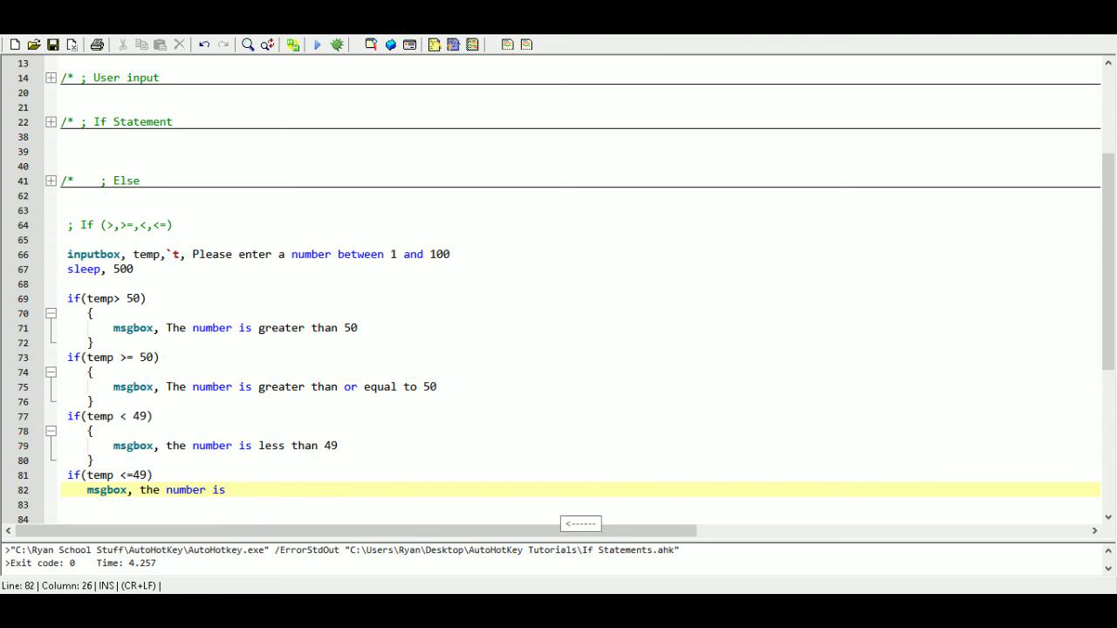
{"action": "type", "text": "less than or equal t"}
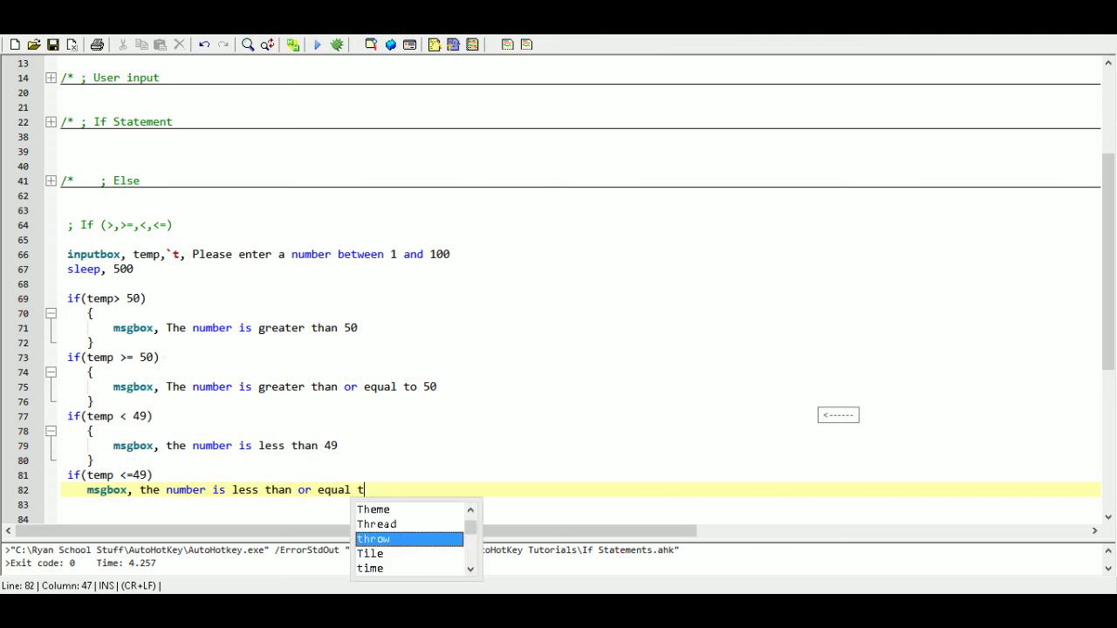
{"action": "type", "text": "o 49"}
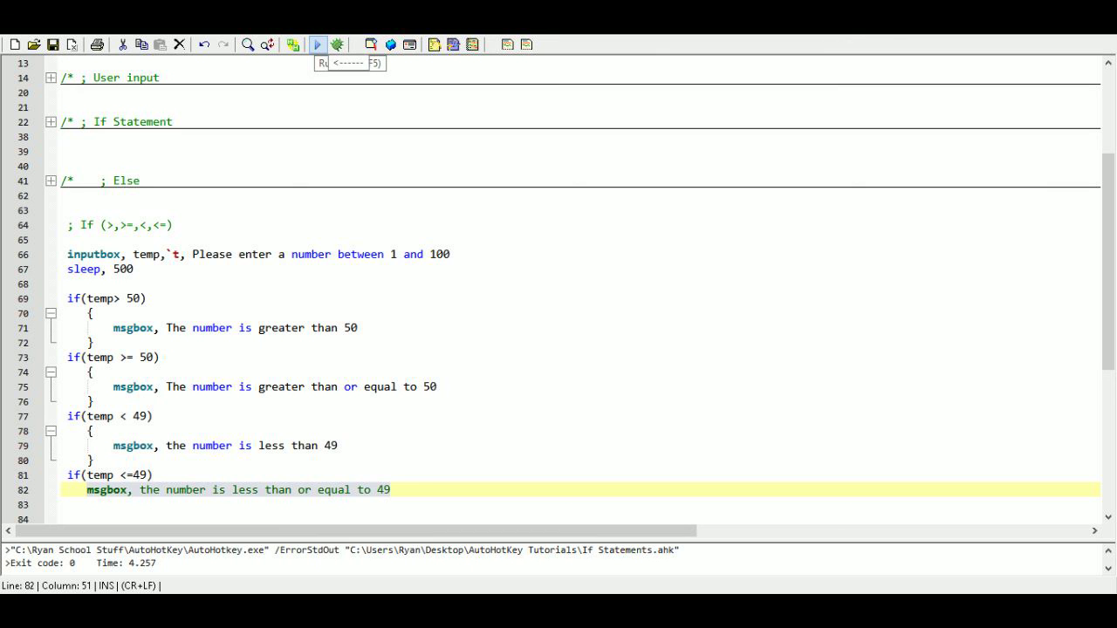
- Run with 49, dismiss the less-or-equal message, and close the comment with */
{"action": "left_click", "coordinate": [319, 44]}
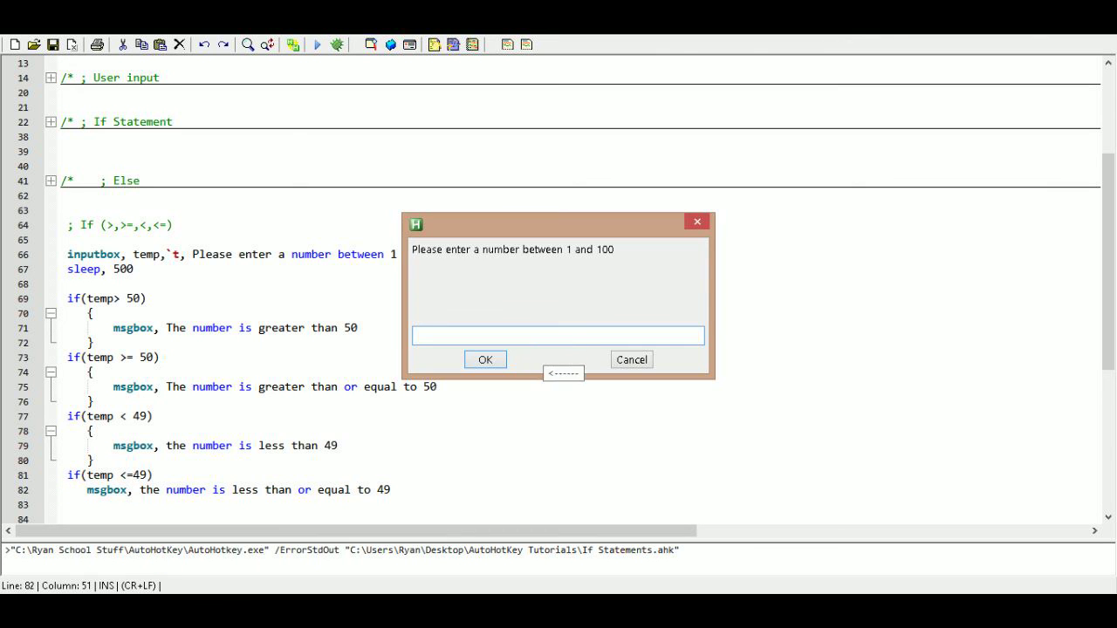
{"action": "type", "text": "49"}
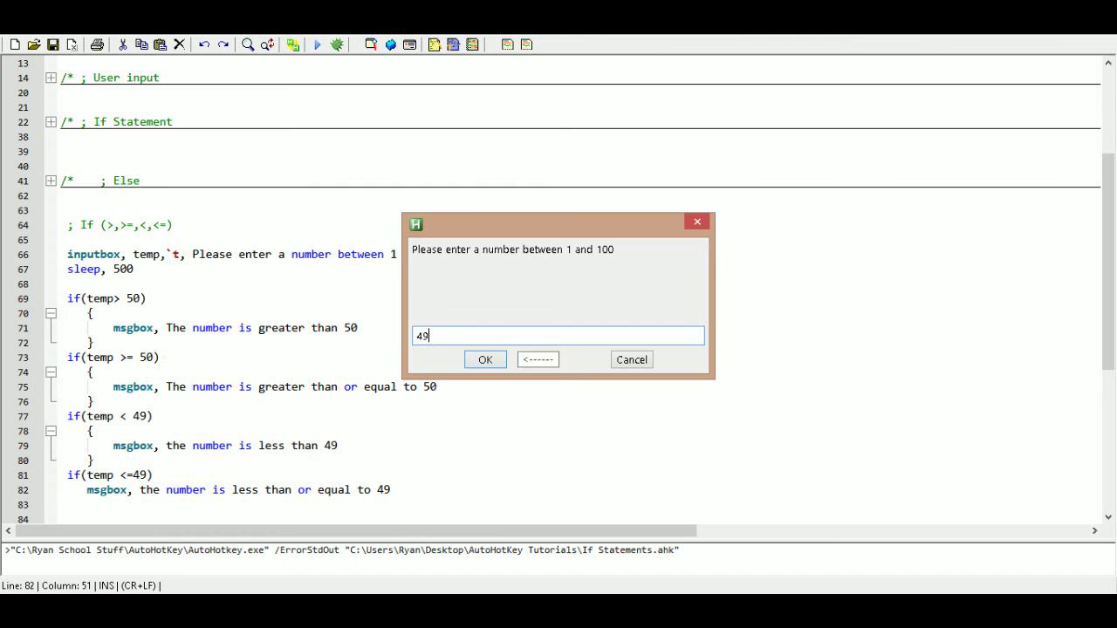
{"action": "left_click", "coordinate": [484, 359]}
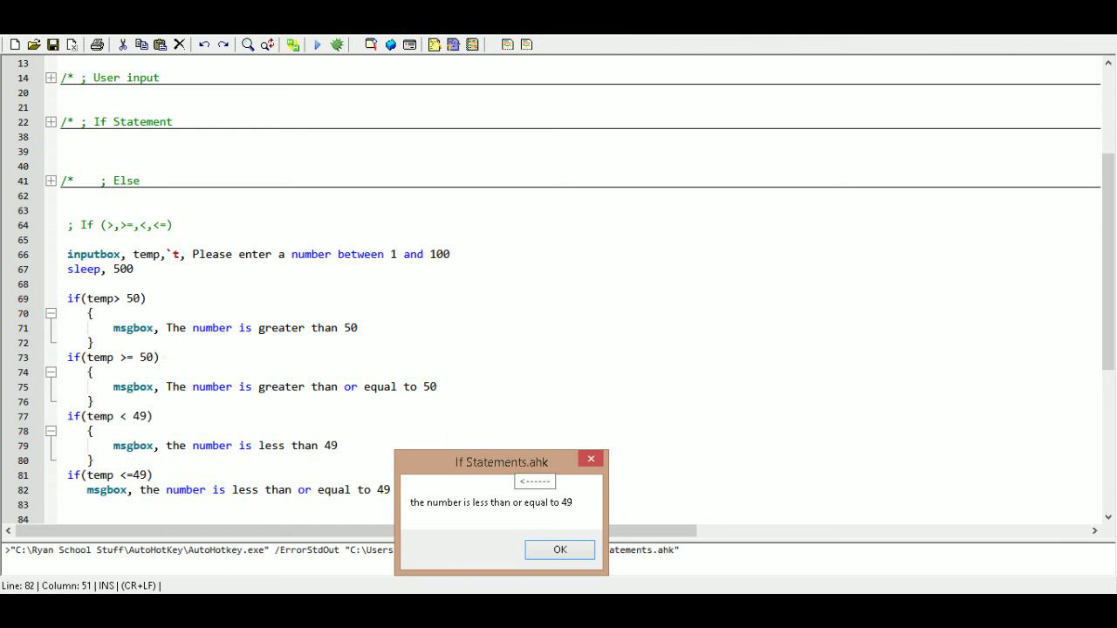
{"action": "left_click", "coordinate": [559, 548]}
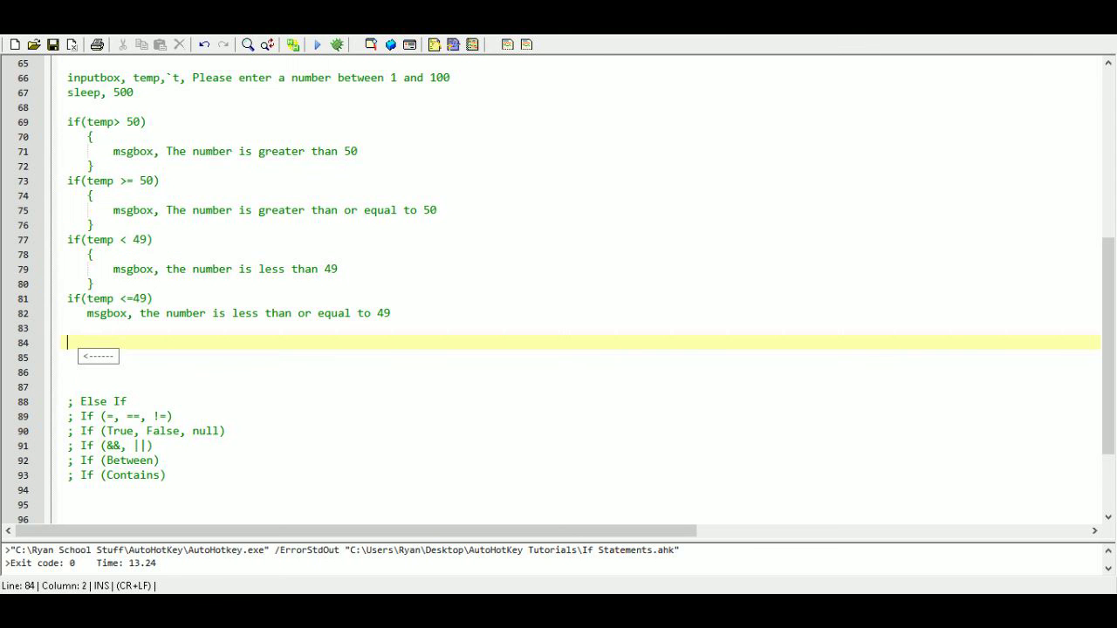
{"action": "type", "text": "*/"}
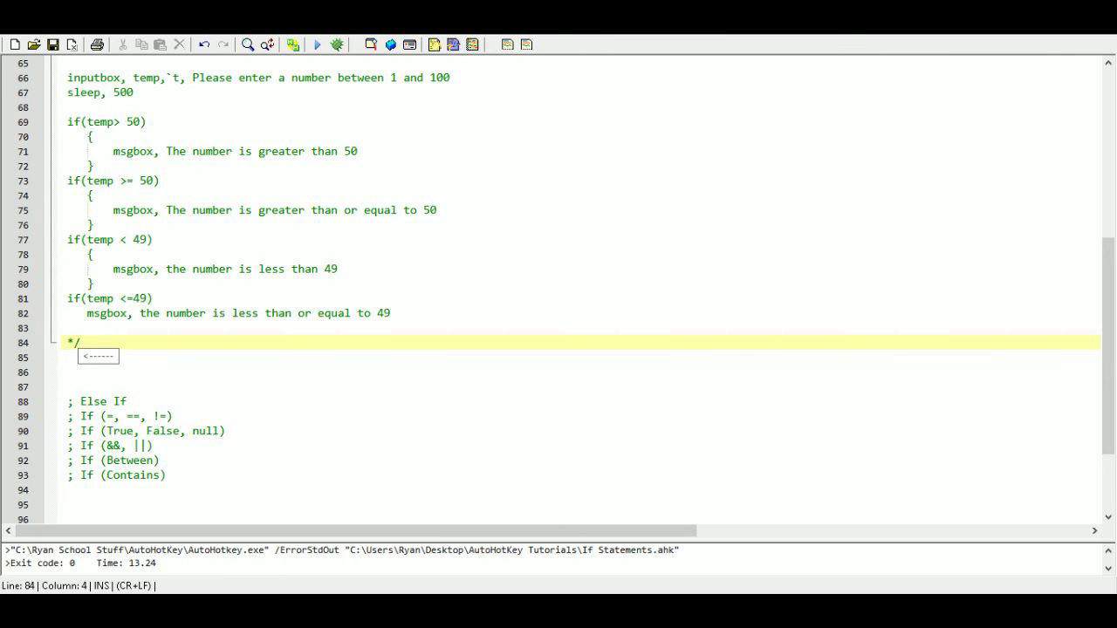